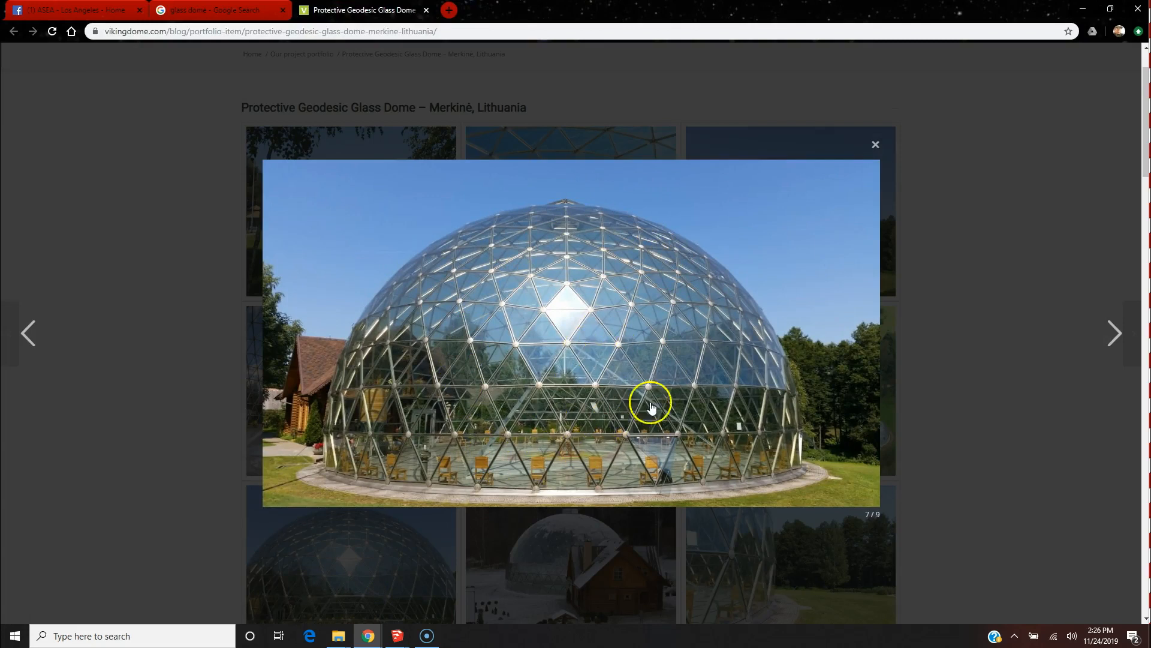
pyautogui.moveTo(277, 610)
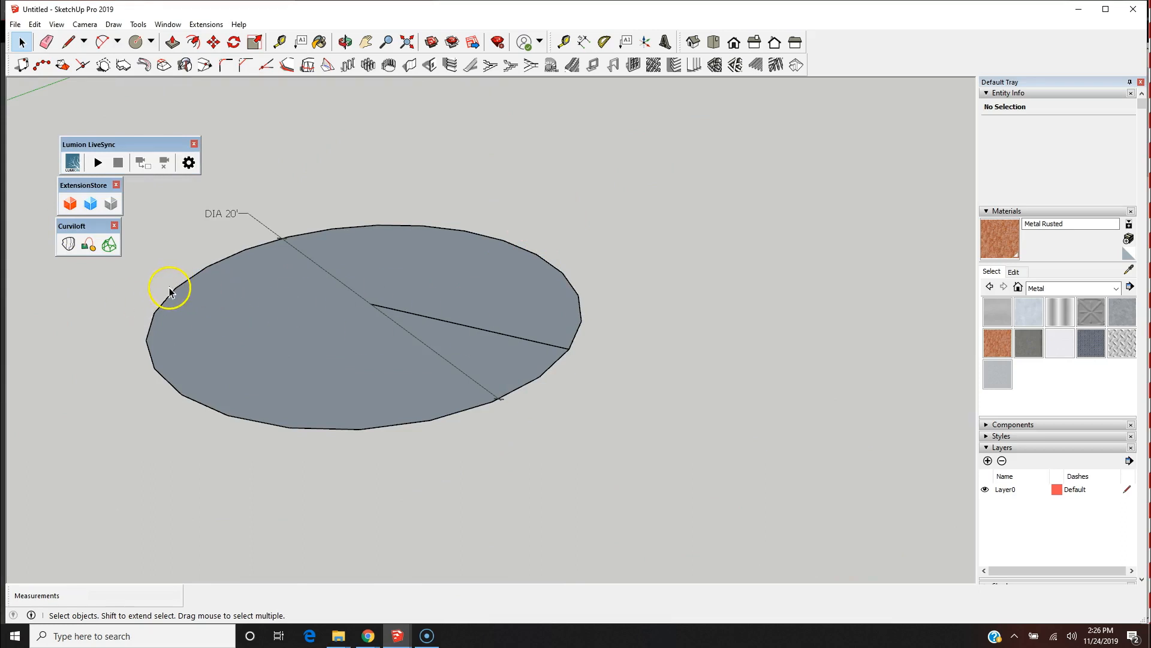
pyautogui.moveTo(476, 485)
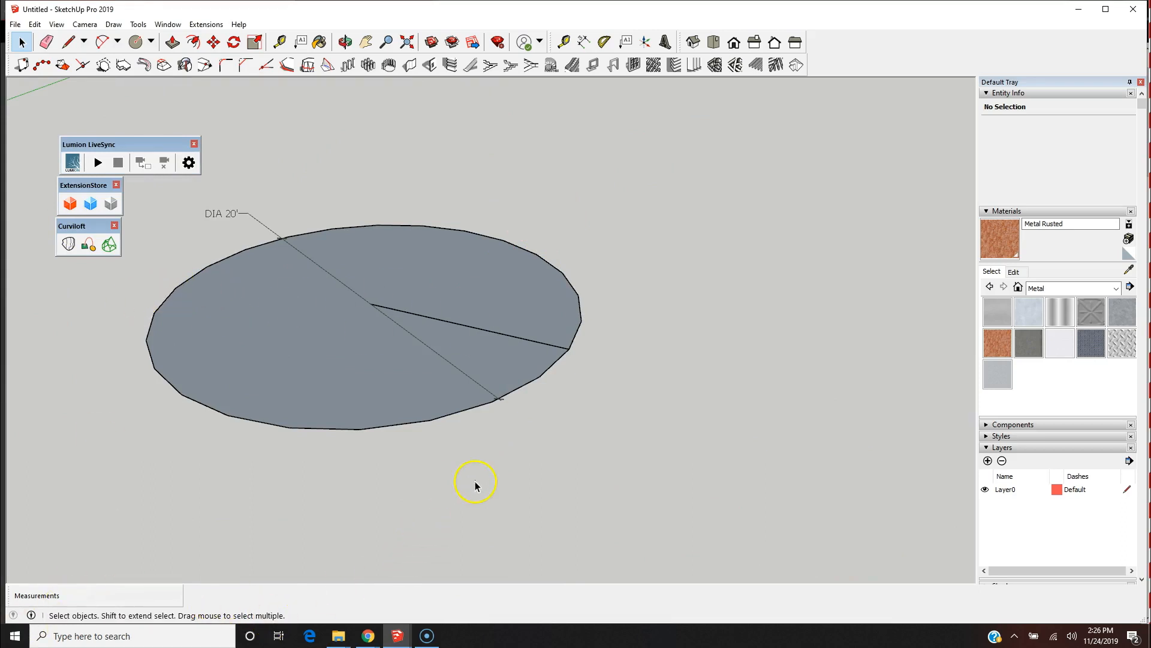
pyautogui.moveTo(532, 410)
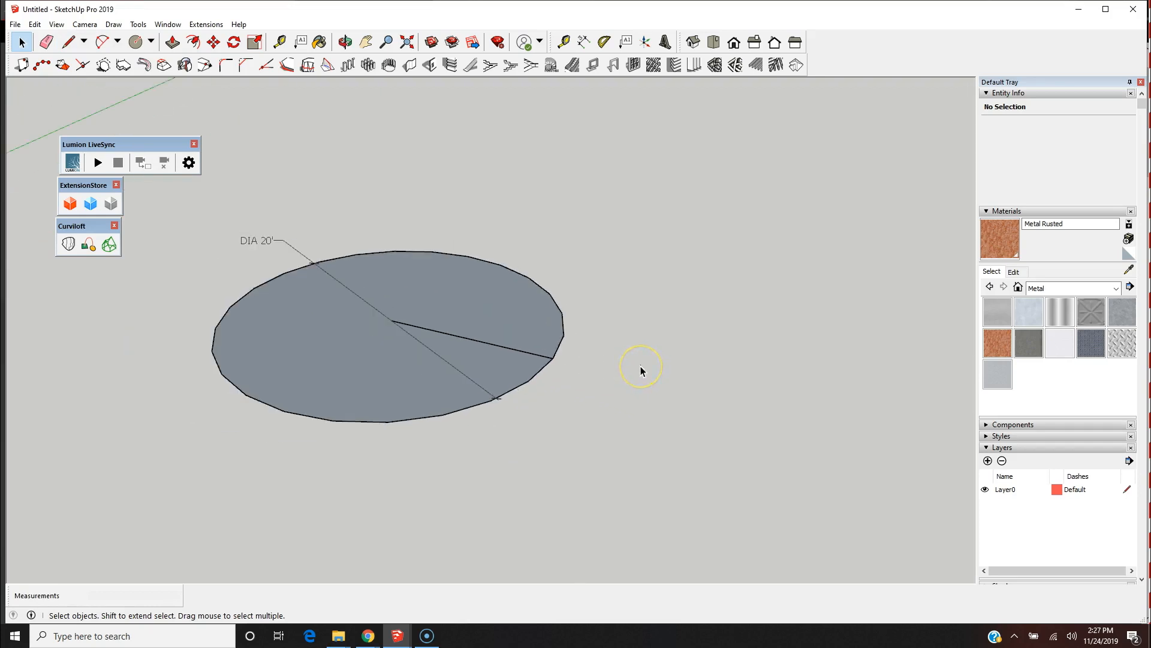
# Step: Draw a 10' line along the red axis, then a 10' line up the blue axis from its end
pyautogui.click(68, 42)
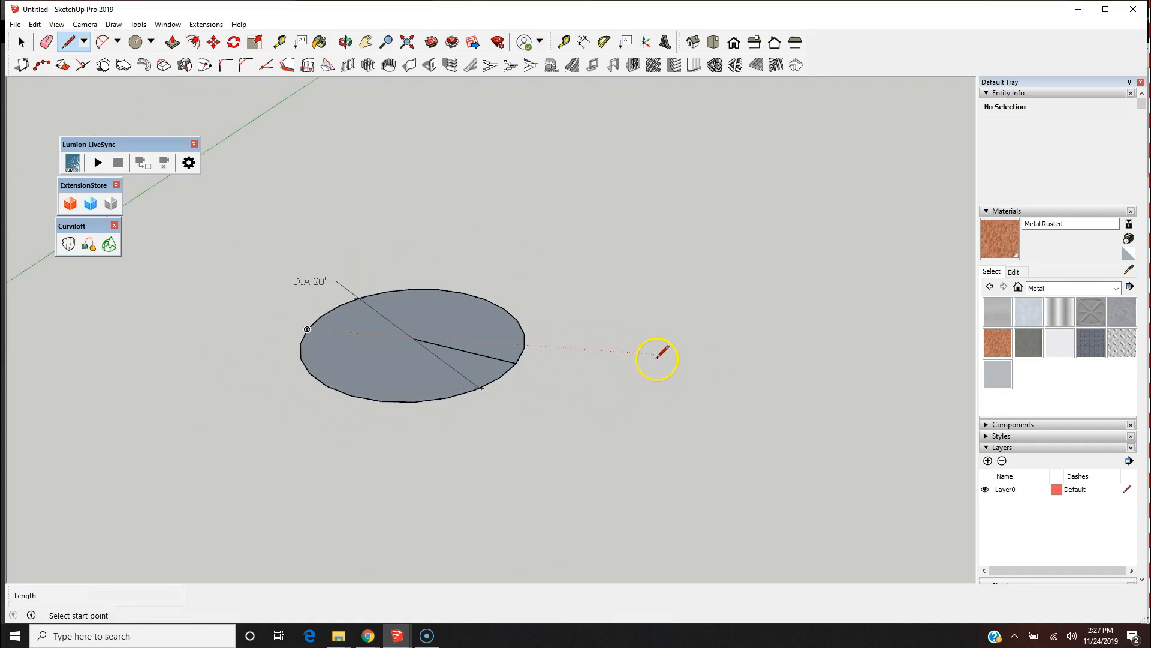
pyautogui.moveTo(303, 331)
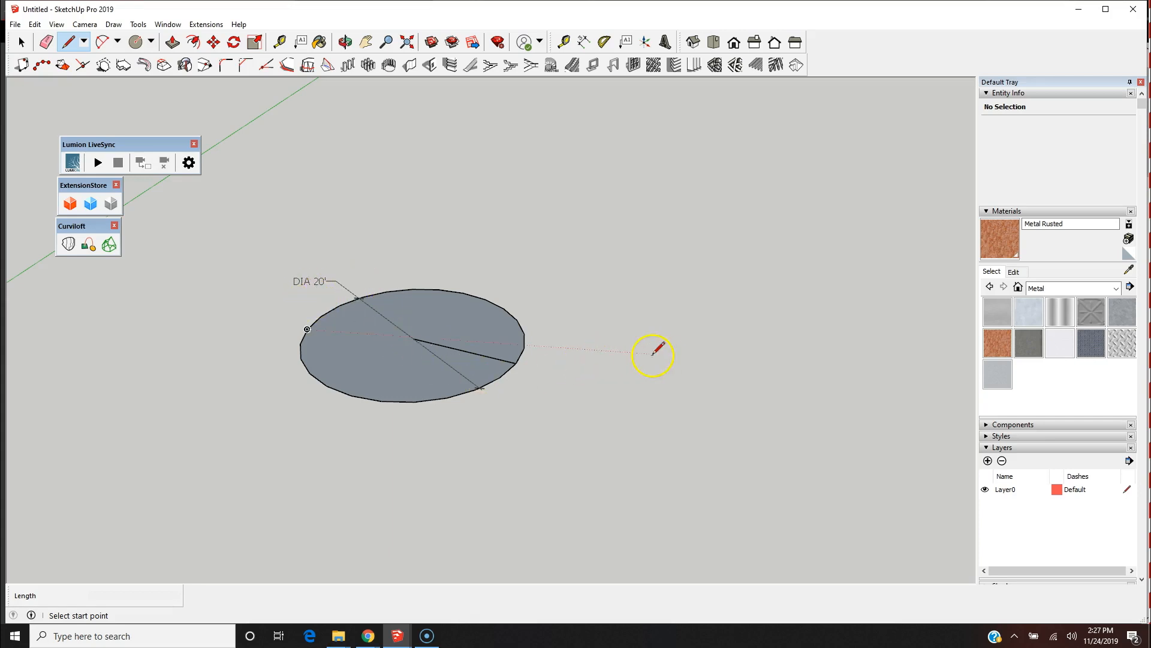
pyautogui.moveTo(763, 362)
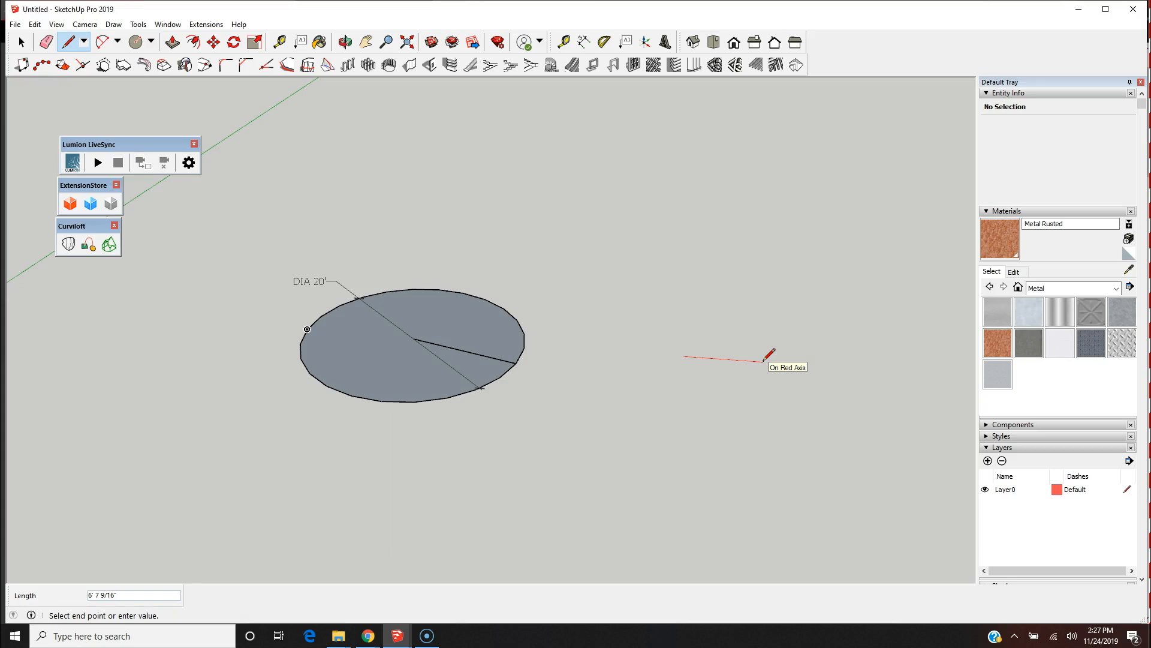
pyautogui.moveTo(772, 351)
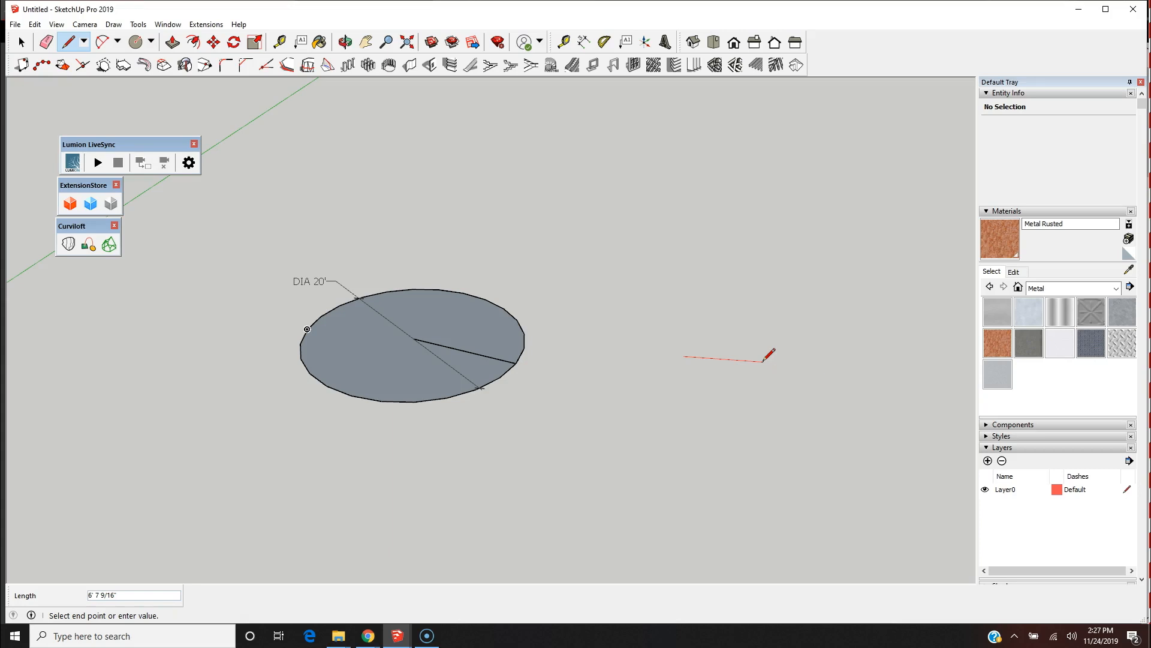
pyautogui.write("10'")
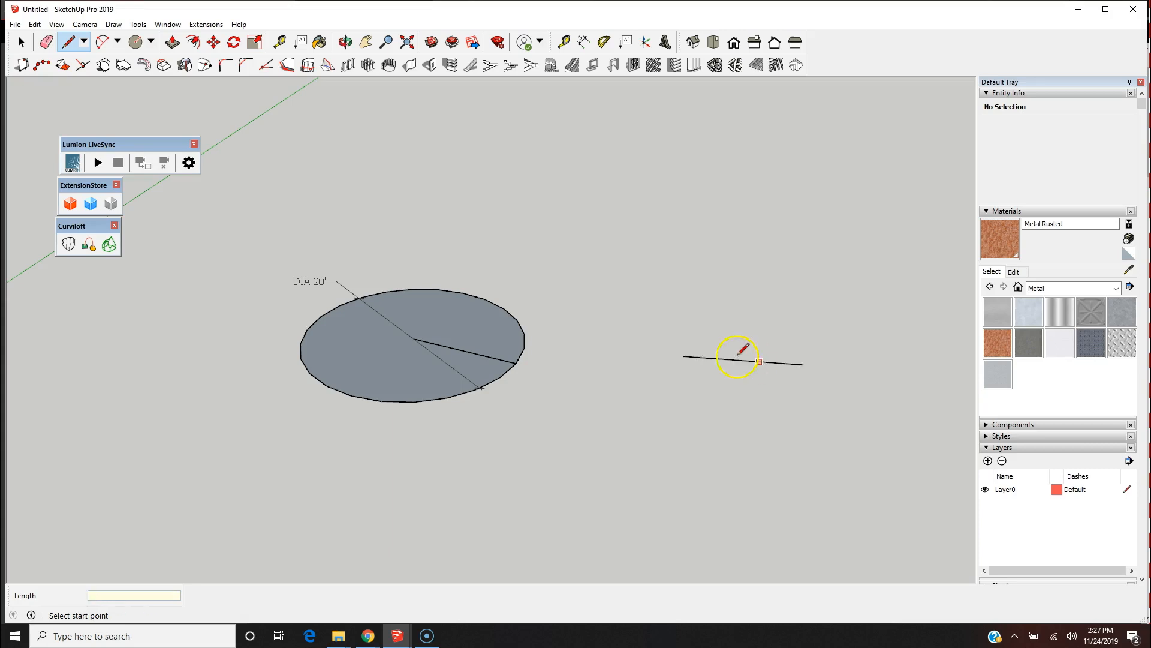
pyautogui.click(684, 355)
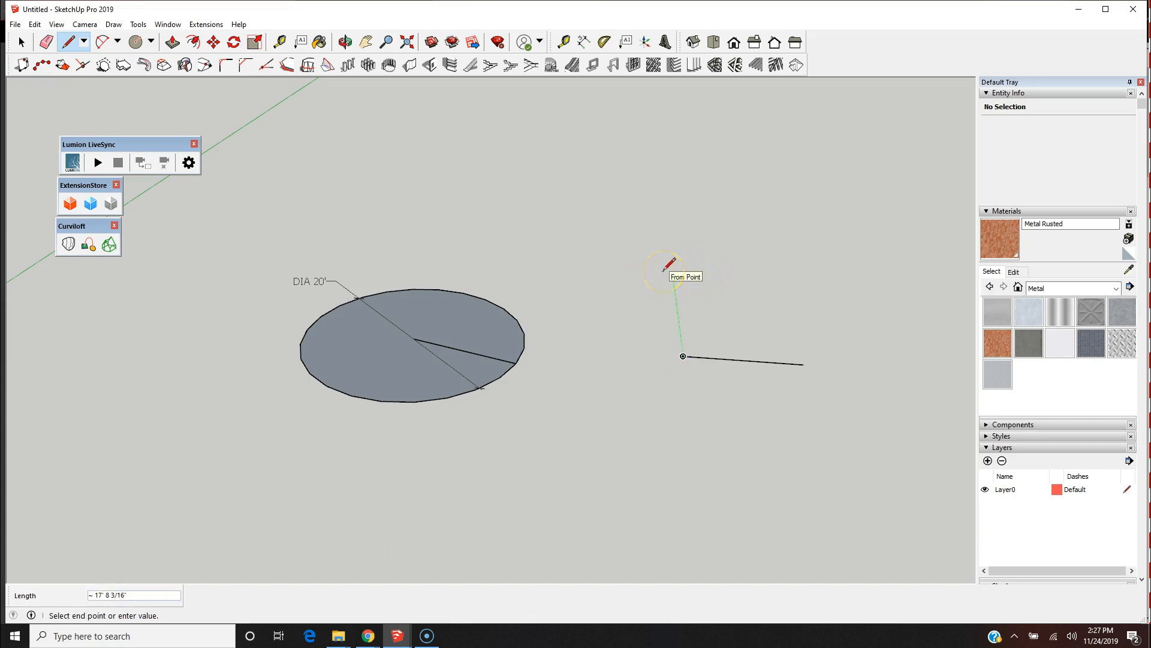
pyautogui.write("10'")
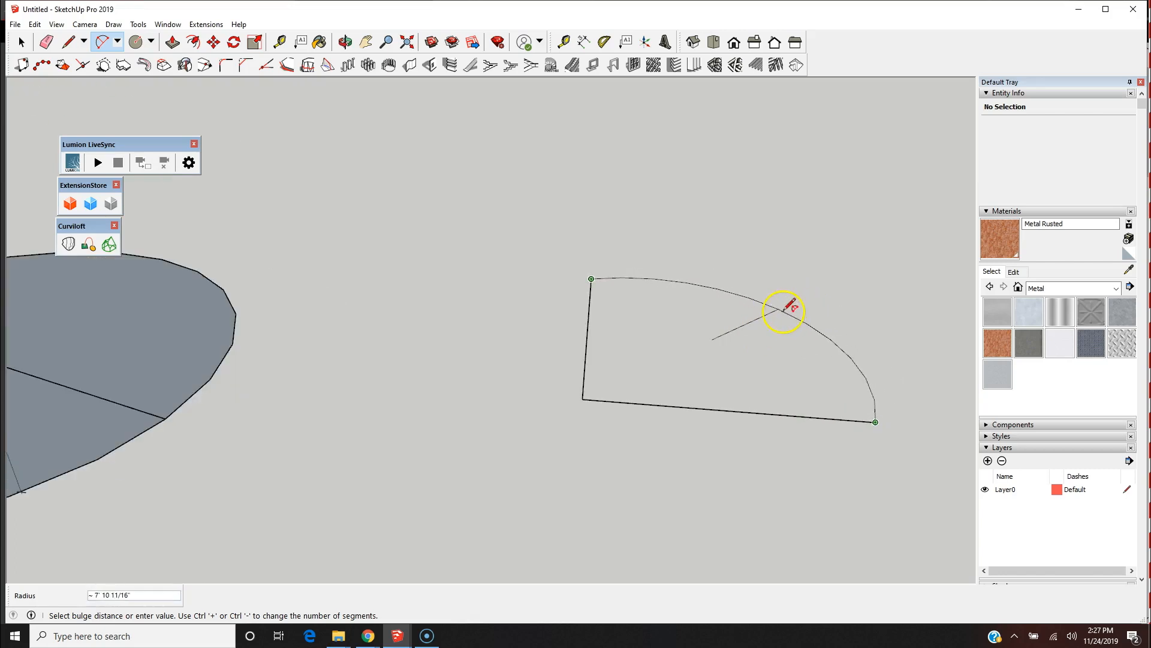
# Step: Connect the two line ends with a 2-Point Arc bulged into a quarter circle
pyautogui.click(344, 41)
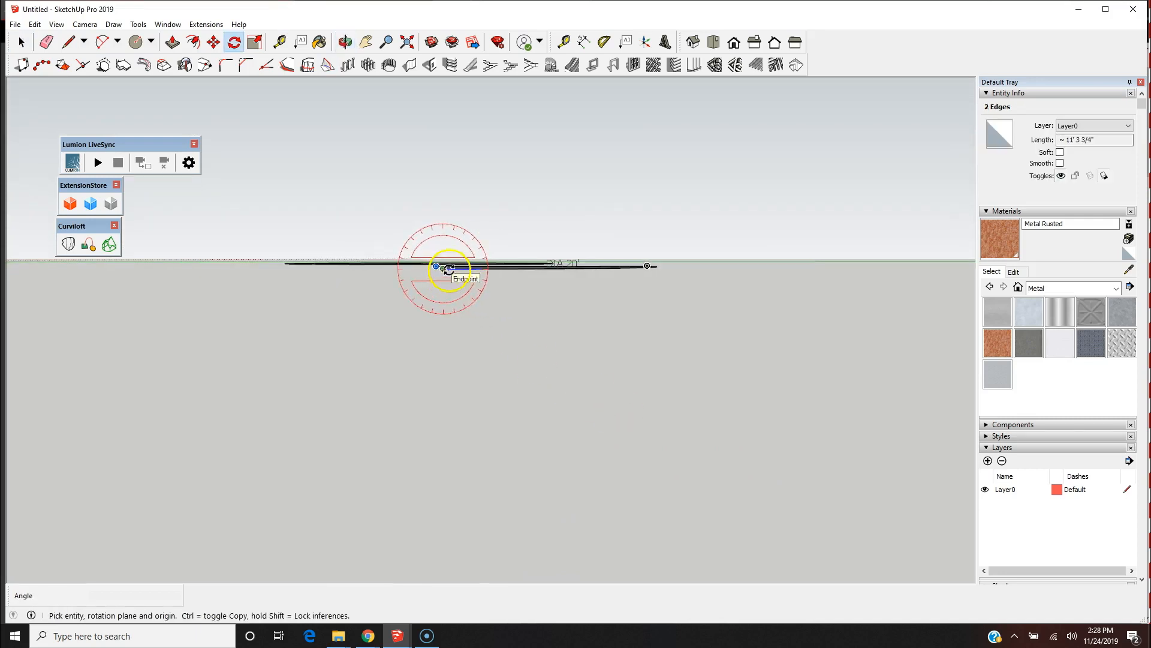
# Step: Rotate the profile edges 90° about their endpoint to stand them upright
pyautogui.click(447, 269)
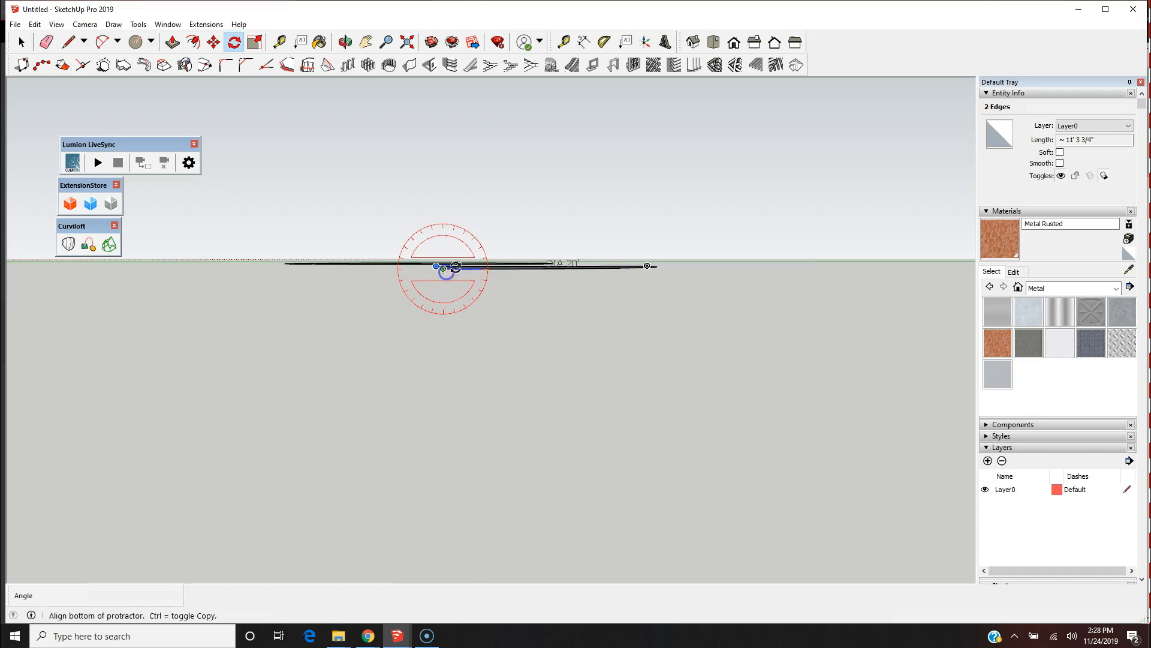
pyautogui.moveTo(788, 262)
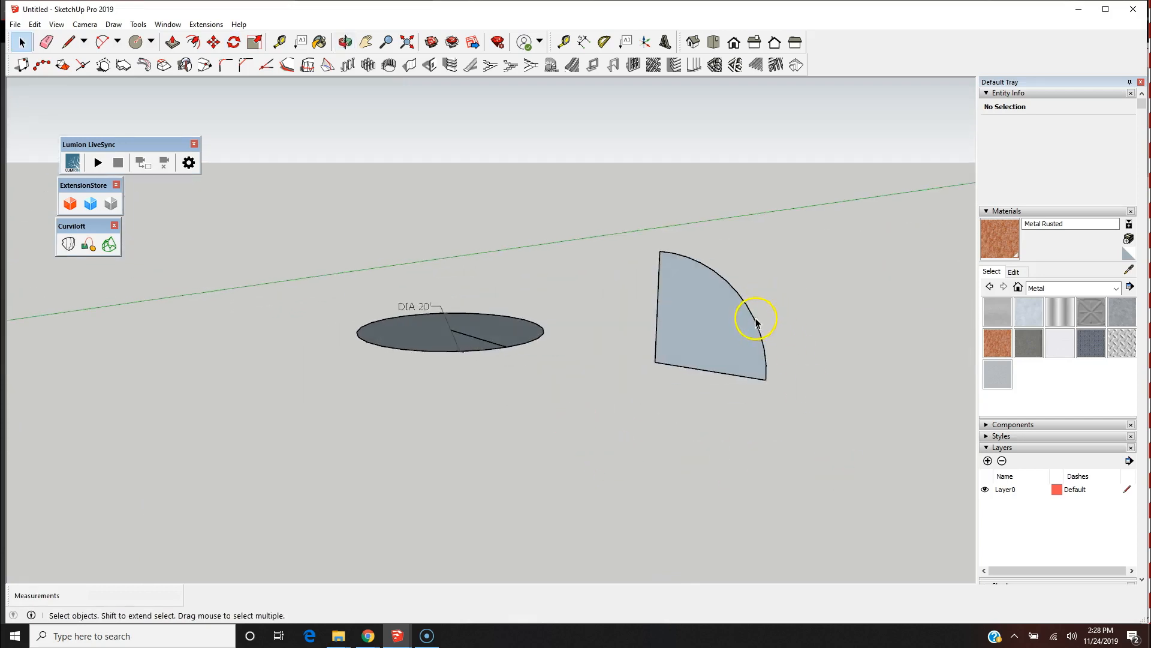
# Step: Paste a copy of the profile's arc onto the 20-ft circle and move the profile by its corner
pyautogui.click(754, 322)
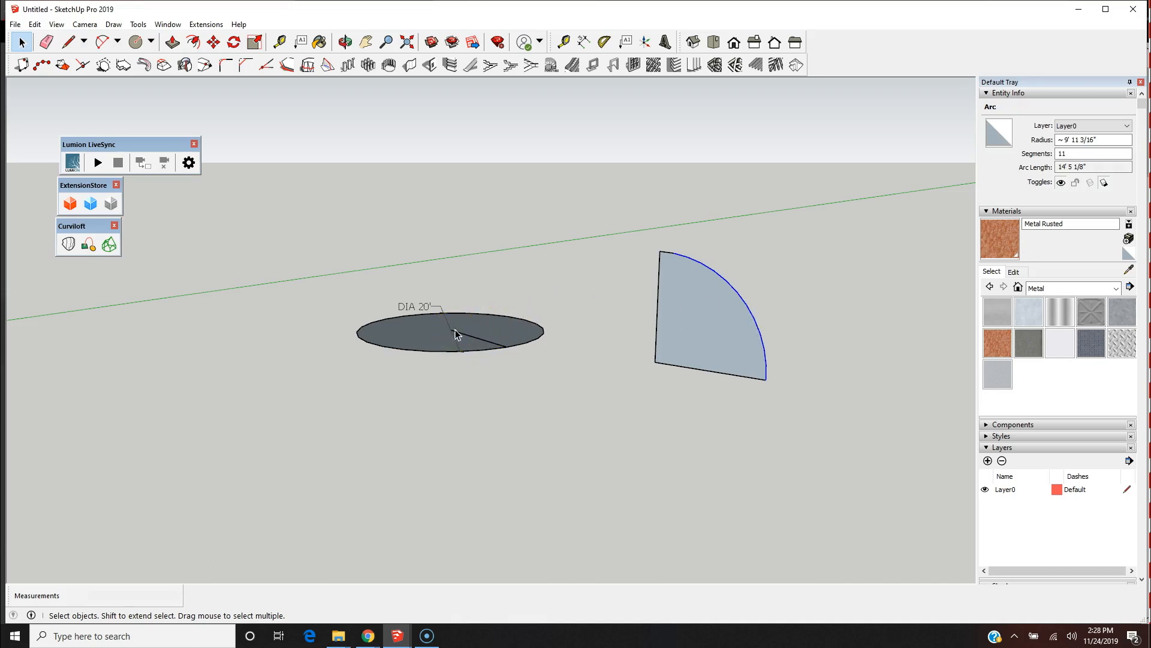
pyautogui.click(211, 42)
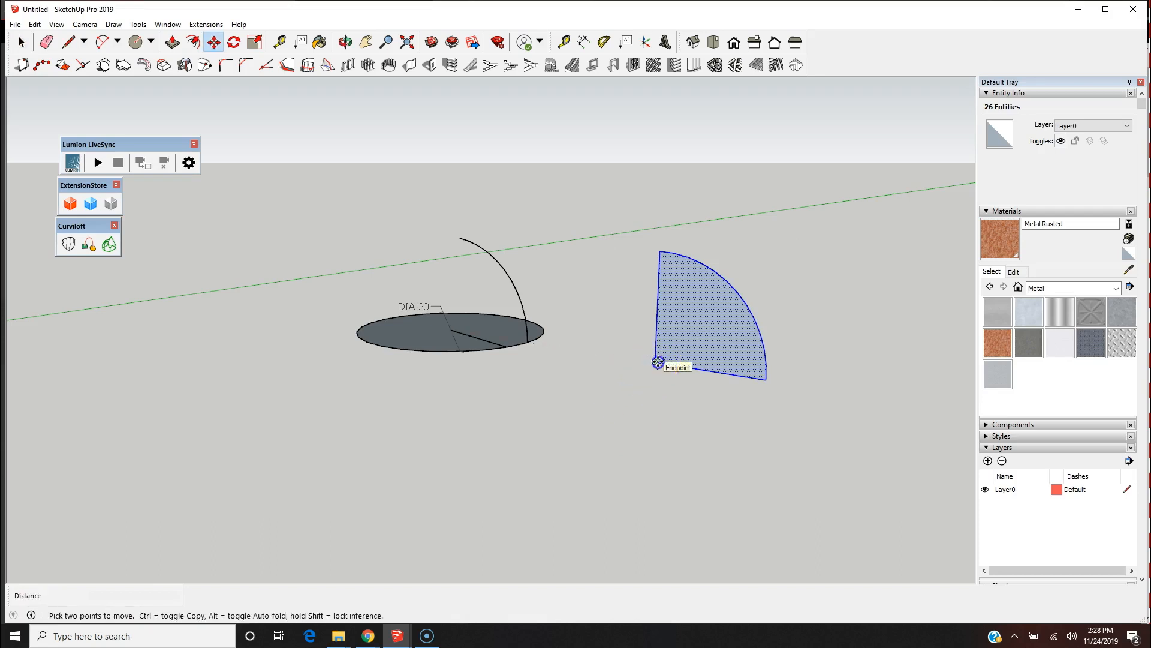
pyautogui.moveTo(658, 362); pyautogui.dragTo(828, 291)
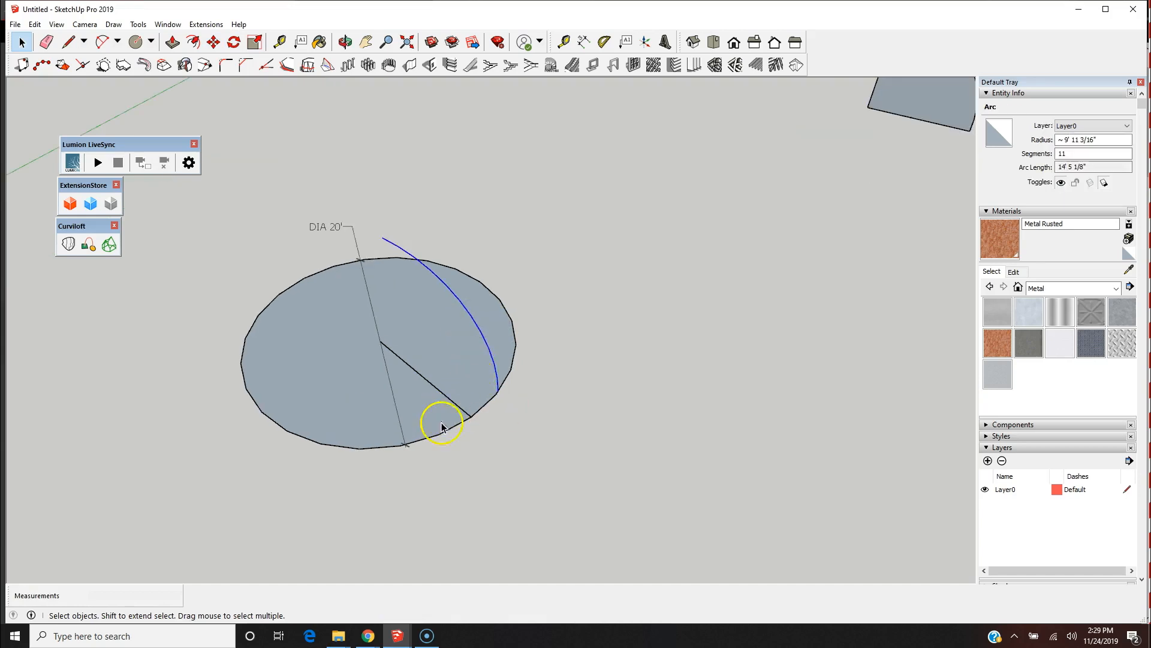
pyautogui.moveTo(408, 373)
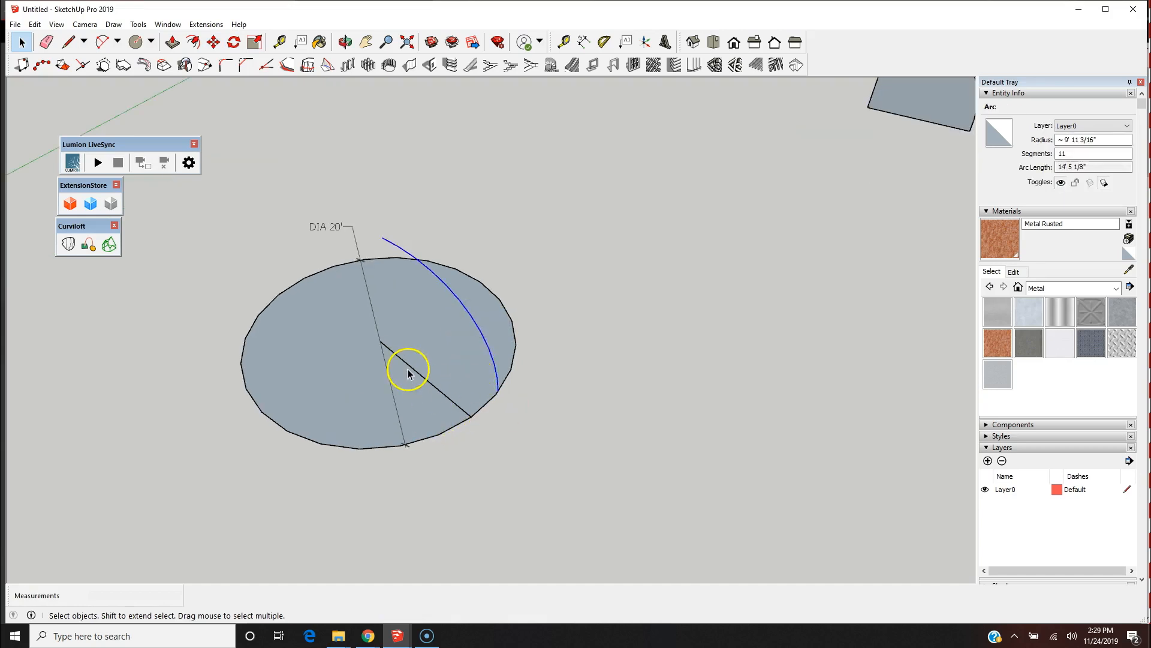
# Step: Rotate the copied arc 180° about the circle's centre so it spans rim to centre
pyautogui.click(234, 41)
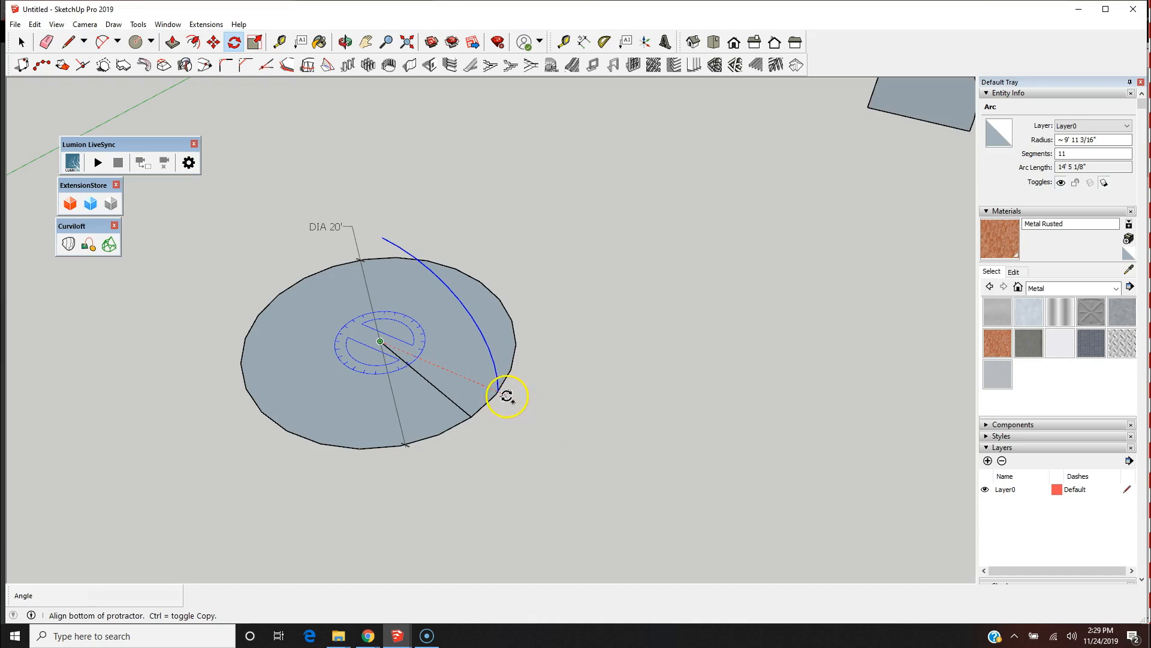
pyautogui.moveTo(500, 393)
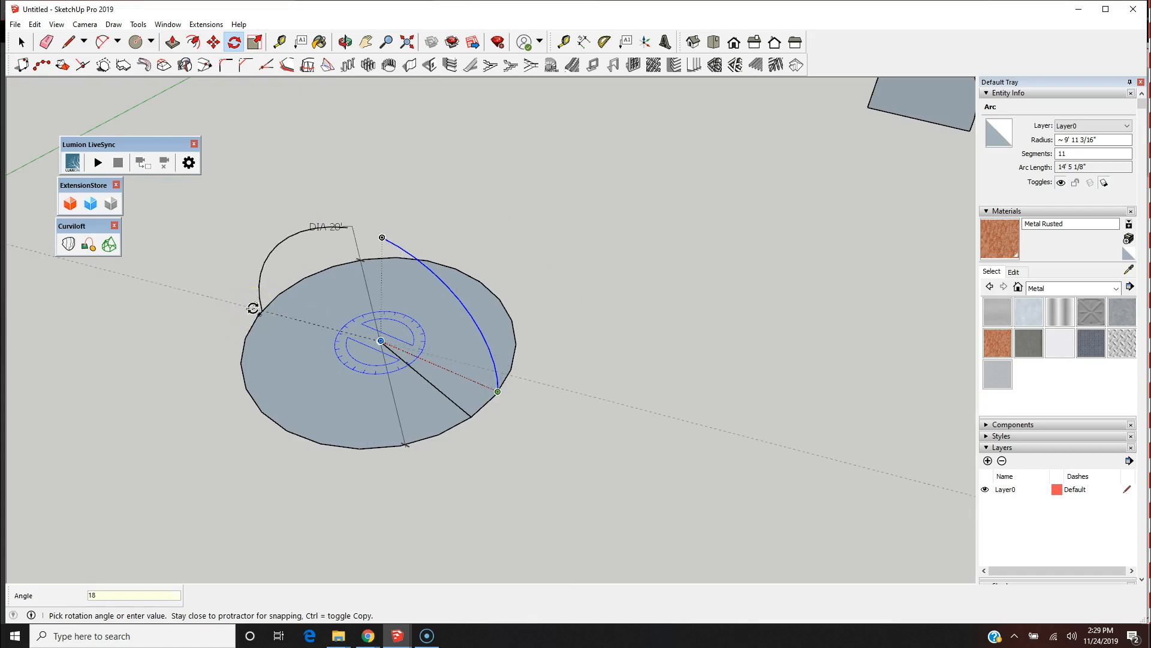
pyautogui.write('180')
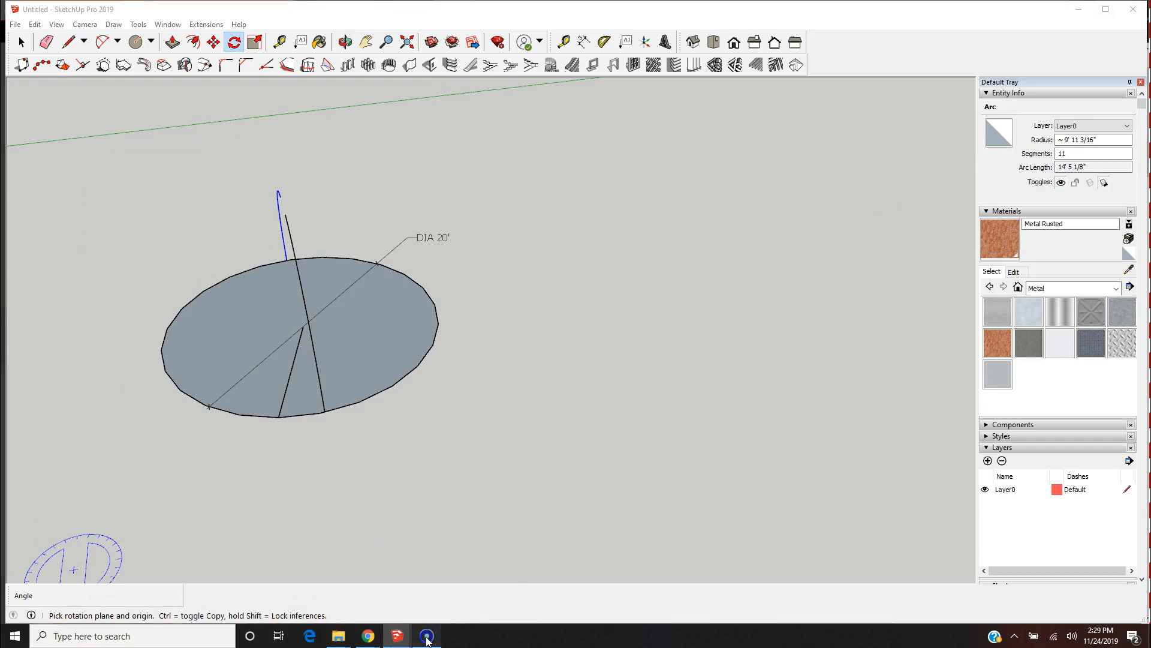
pyautogui.click(426, 636)
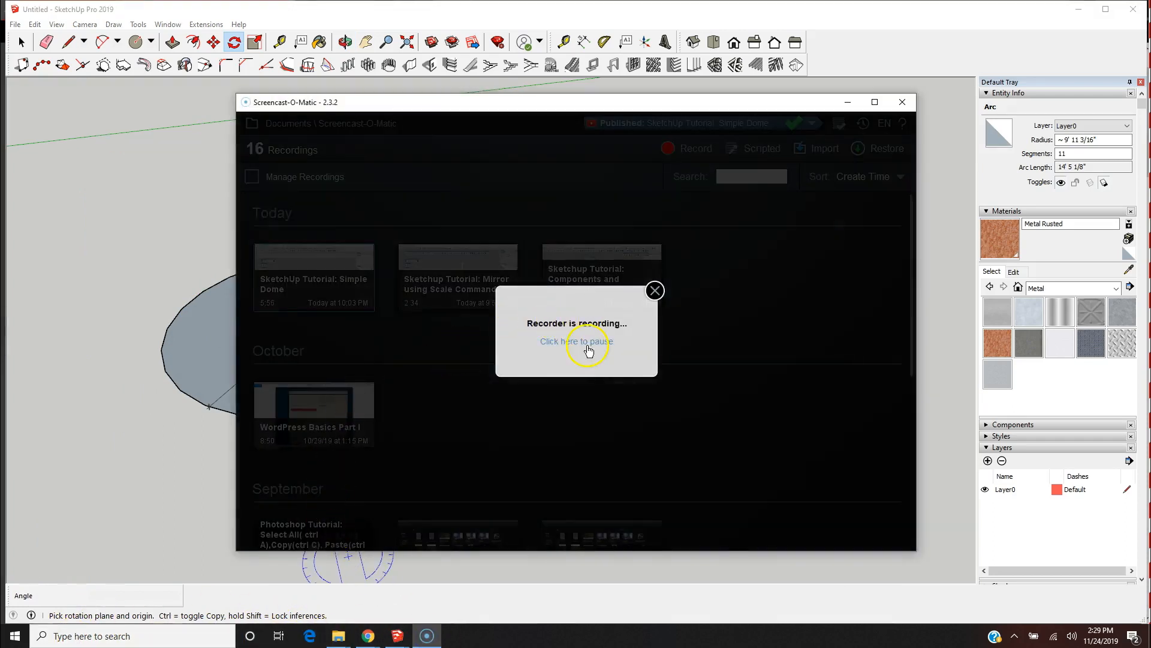
pyautogui.click(655, 290)
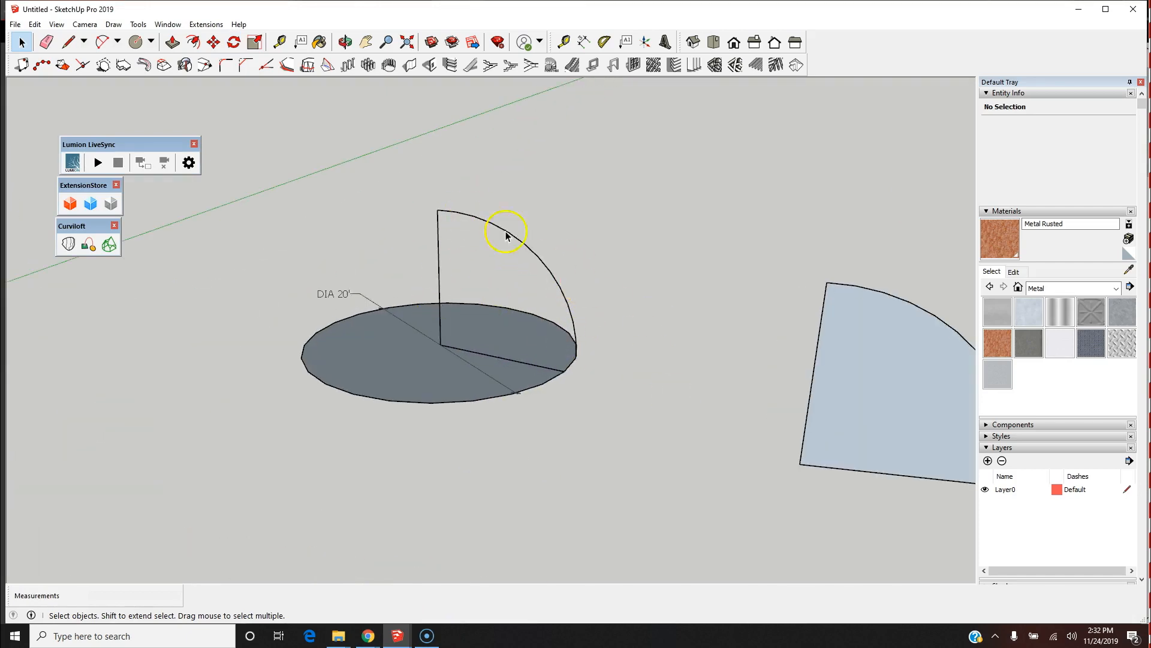
pyautogui.moveTo(539, 281)
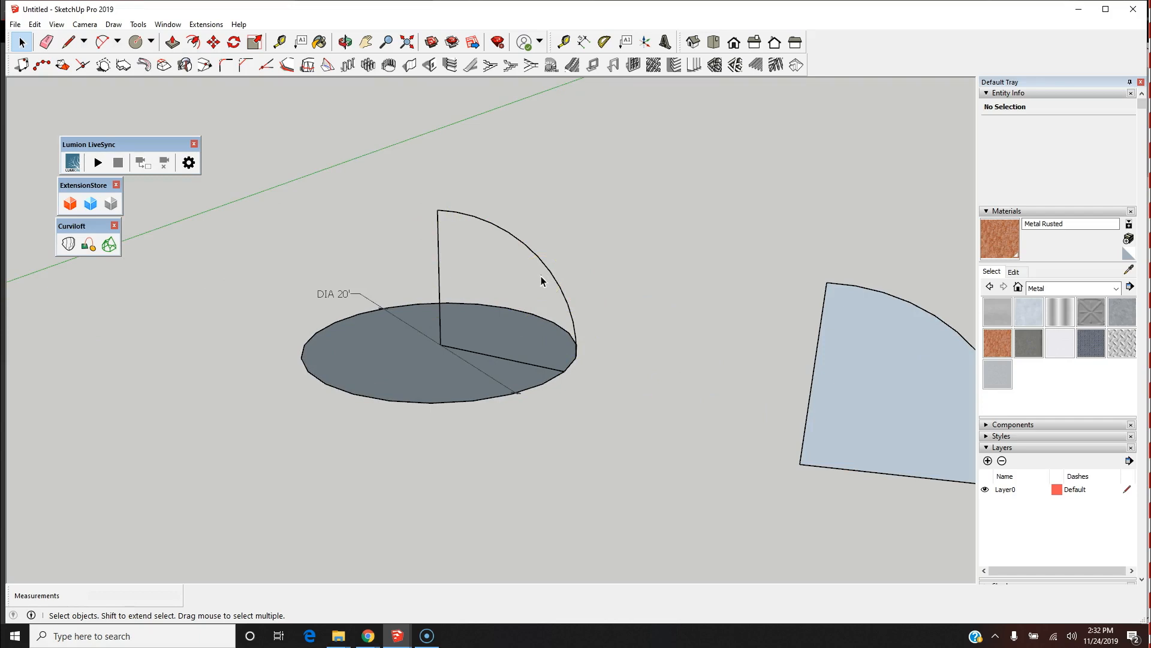
pyautogui.moveTo(473, 326)
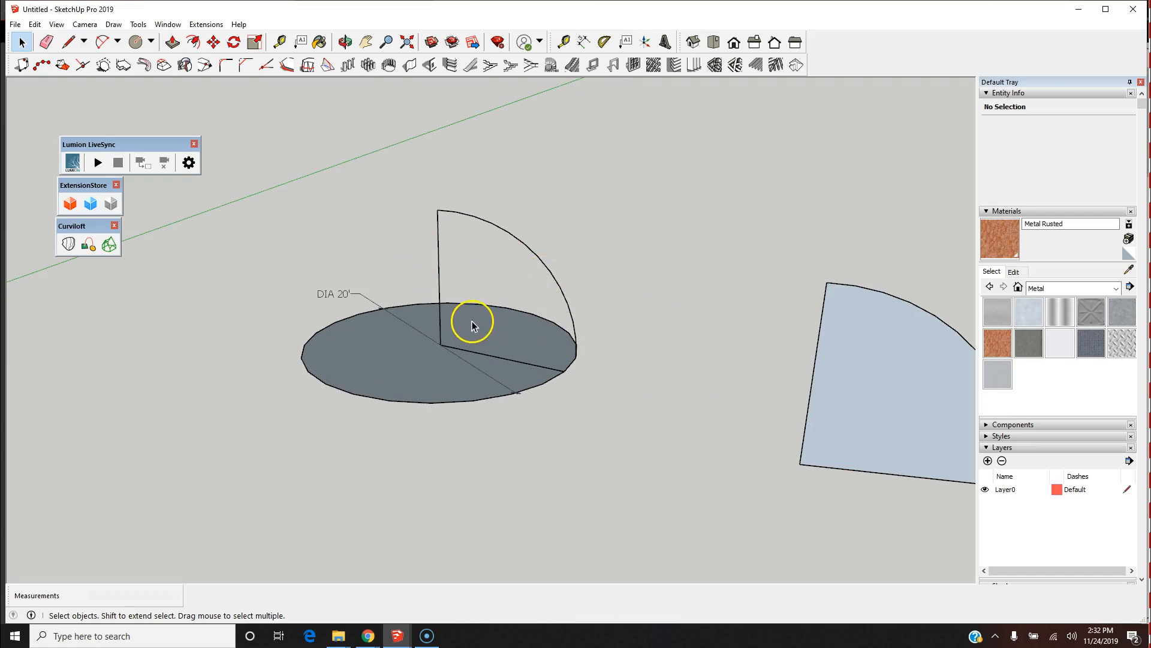
pyautogui.moveTo(638, 313)
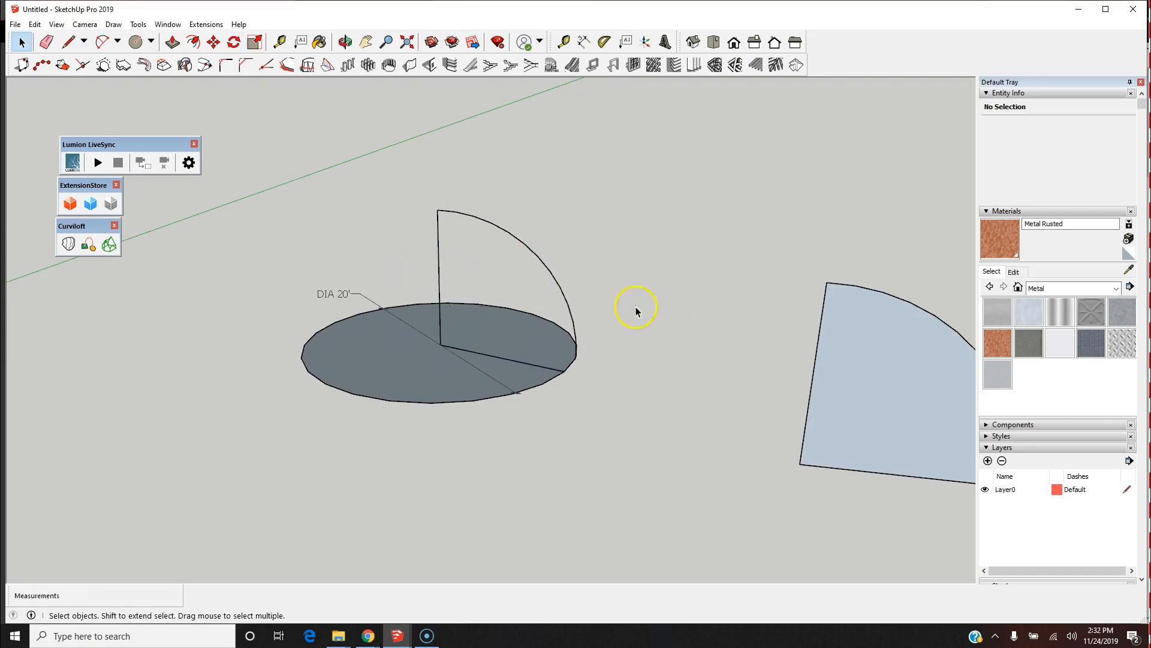
# Step: Rotate-copy the arc 180° about the disc centre, then type 20/ for in-between copies
pyautogui.click(544, 271)
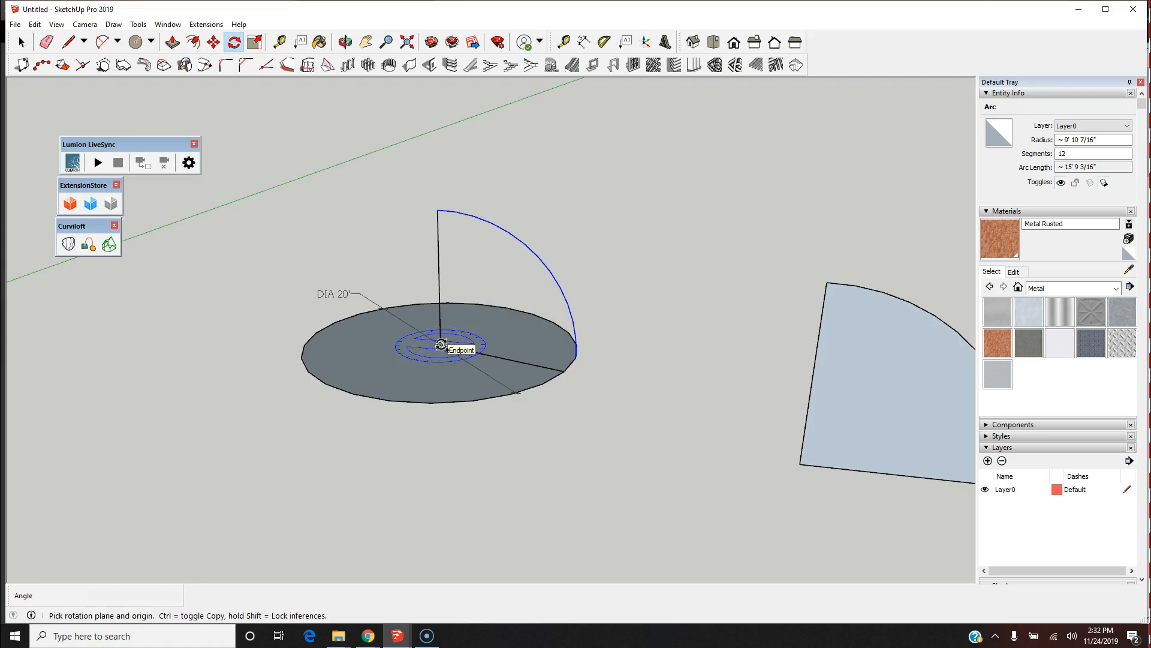
pyautogui.click(438, 345)
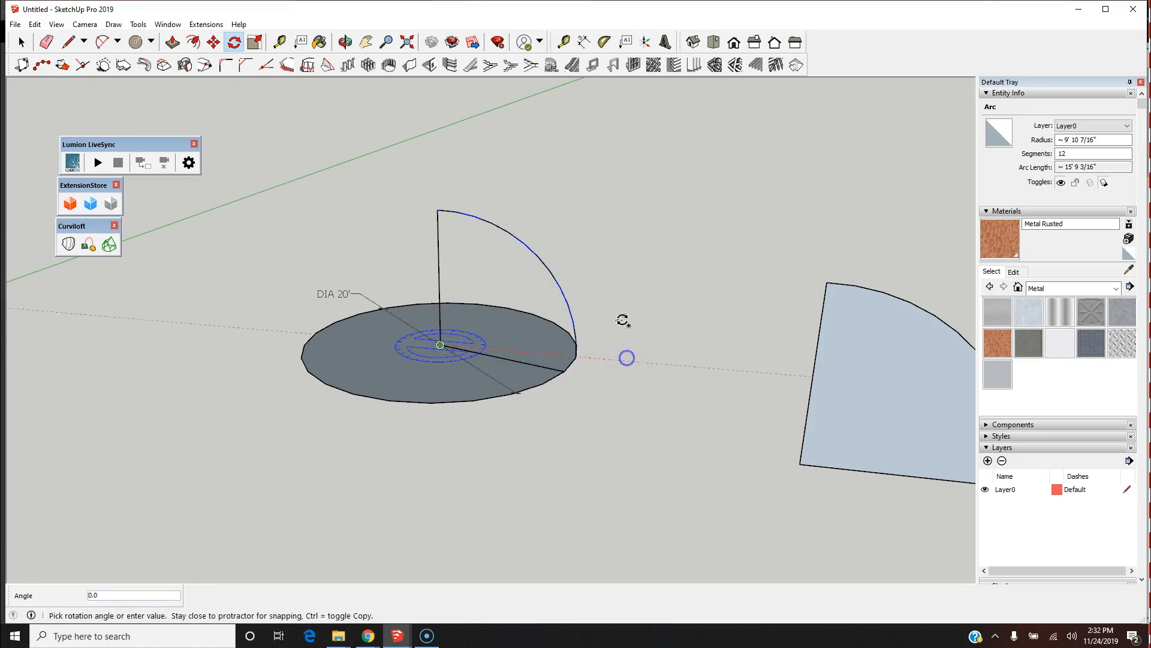
pyautogui.moveTo(610, 280)
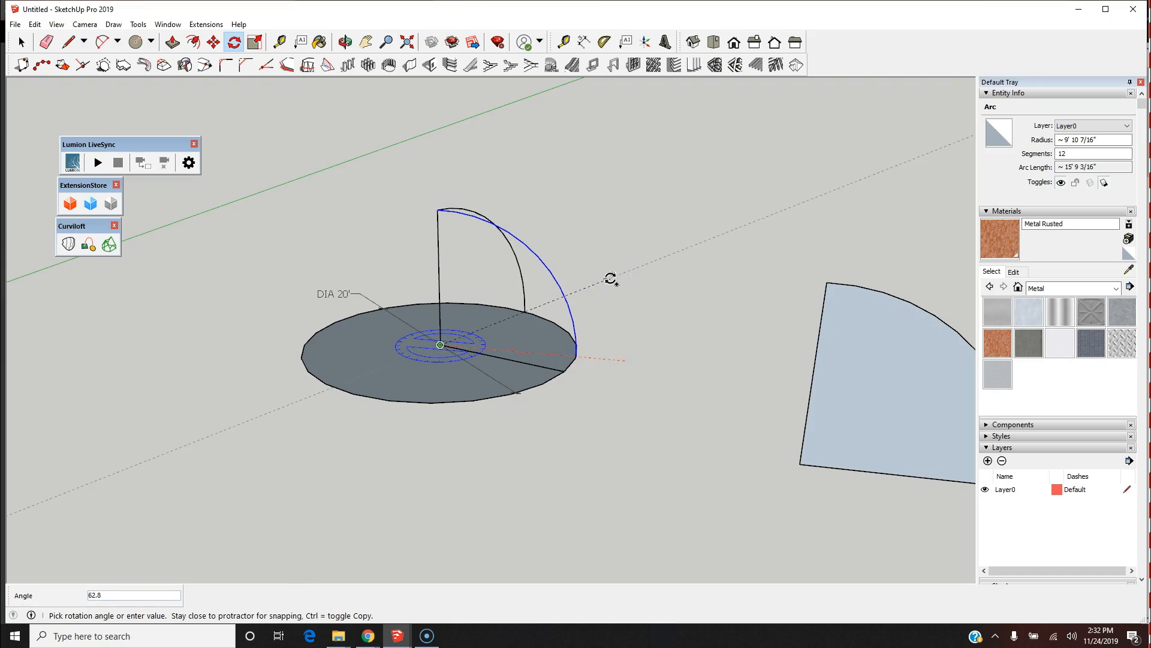
pyautogui.write('180')
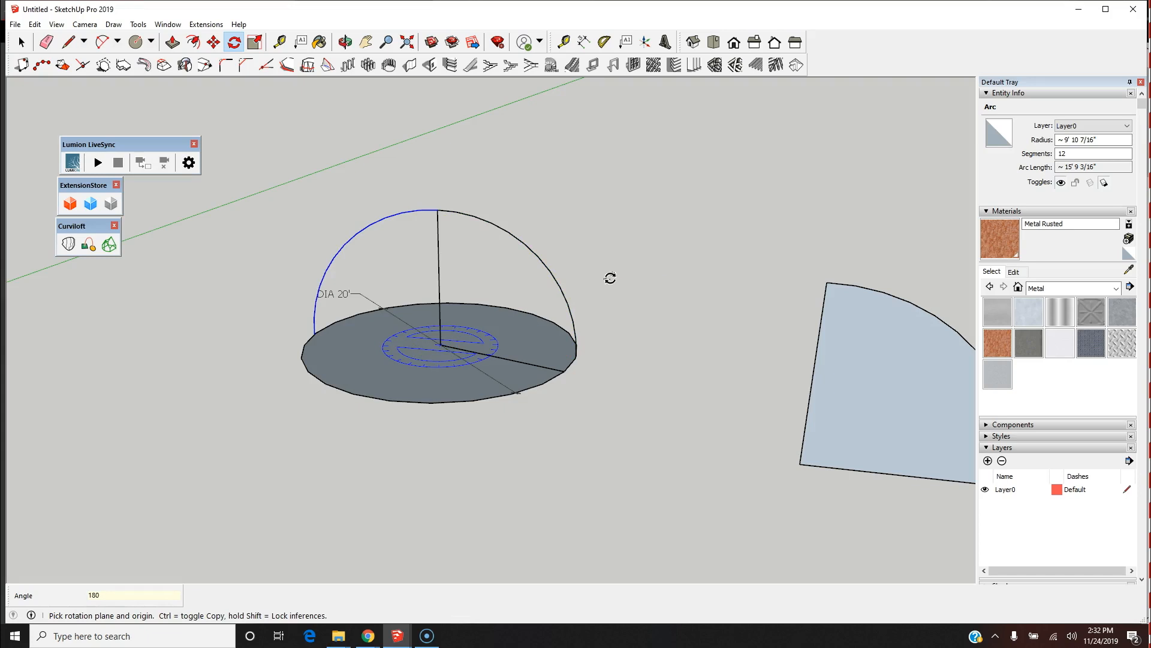
pyautogui.write('20')
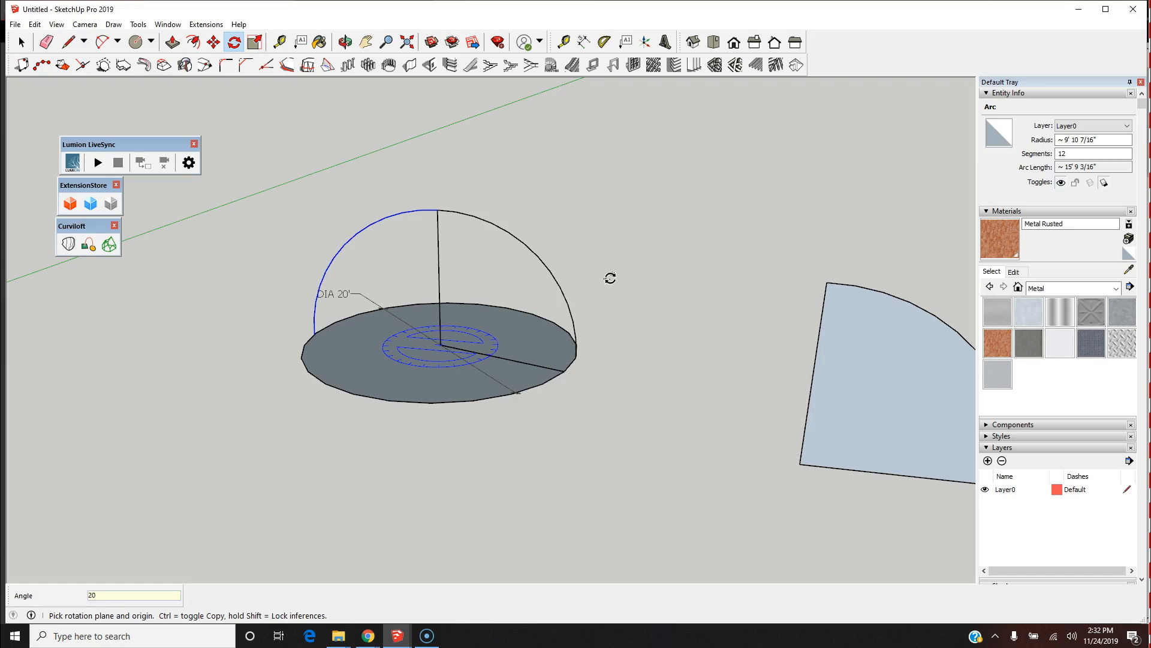
pyautogui.write('/')
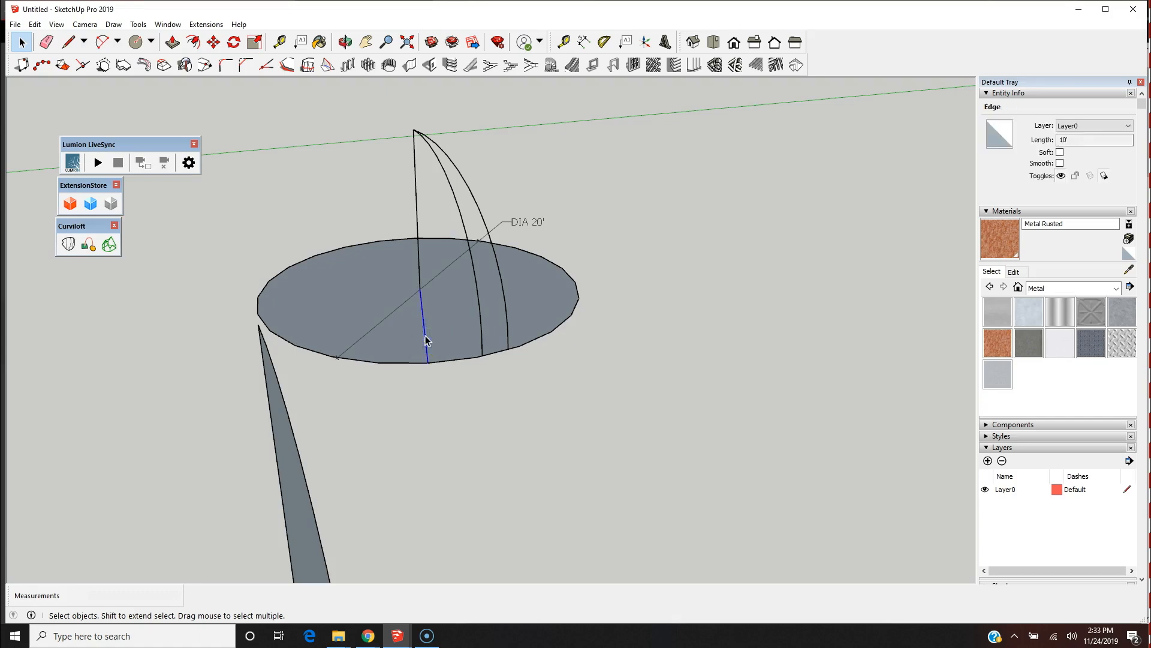
# Step: Delete the stray base edge and draw cross edges between two adjacent arcs near the base
pyautogui.click(416, 218)
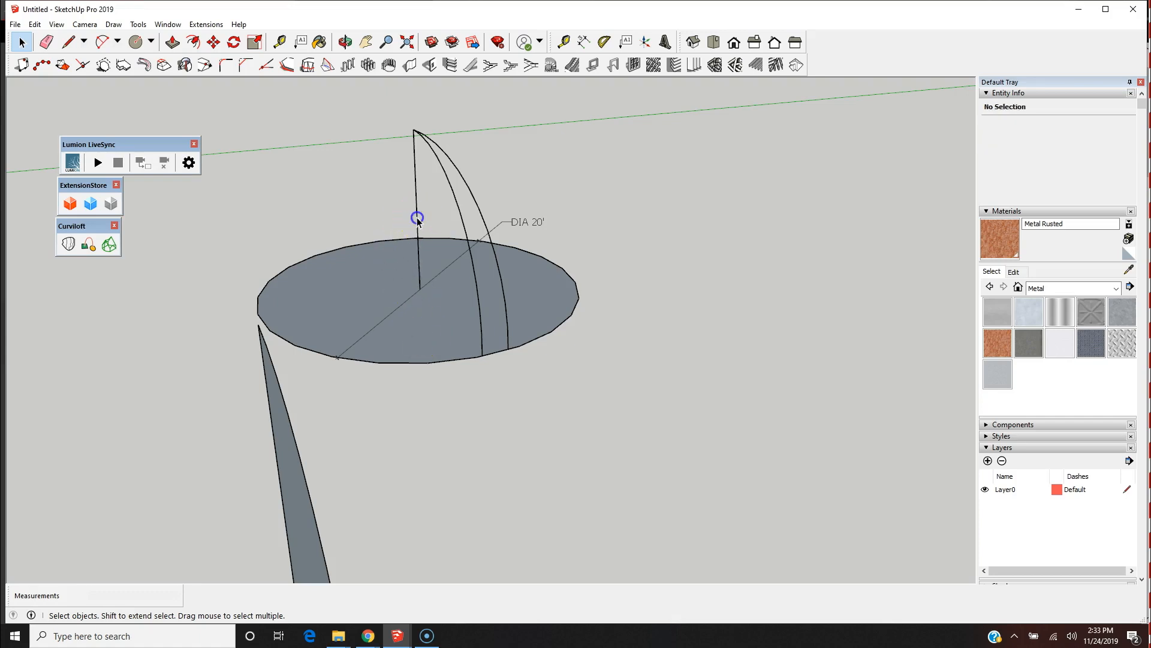
pyautogui.click(415, 219)
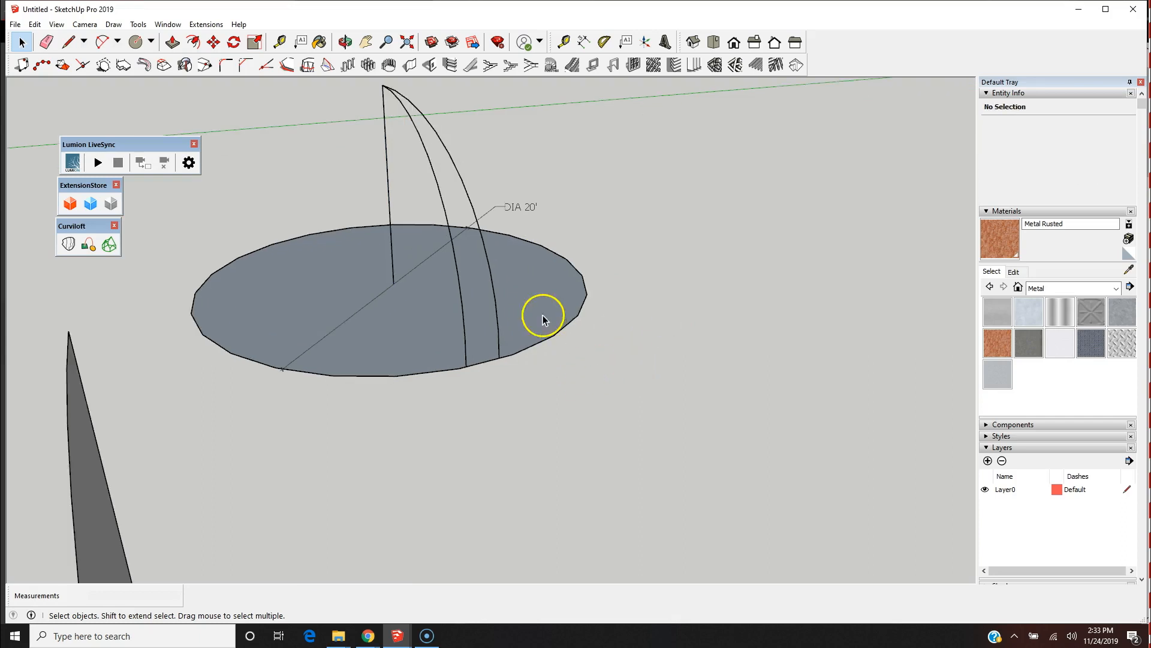
pyautogui.moveTo(551, 389)
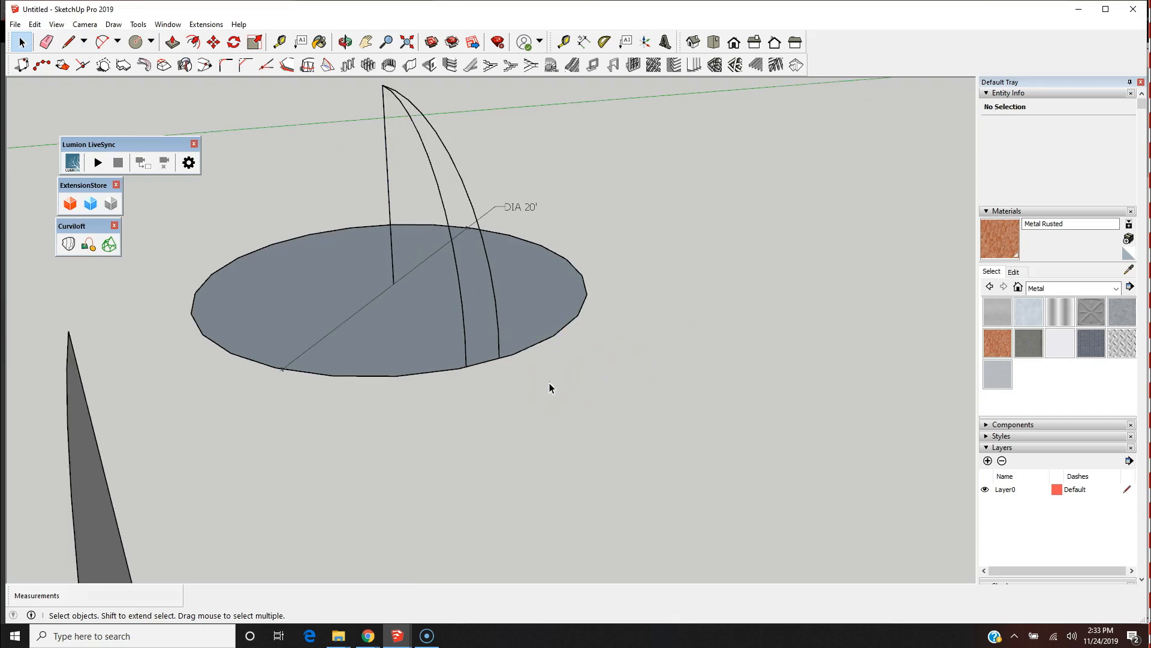
pyautogui.click(68, 42)
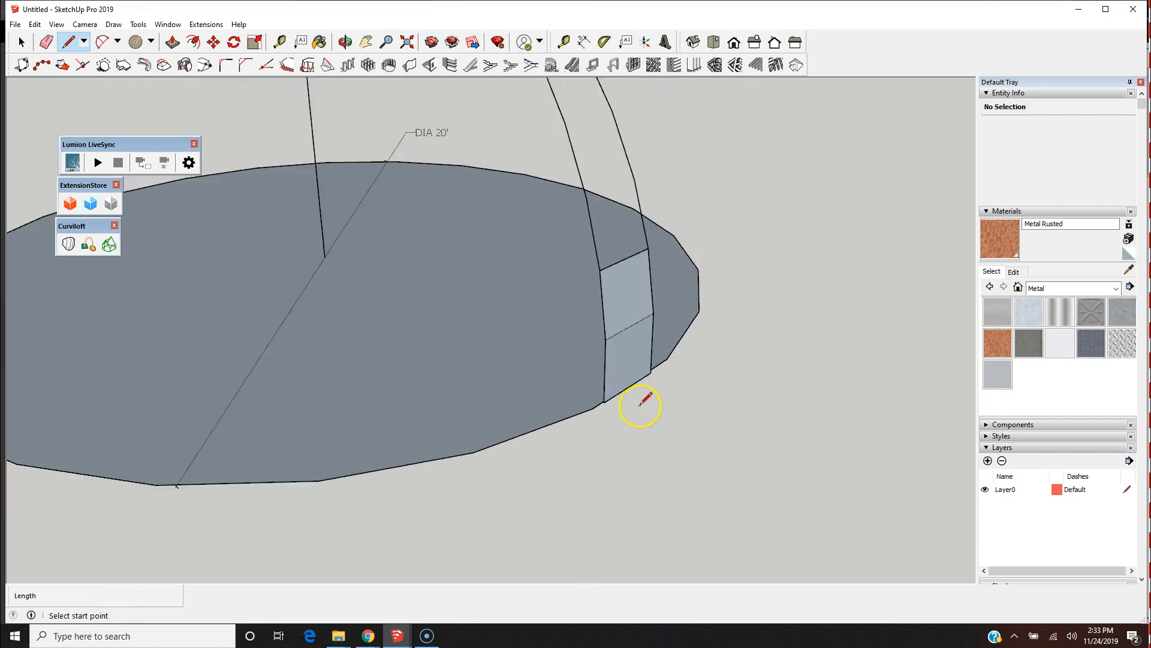
# Step: Draw more cross edges up the strip, adding a third stacked panel between the ribs
pyautogui.click(345, 40)
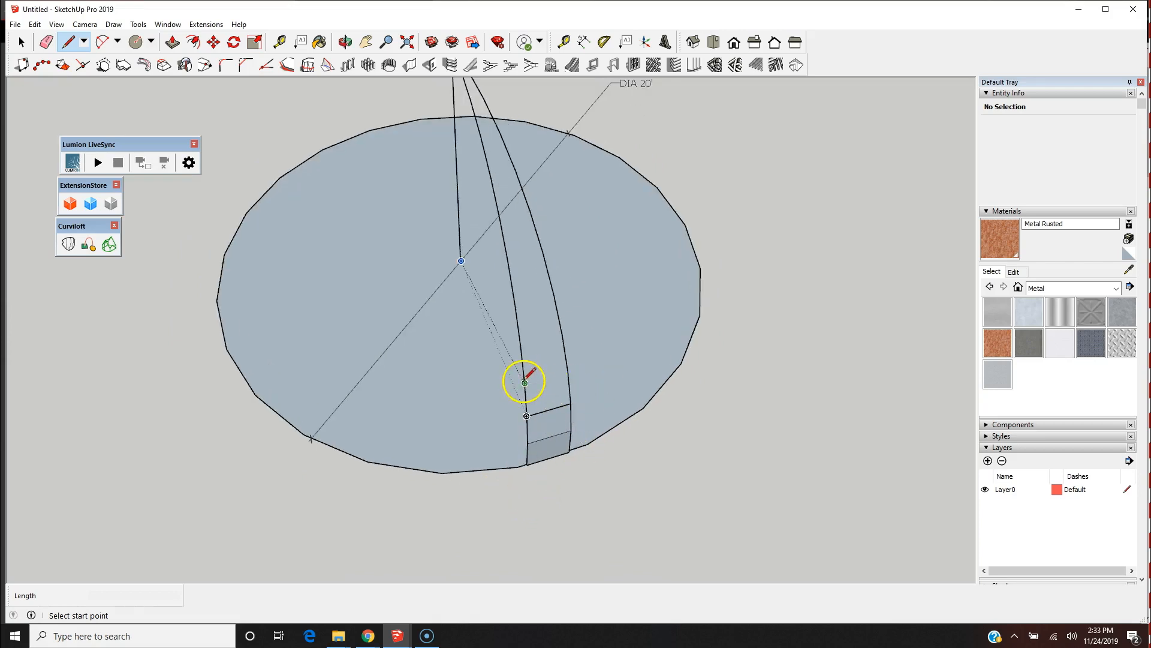
pyautogui.moveTo(562, 335)
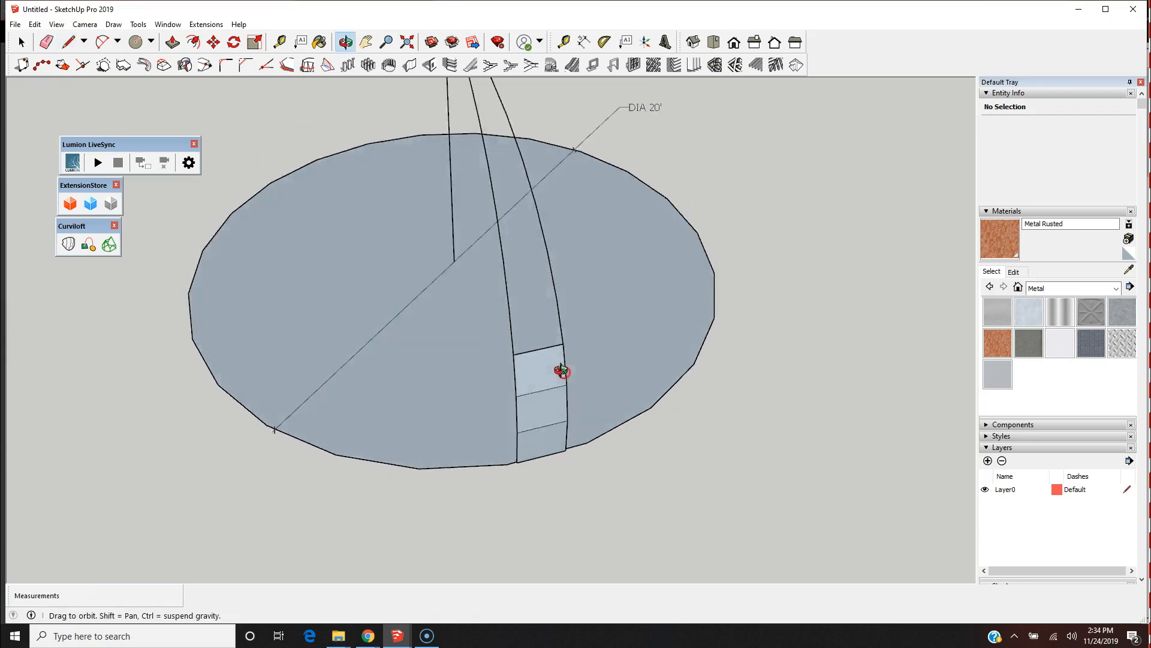
pyautogui.click(66, 45)
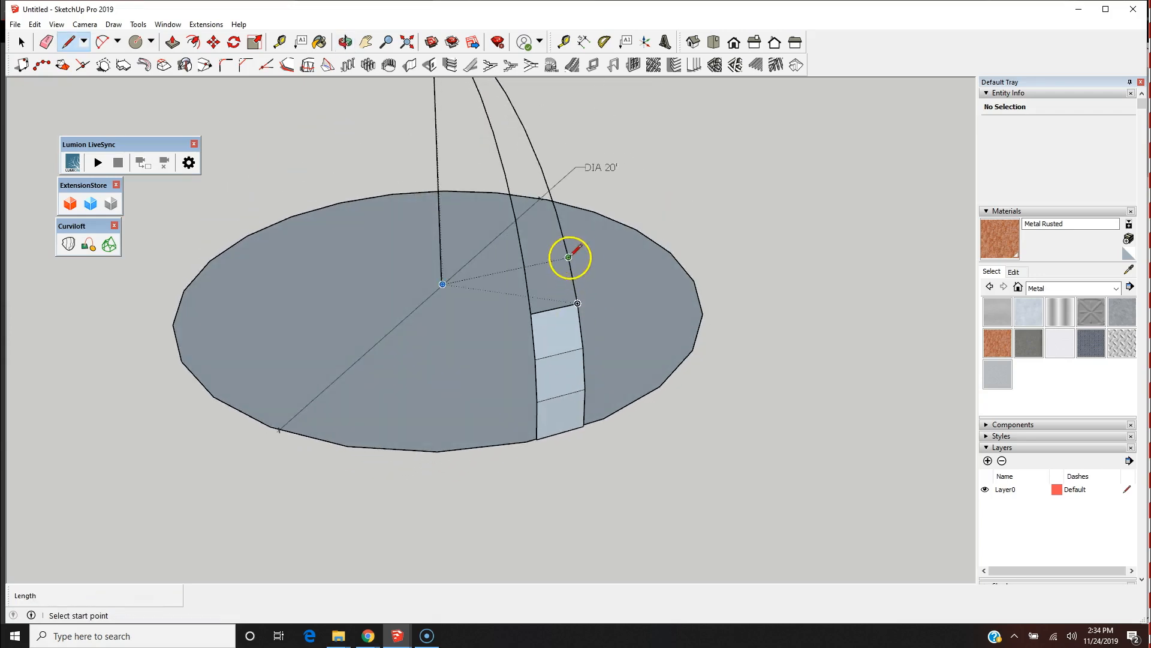
pyautogui.moveTo(523, 222)
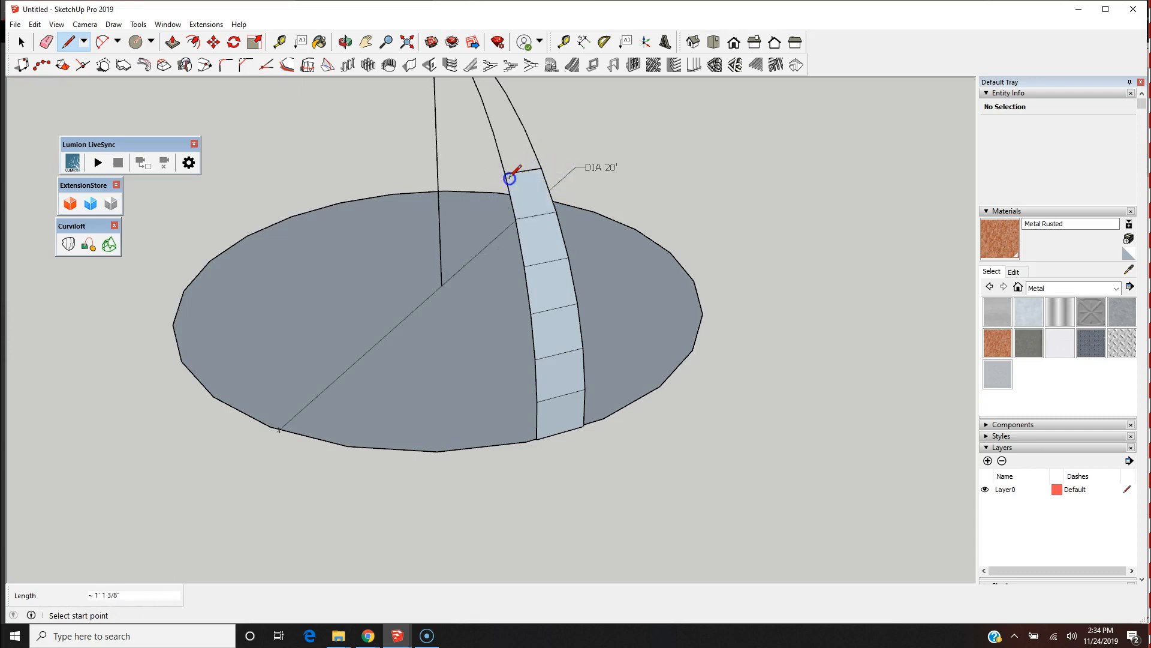
pyautogui.moveTo(495, 139)
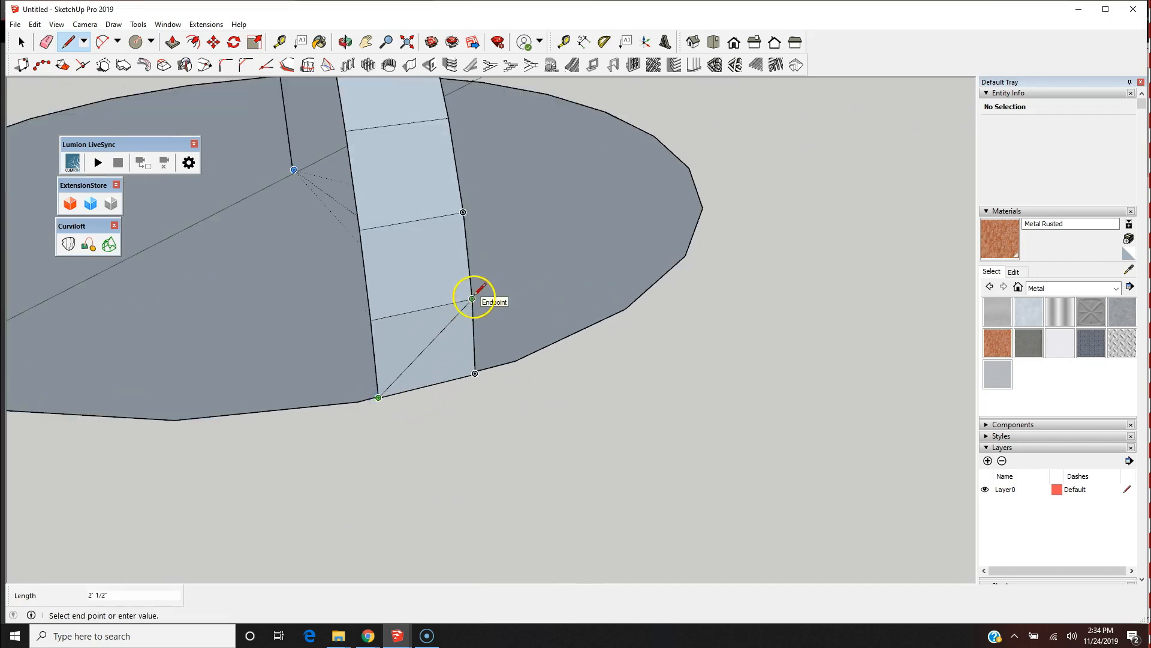
# Step: Draw zigzag diagonals splitting the lower stacked panels into triangles
pyautogui.click(471, 300)
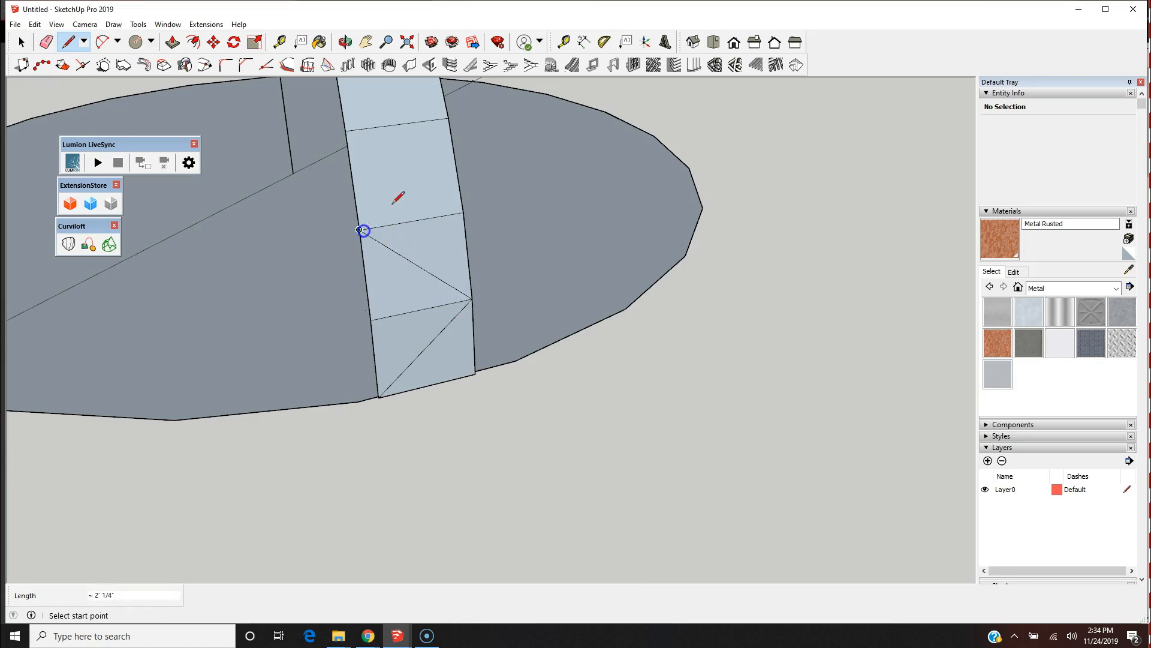
pyautogui.click(358, 229)
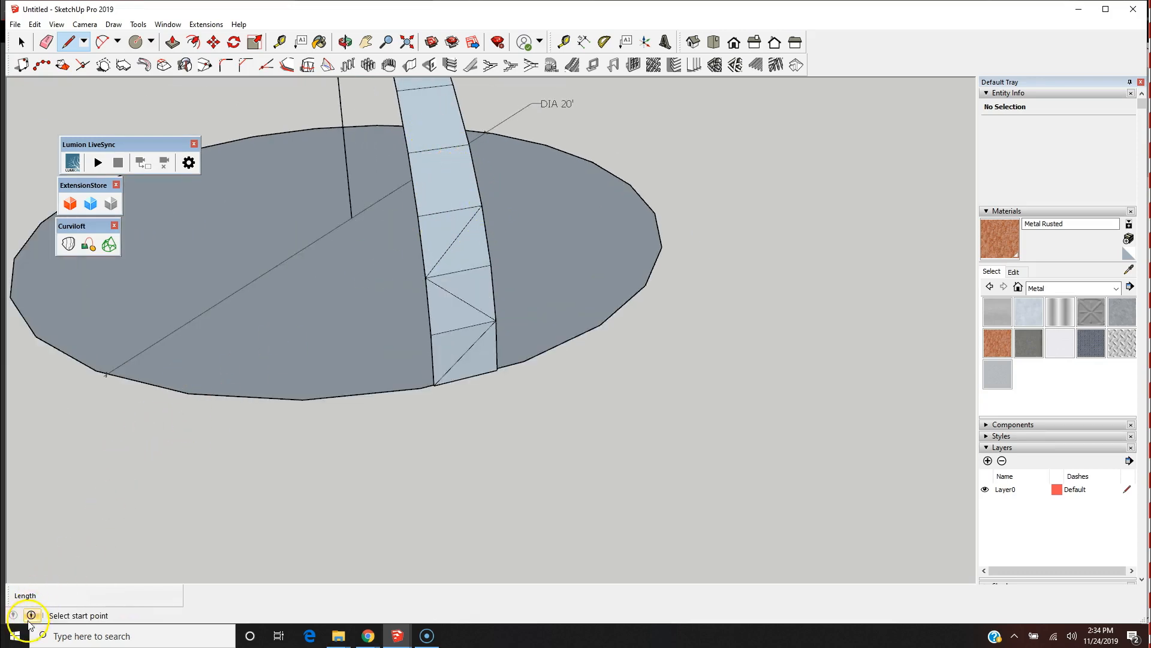
pyautogui.moveTo(33, 631)
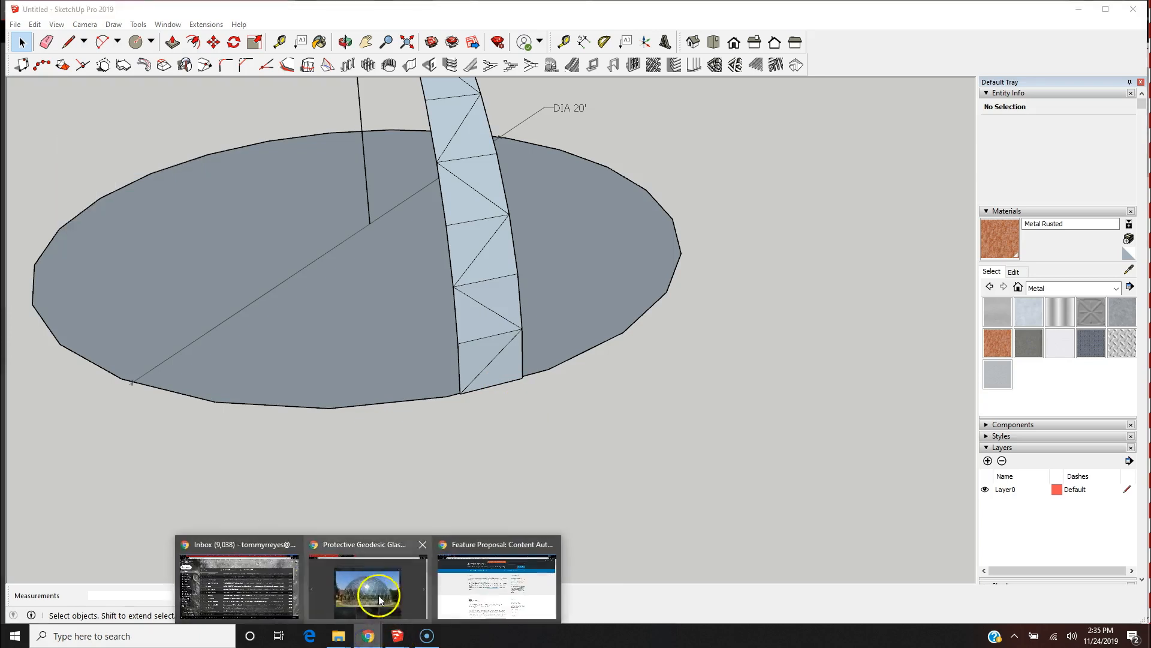
# Step: Review the glass dome reference photo in Chrome, then return to SketchUp
pyautogui.click(368, 595)
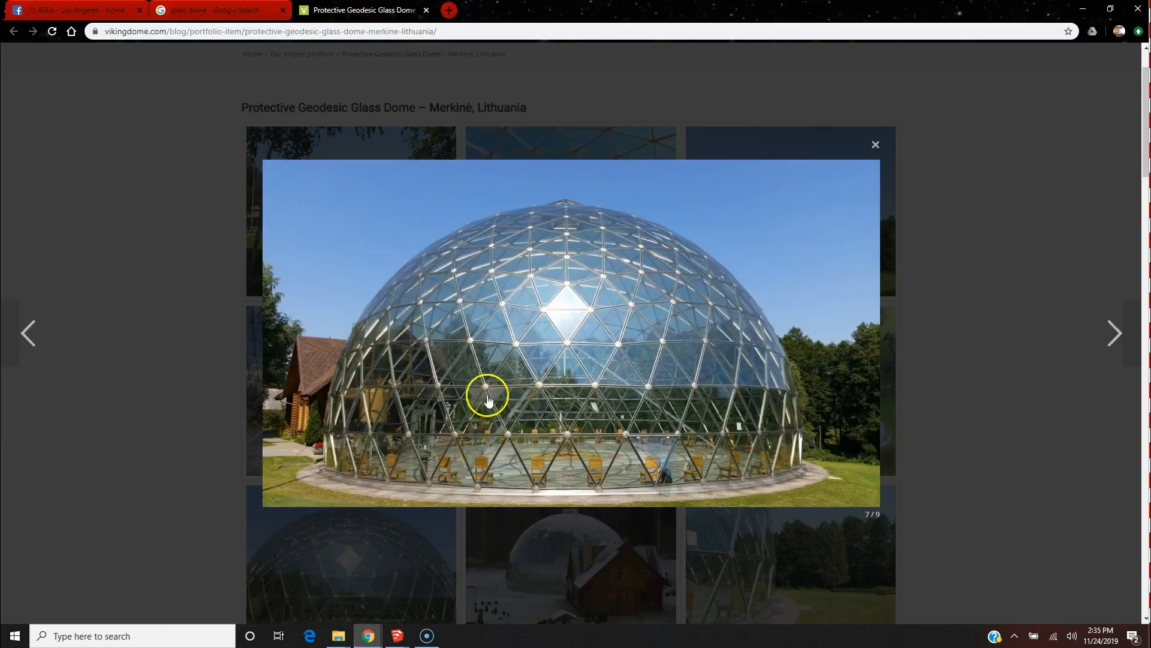
pyautogui.moveTo(510, 442)
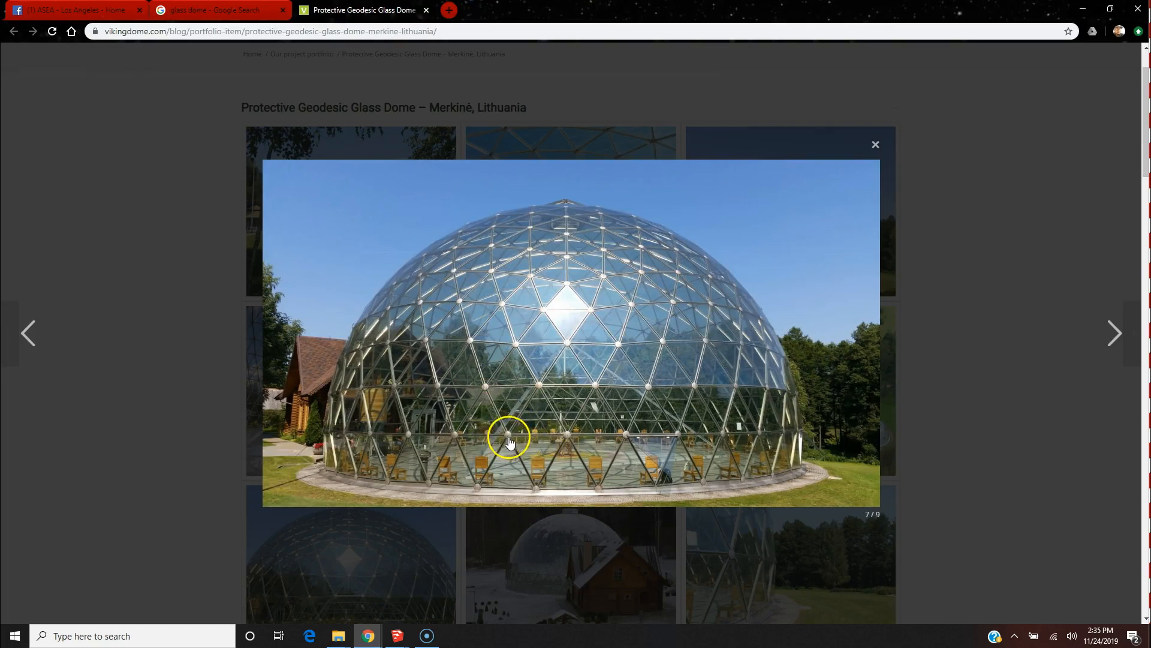
pyautogui.moveTo(554, 418)
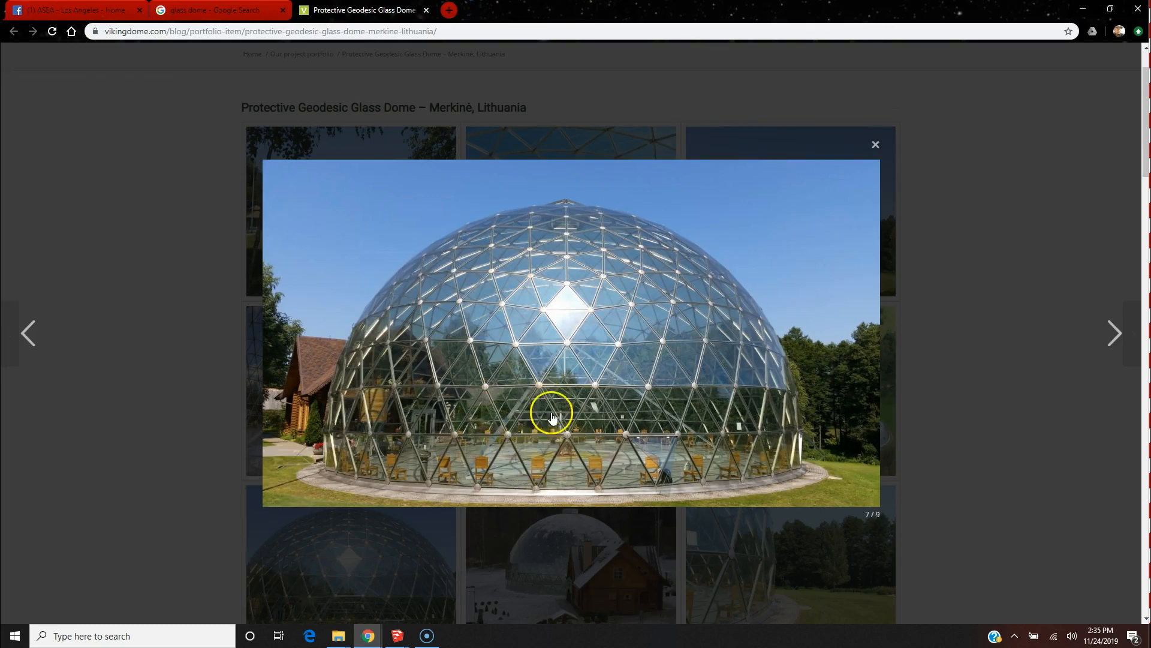
pyautogui.moveTo(545, 436)
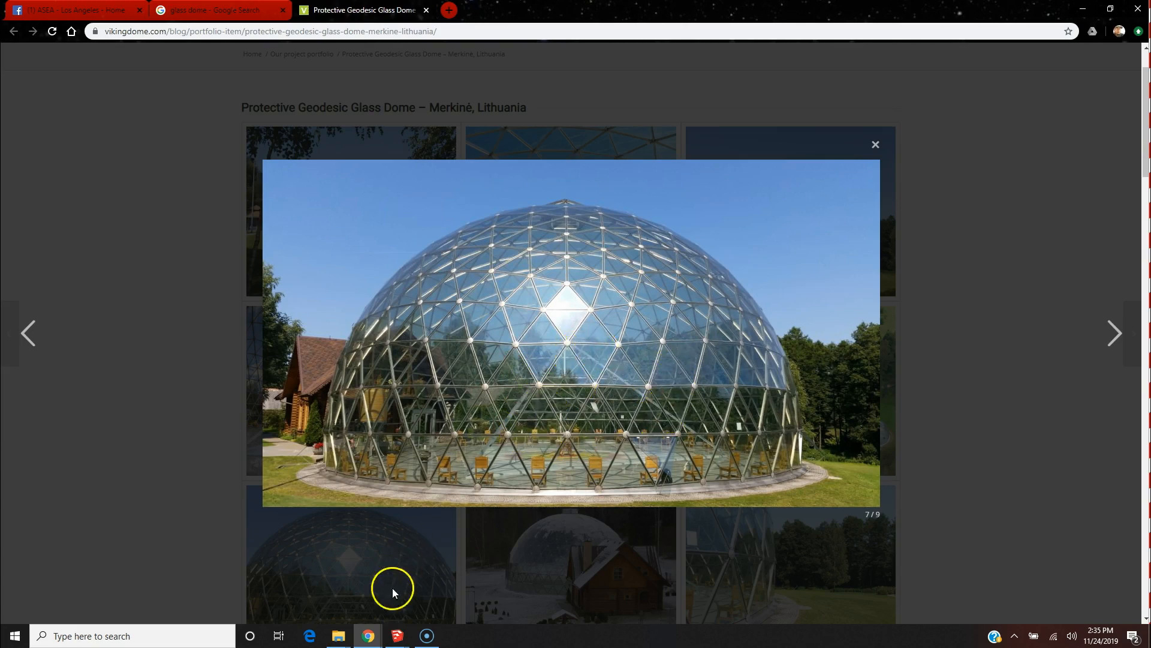
pyautogui.click(396, 635)
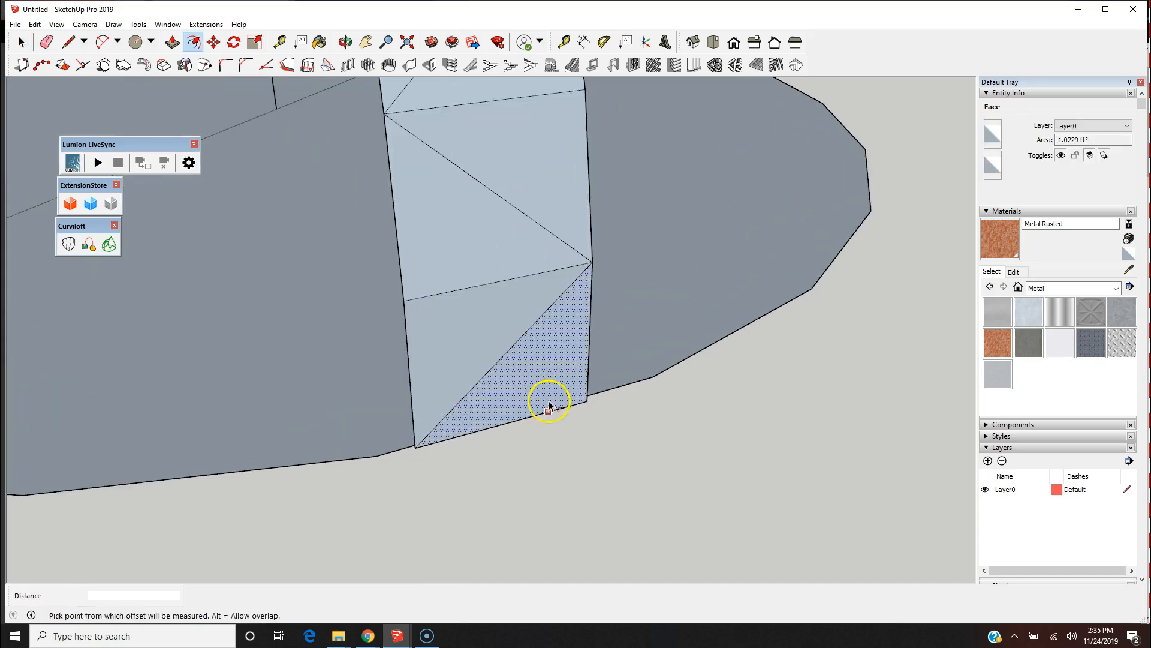
# Step: Inset the outline of the bottom triangle face with Offset
pyautogui.click(551, 411)
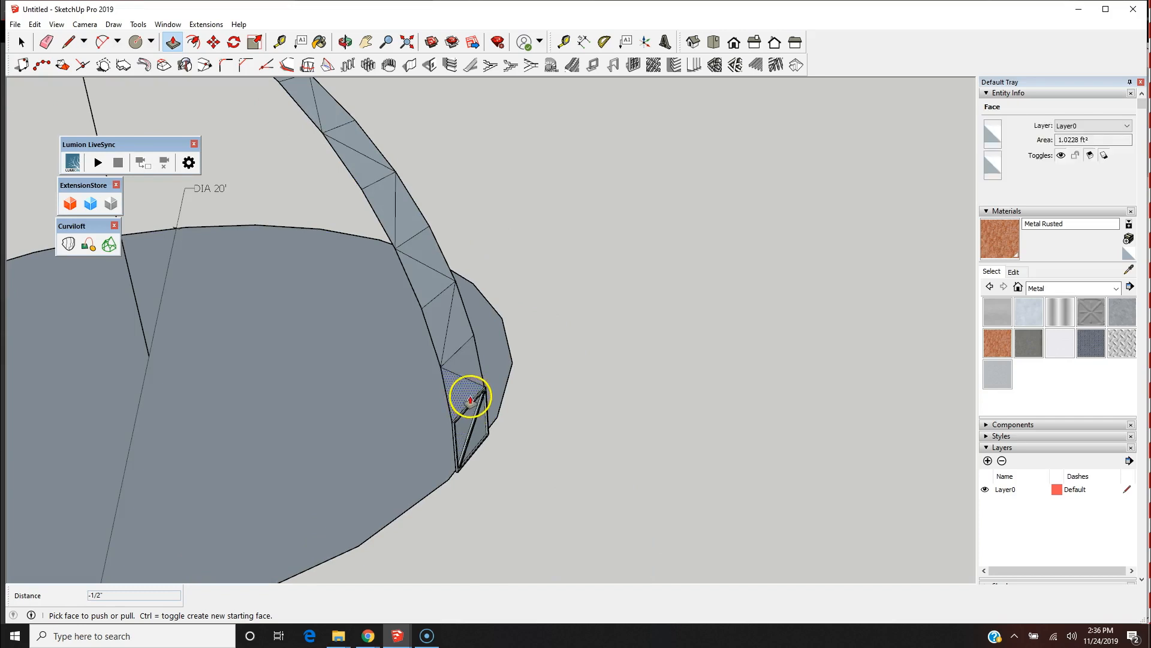
# Step: Recess the bottom inset, then offset the next triangular panels up the strip
pyautogui.click(344, 40)
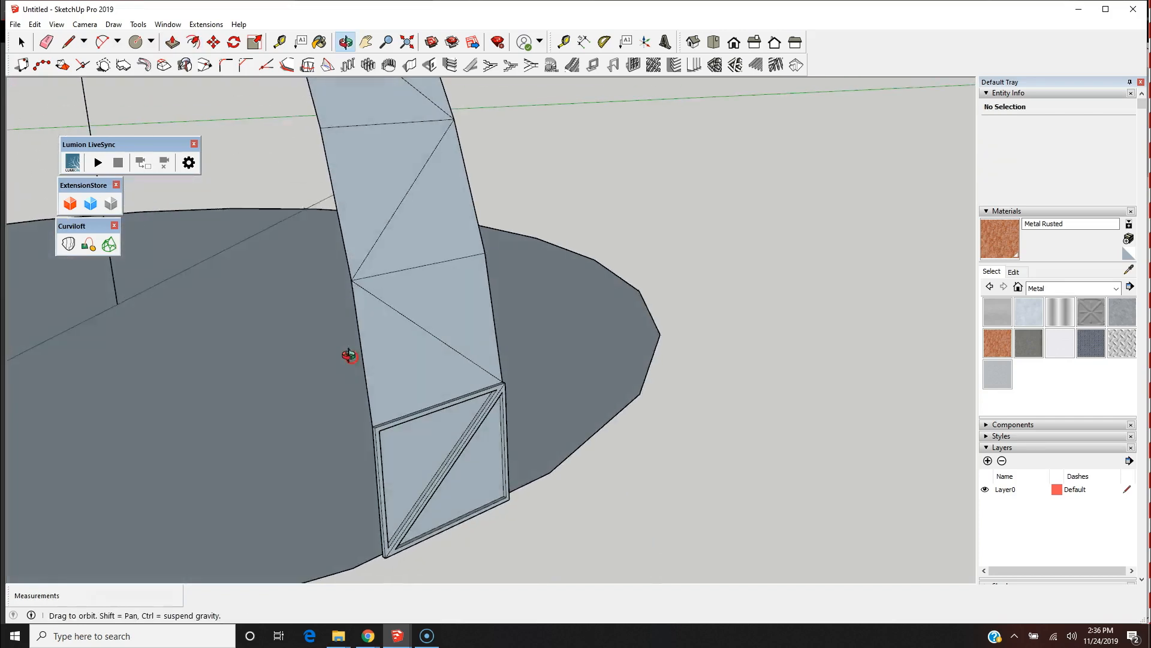
pyautogui.click(193, 41)
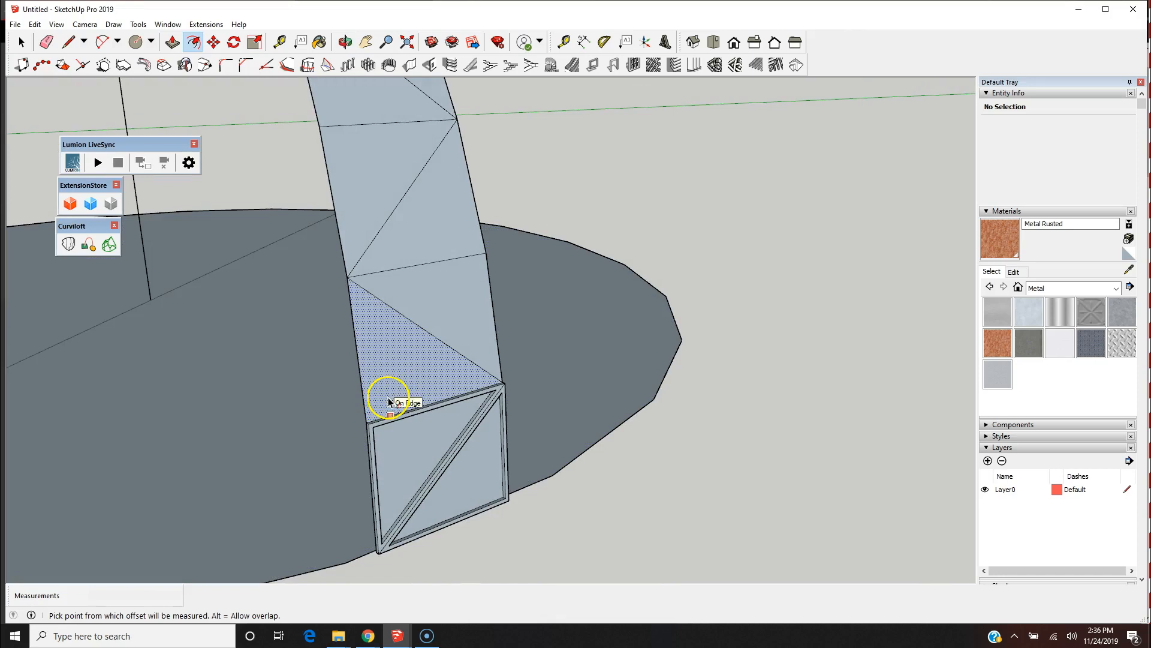
pyautogui.click(386, 411)
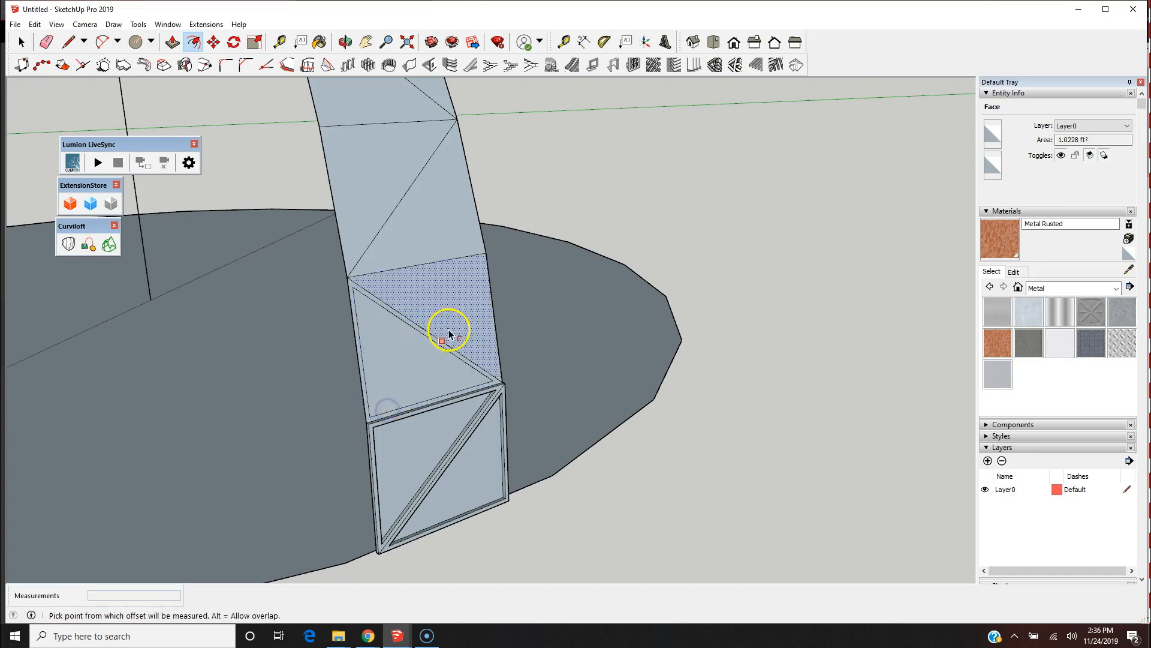
pyautogui.click(445, 338)
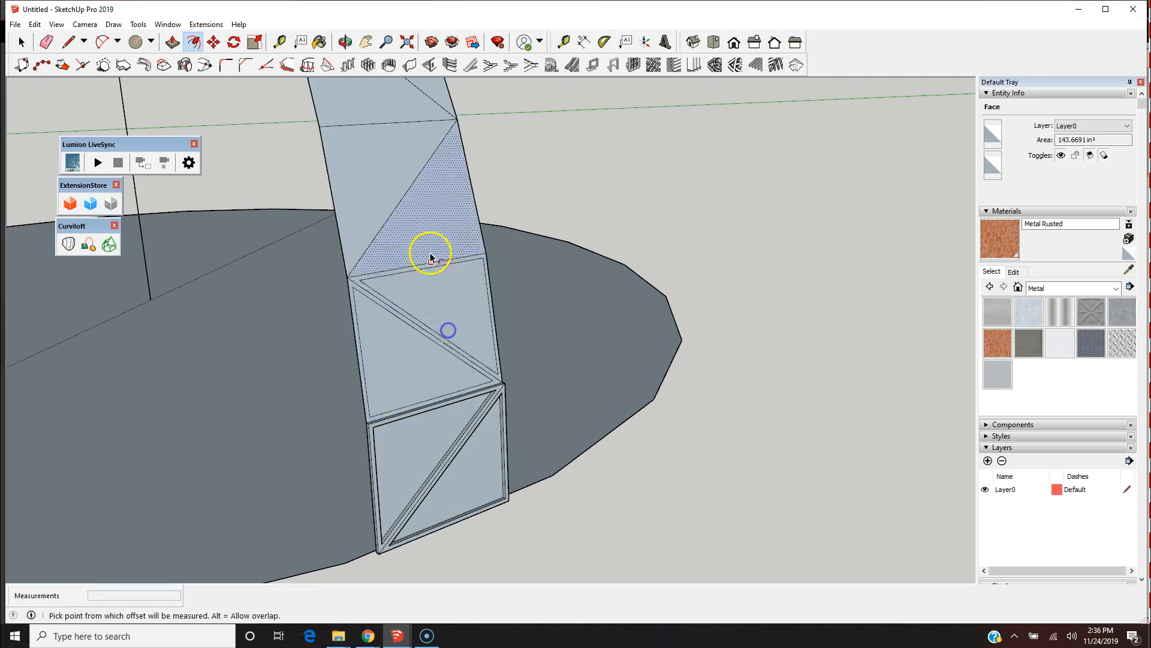
pyautogui.click(437, 249)
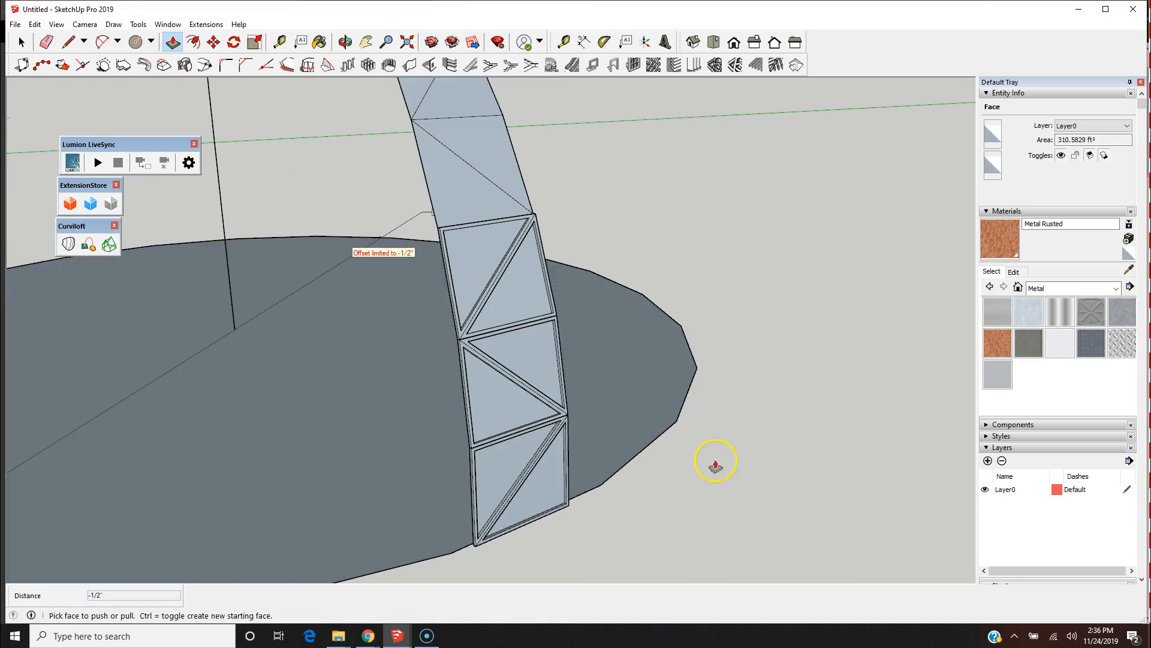
# Step: Paint the top triangular panel with Glass and Mirrors' Translucent Glass Blue
pyautogui.click(1115, 287)
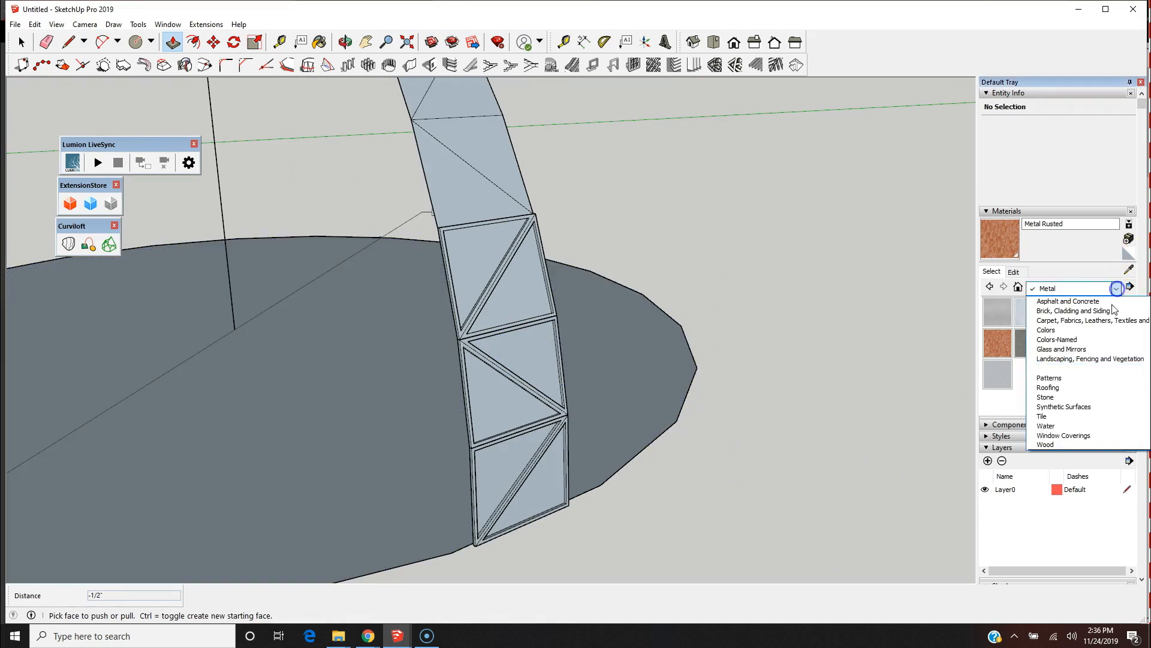
pyautogui.click(1061, 349)
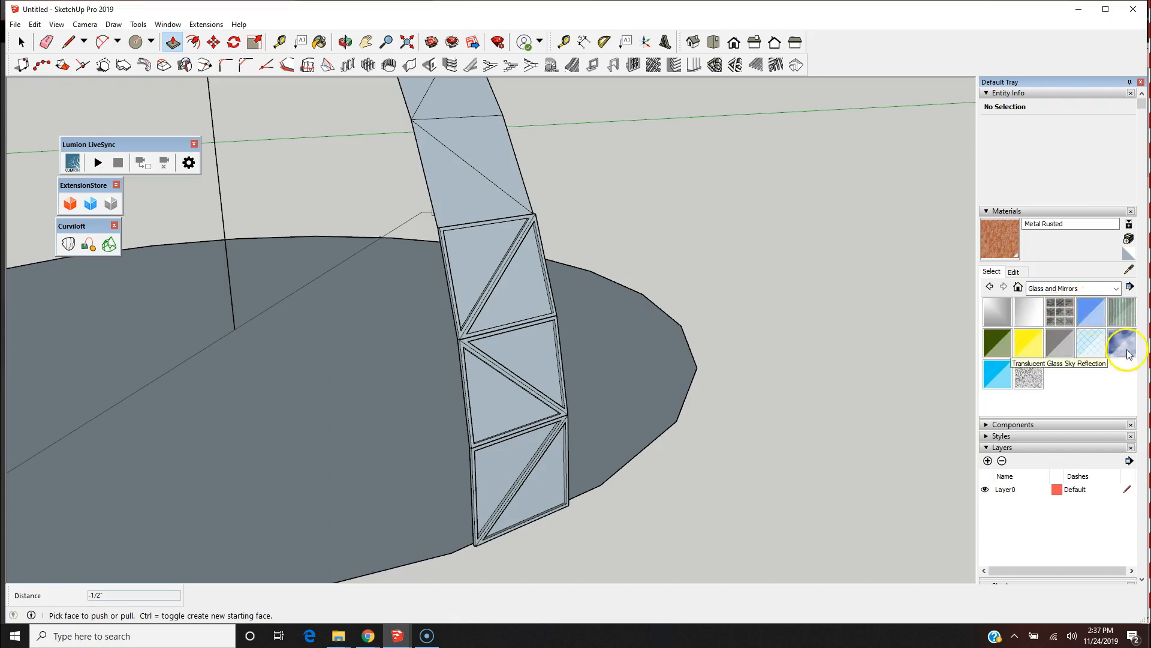
pyautogui.click(1090, 311)
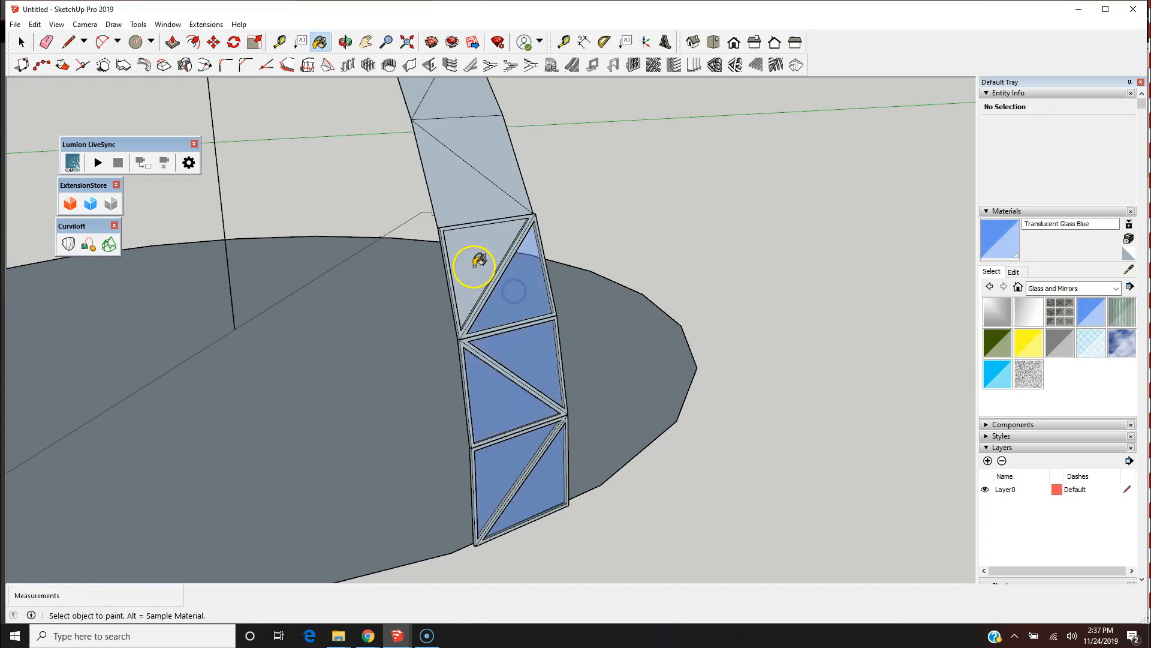
pyautogui.click(475, 265)
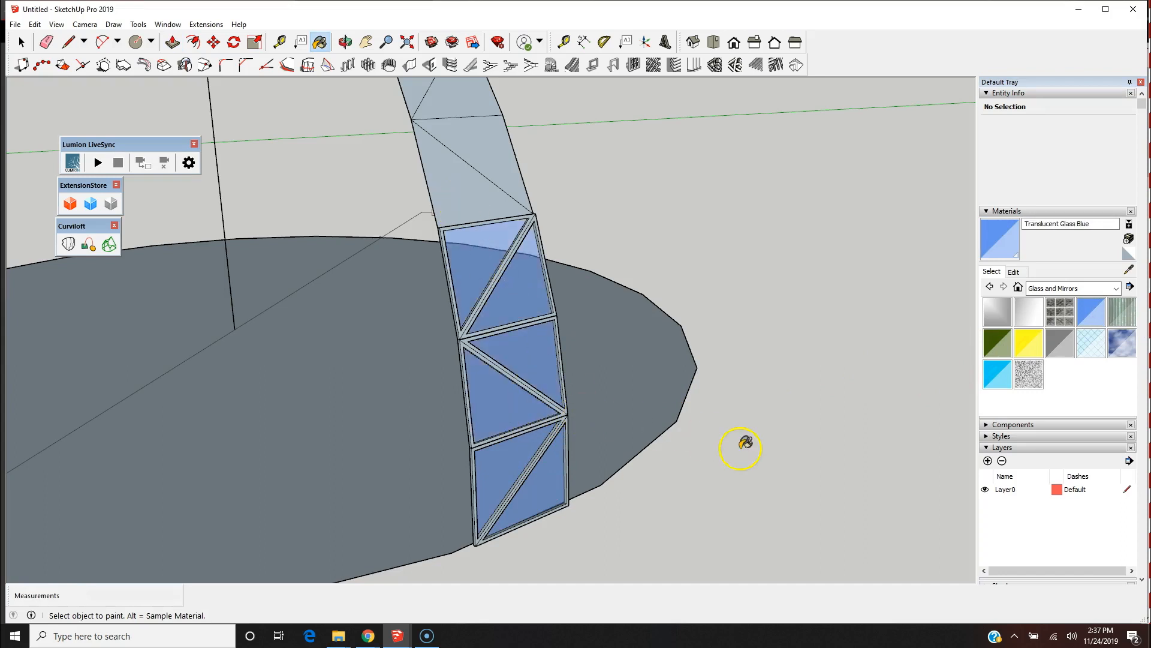
pyautogui.moveTo(1108, 244)
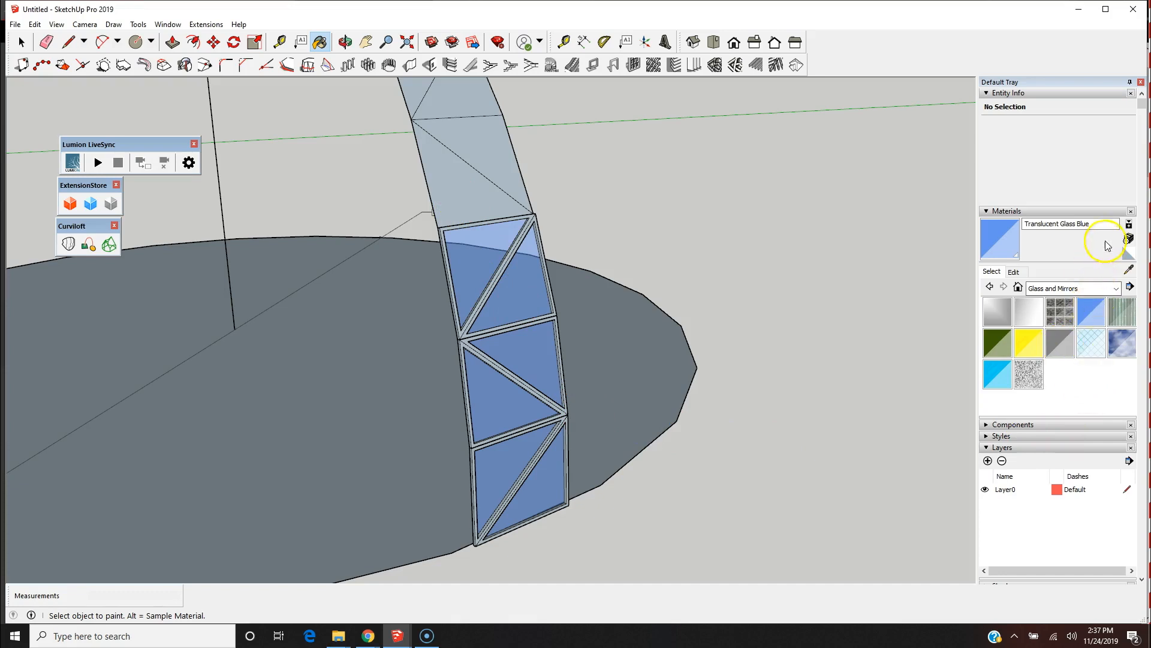
# Step: Pick a textured steel material from the Metal category for the frames
pyautogui.click(1116, 288)
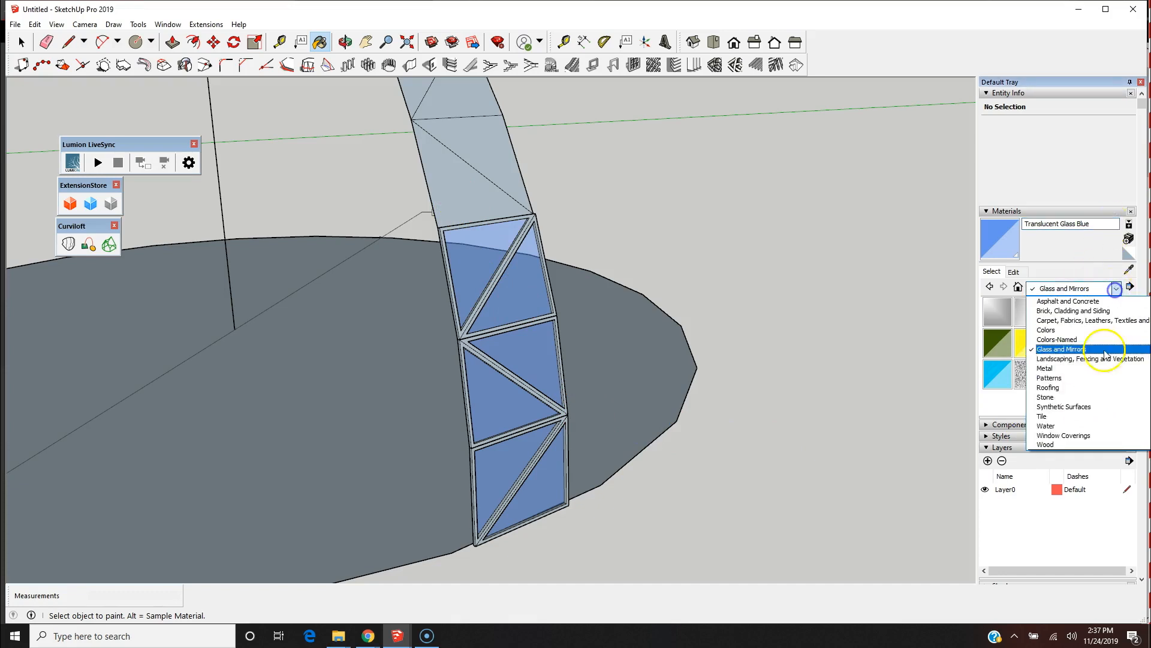
pyautogui.click(1045, 368)
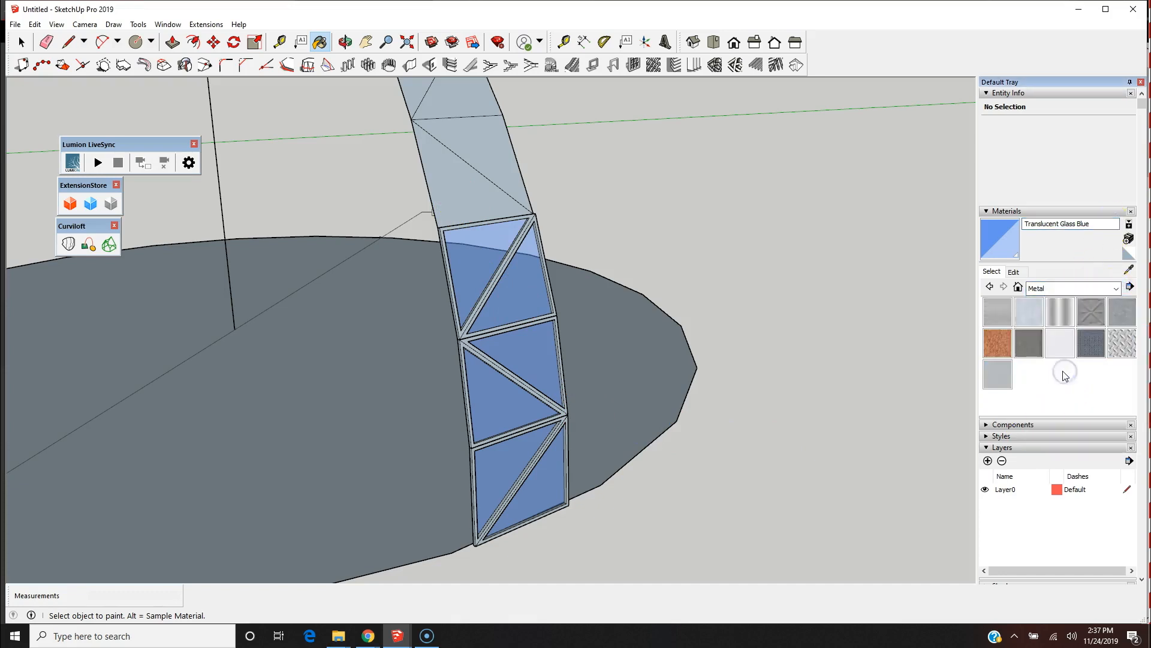
pyautogui.moveTo(1091, 343)
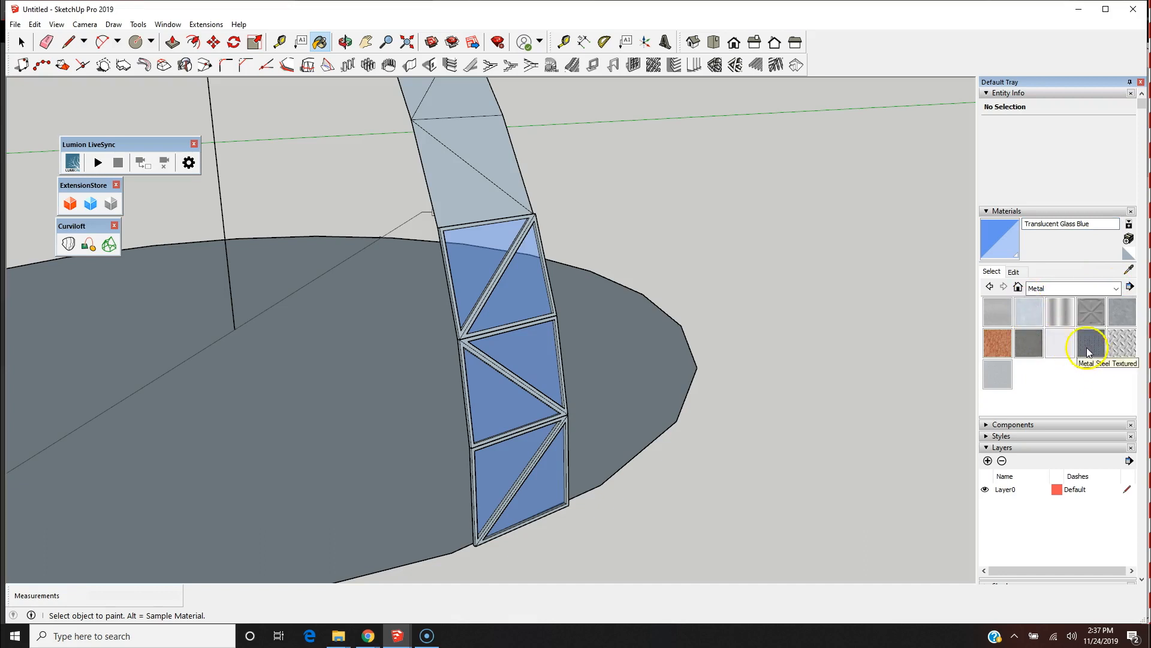
pyautogui.click(1091, 343)
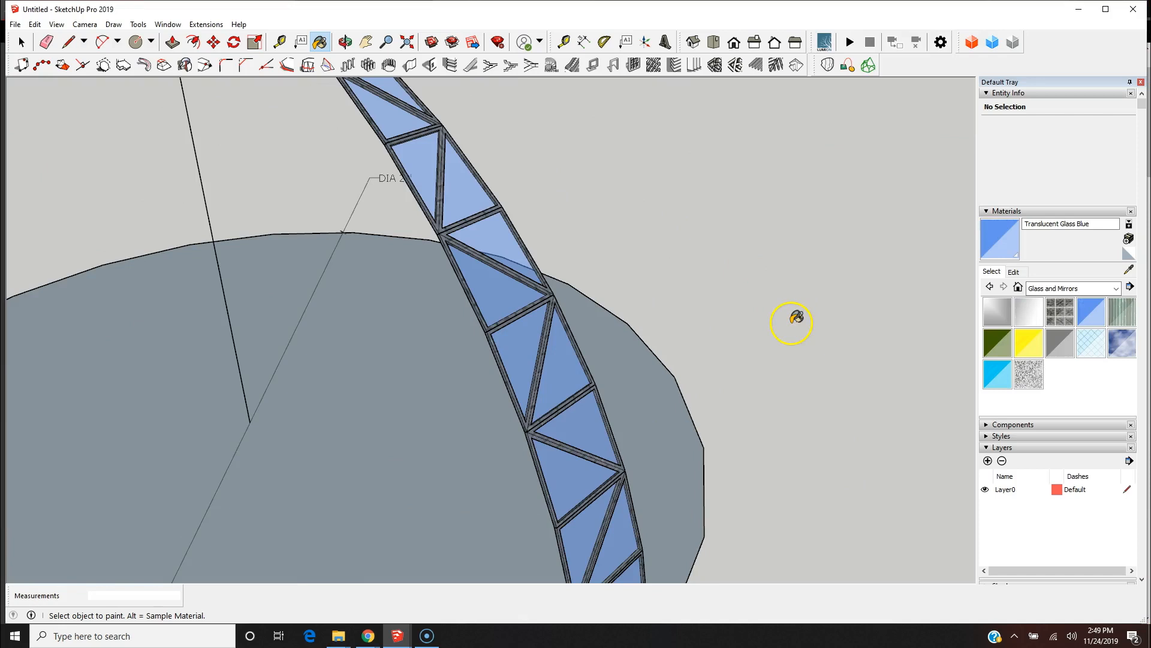
pyautogui.click(343, 42)
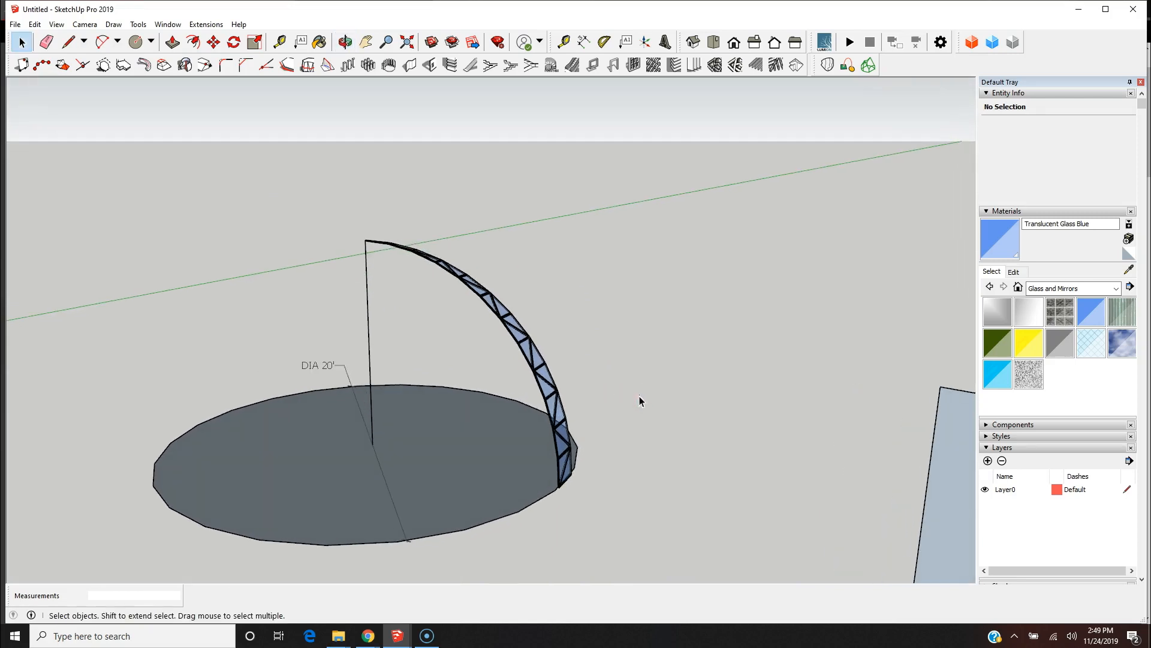
pyautogui.moveTo(641, 399)
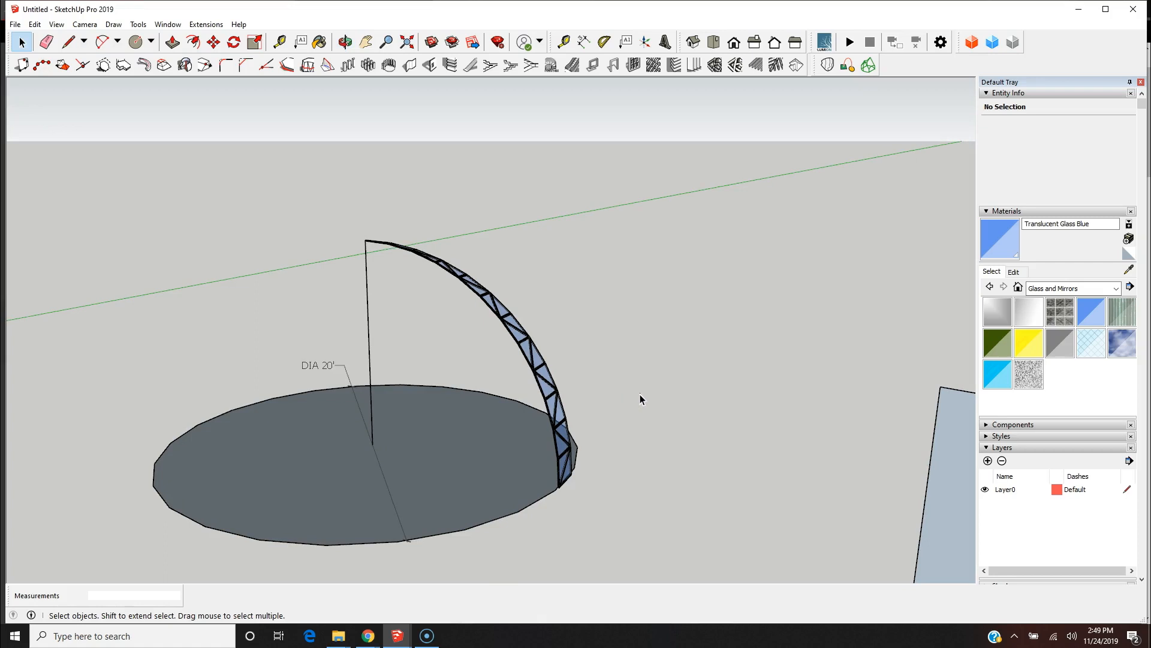
pyautogui.moveTo(640, 398)
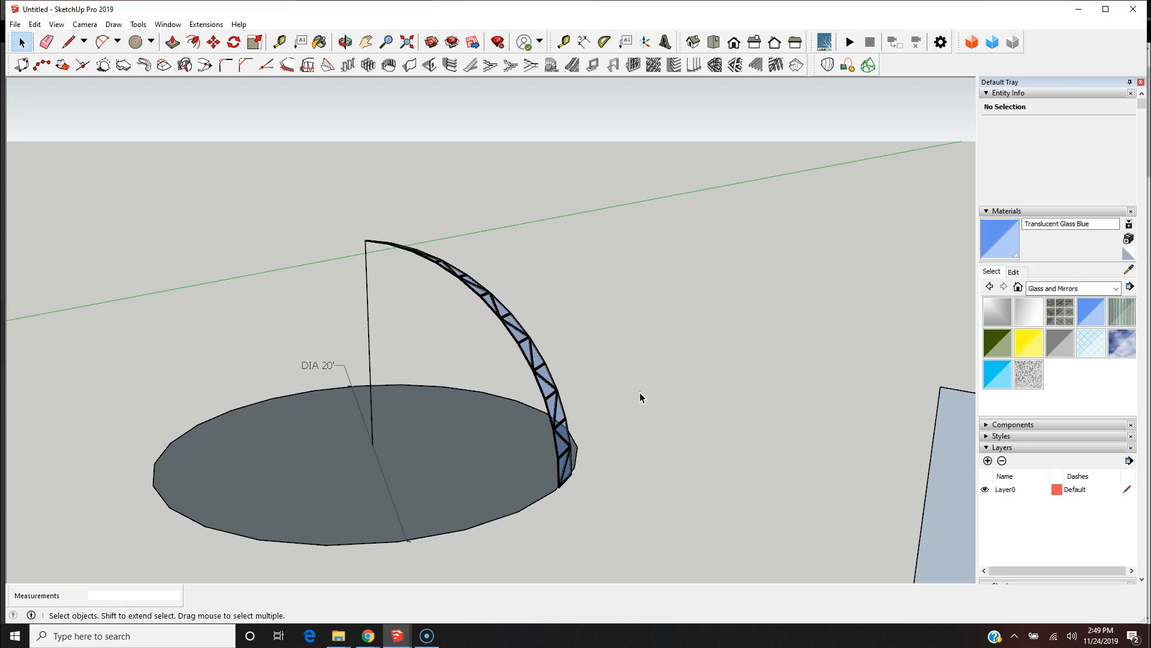
pyautogui.moveTo(641, 405)
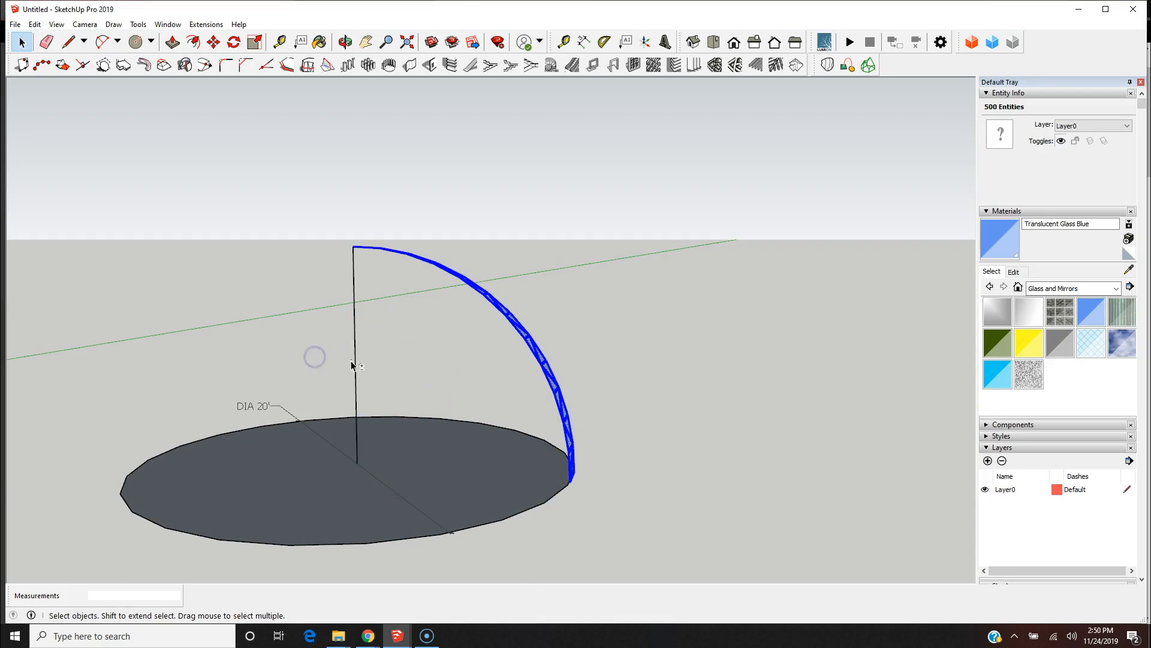
# Step: Refine the selection to just the framed glass strip
pyautogui.click(343, 42)
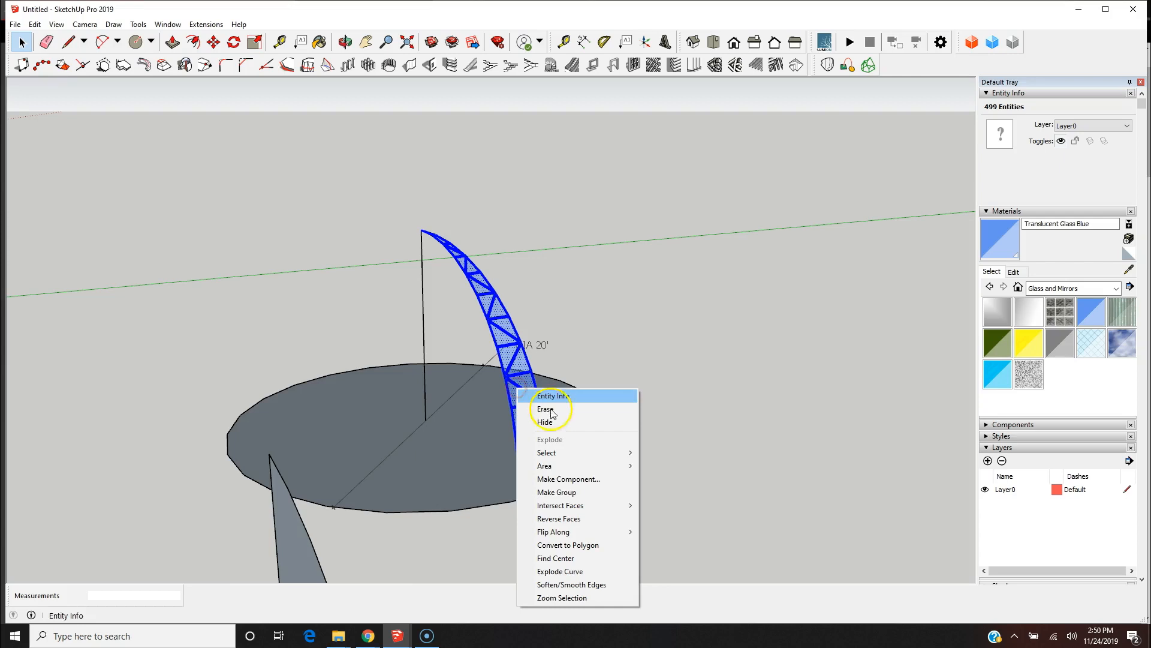
# Step: Make the selected strip a component with the definition name 'Sliver of Dome'
pyautogui.click(568, 479)
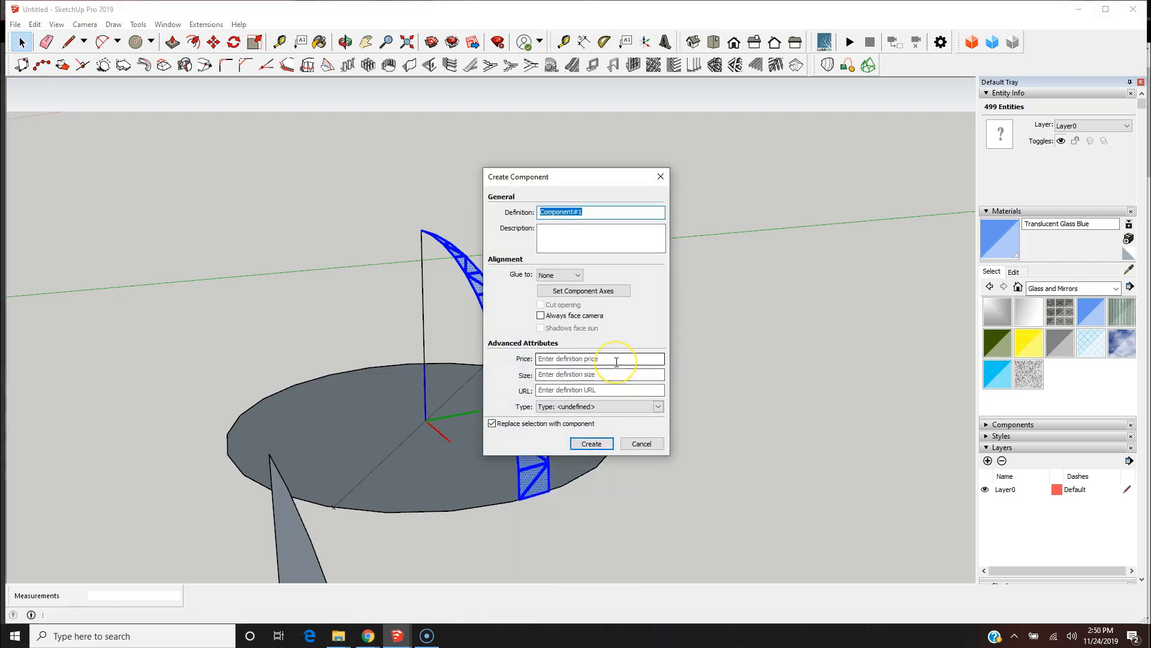
pyautogui.write('Sliver of Dome')
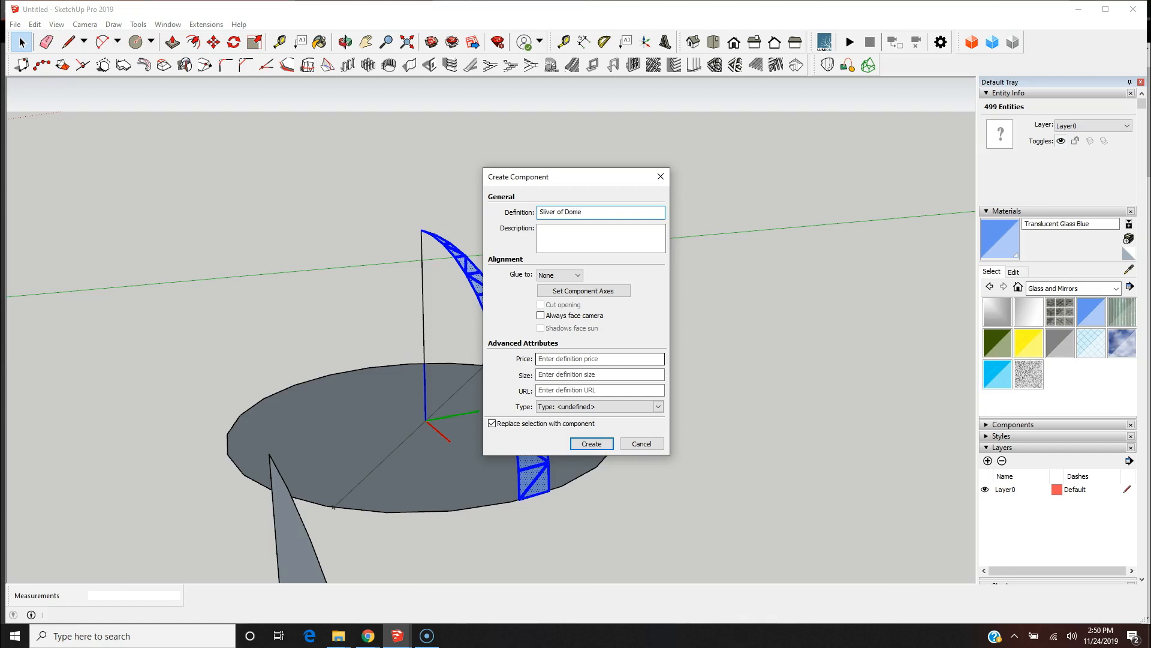
pyautogui.click(592, 443)
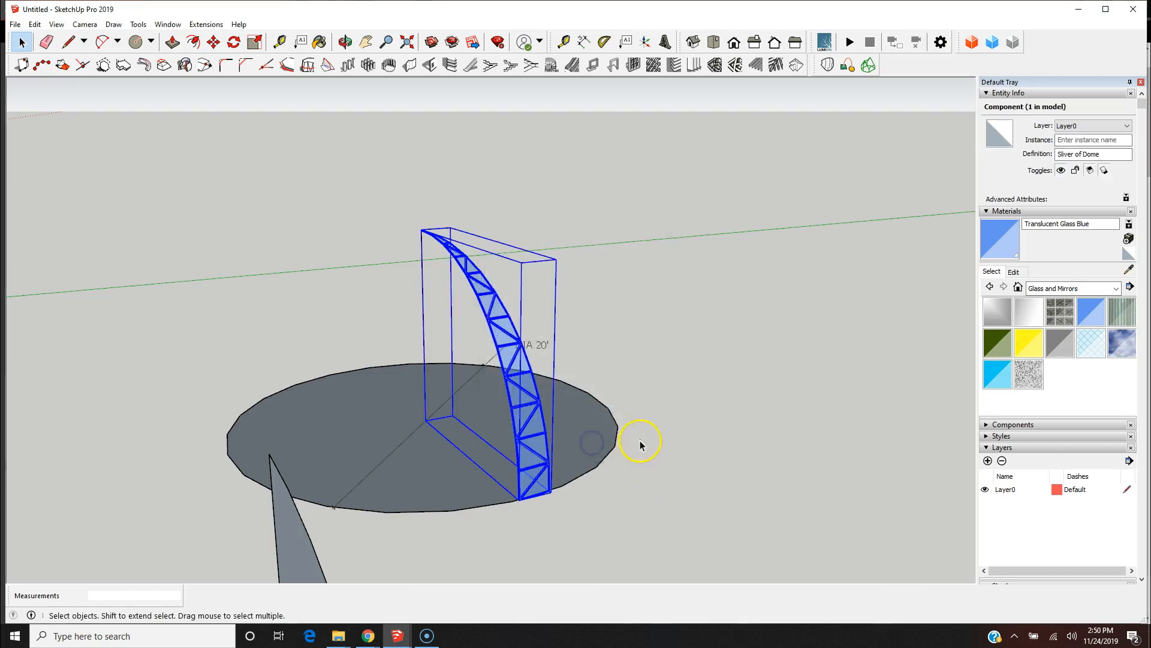
pyautogui.moveTo(770, 292)
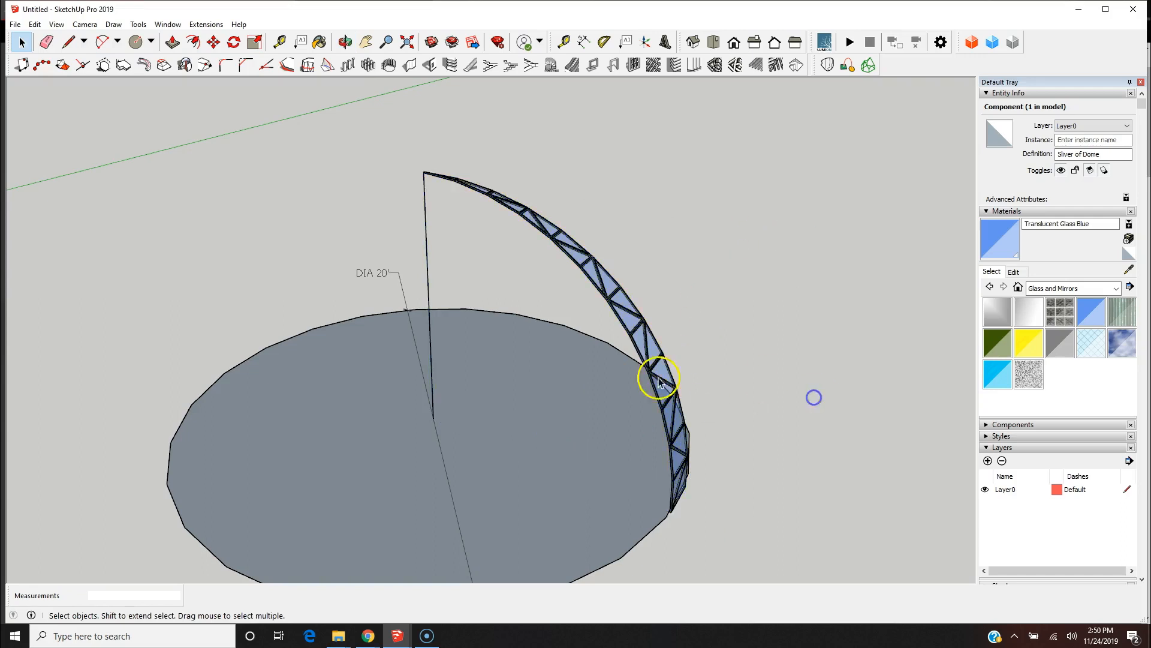
# Step: Clear and reselect the Sliver of Dome component so it alone is selected
pyautogui.click(659, 380)
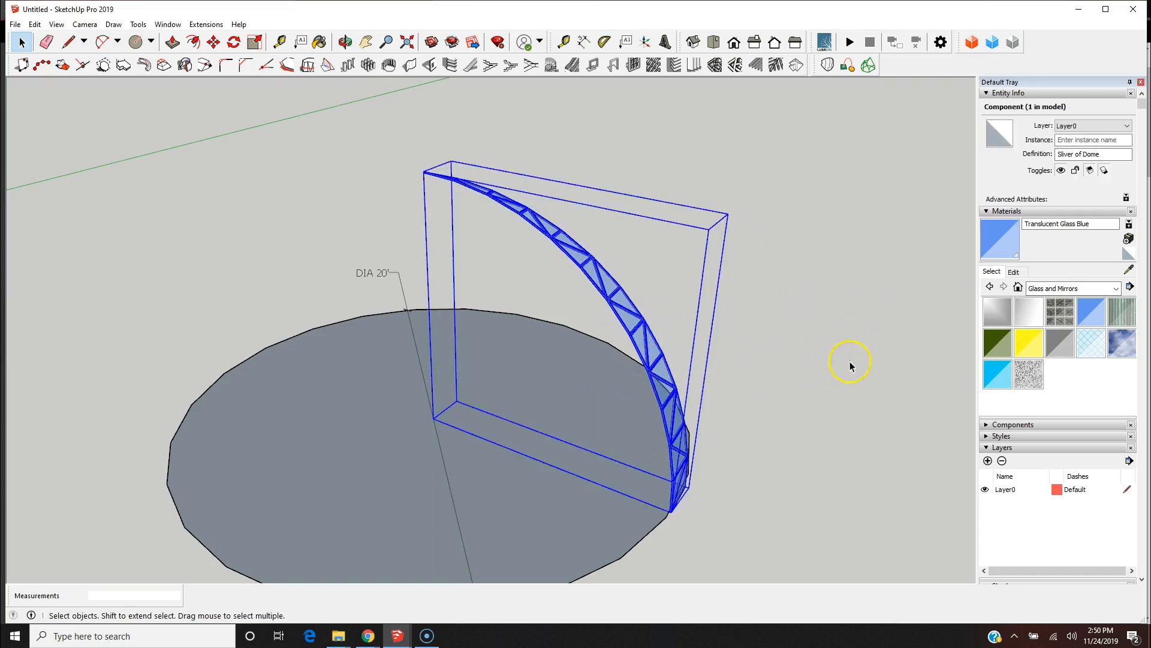
pyautogui.moveTo(860, 385)
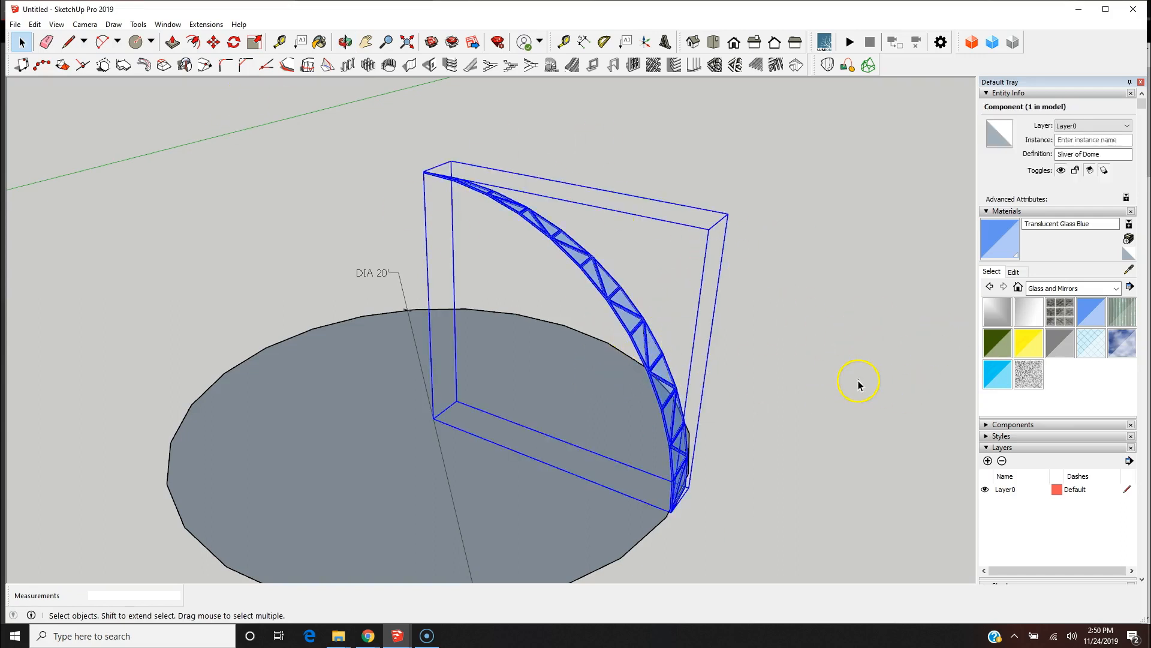
pyautogui.moveTo(825, 379)
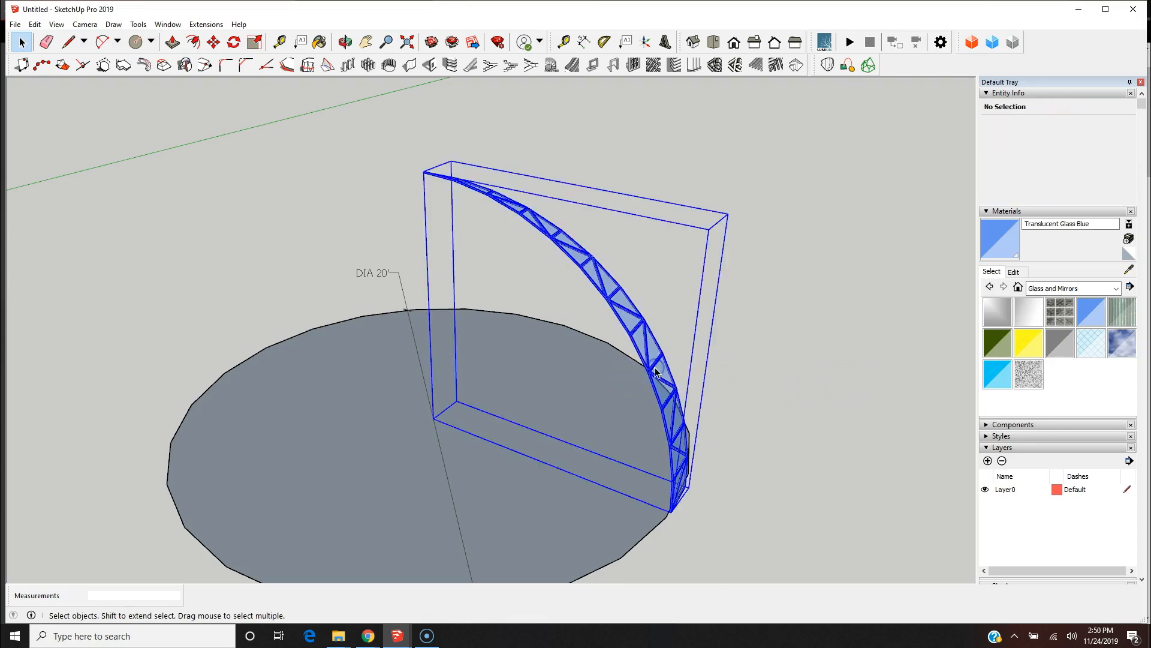
pyautogui.click(639, 370)
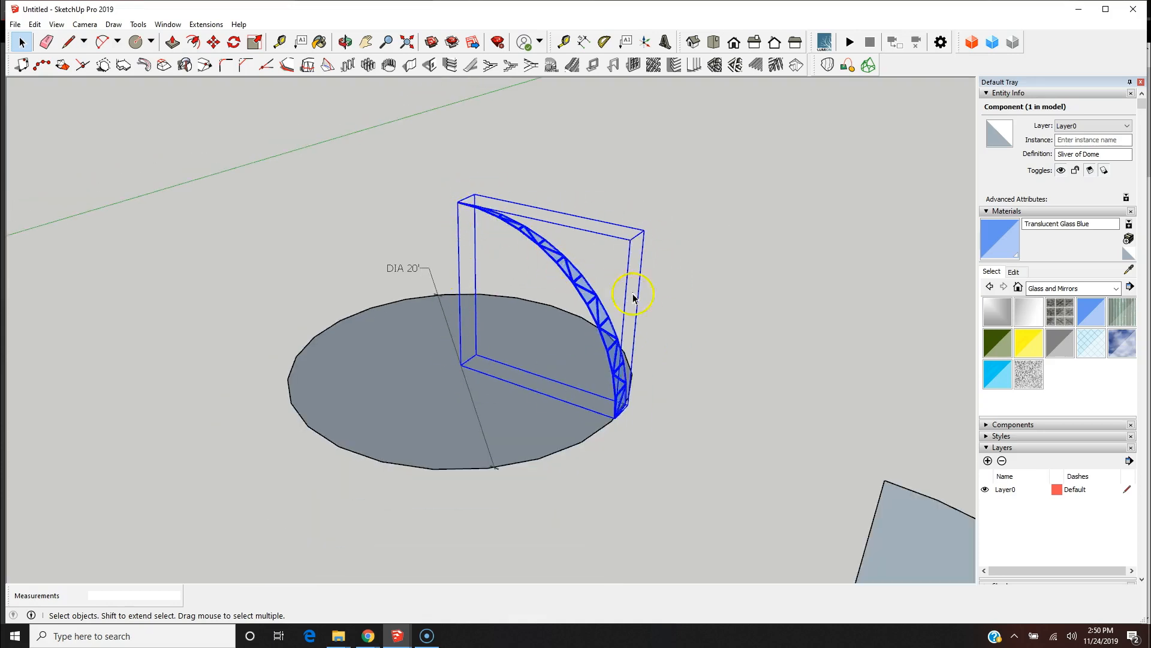
pyautogui.click(711, 325)
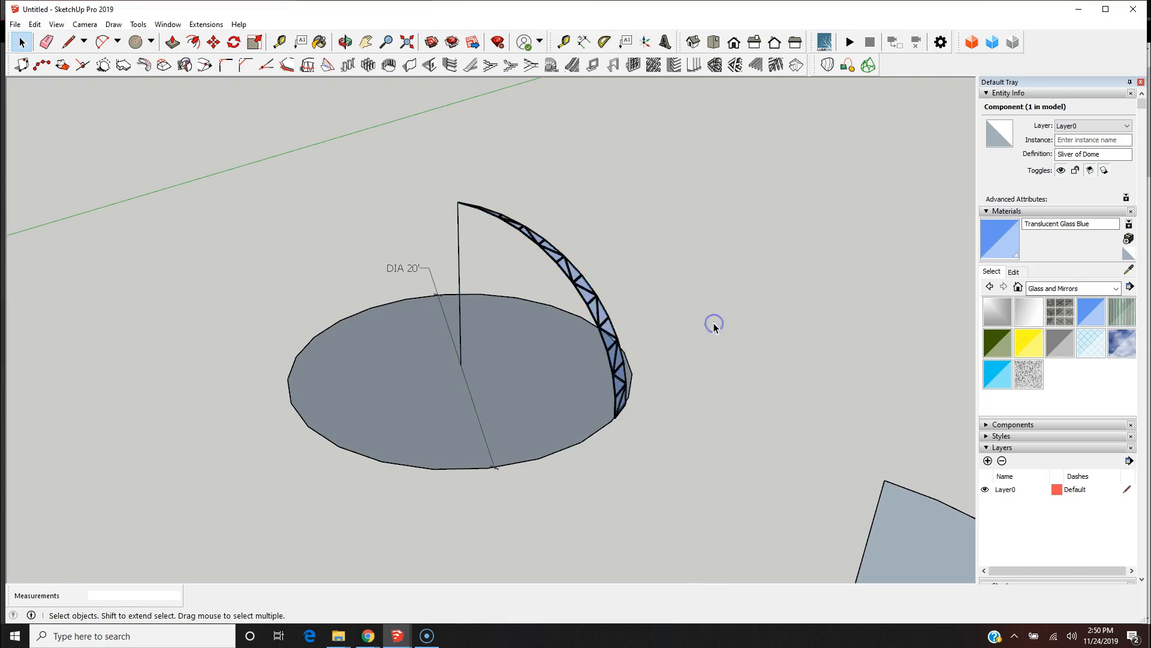
pyautogui.click(713, 328)
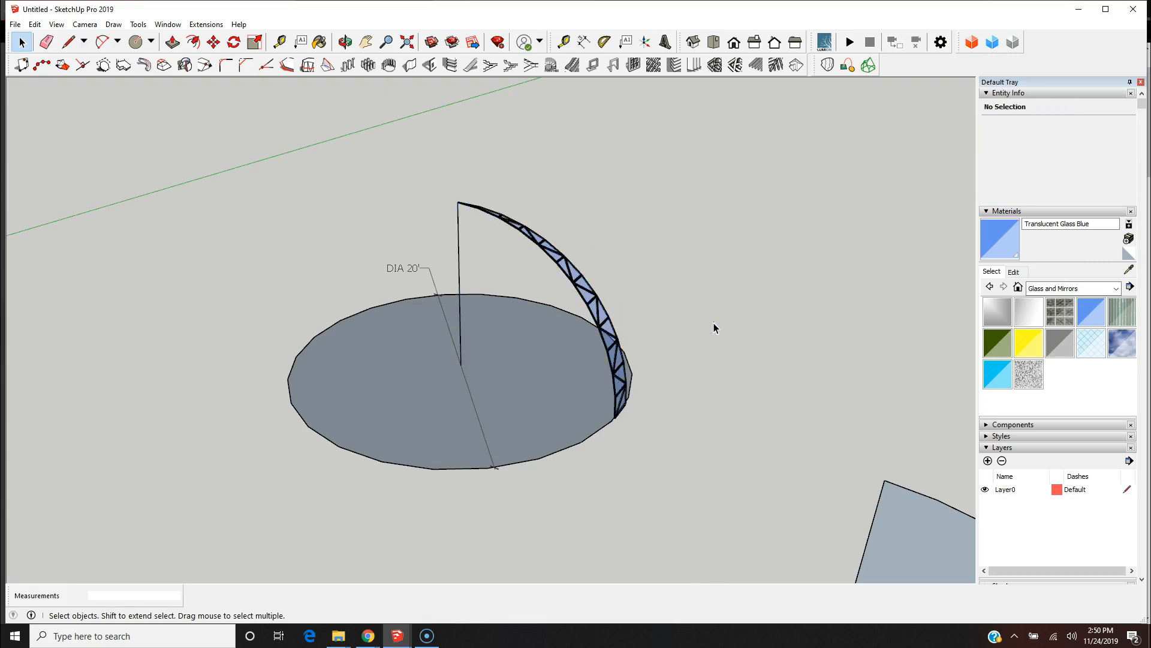
pyautogui.click(231, 41)
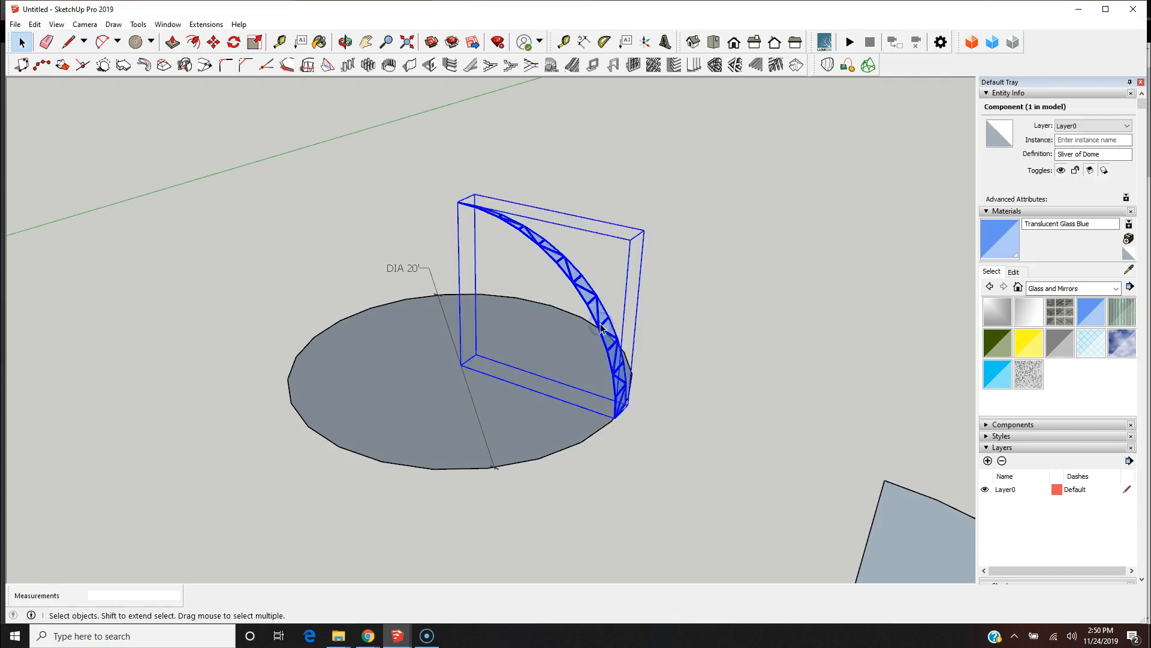
pyautogui.click(234, 41)
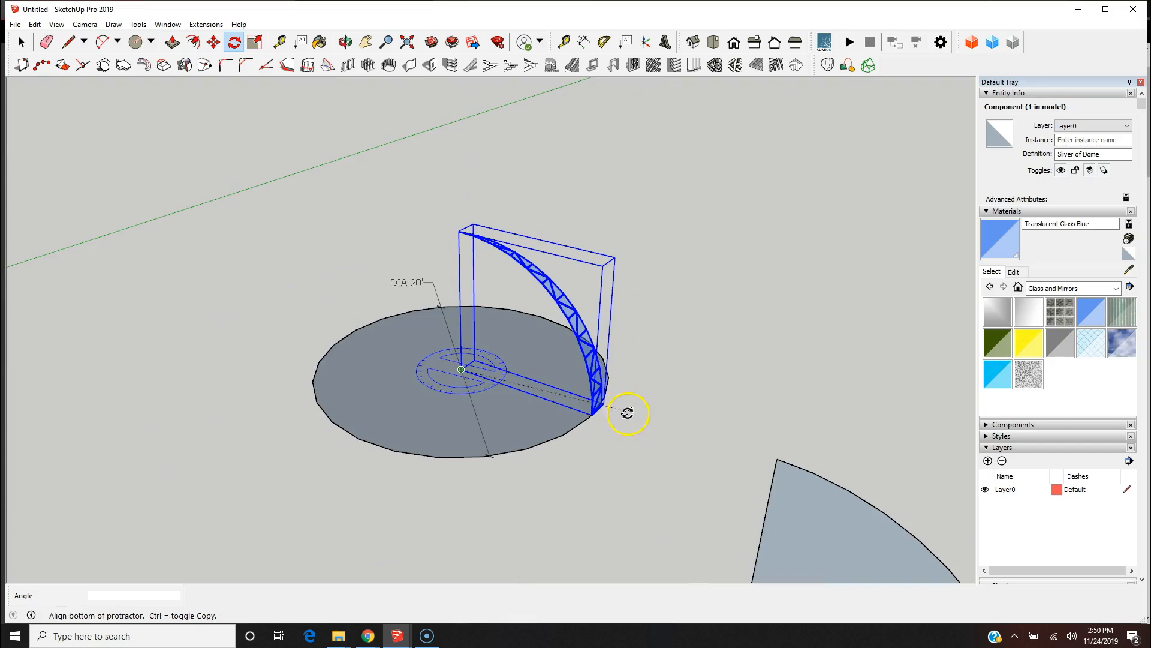
pyautogui.moveTo(633, 422)
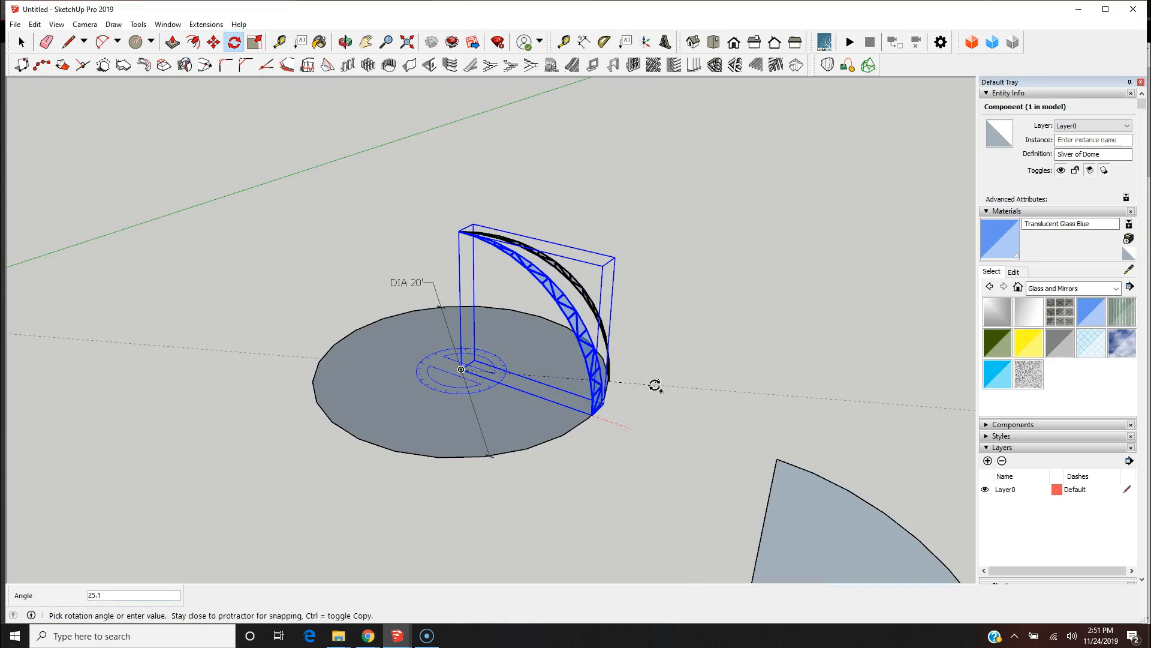
# Step: Rotate-copy the sliver 180° with a divide array to ring the base, then deselect
pyautogui.write('1')
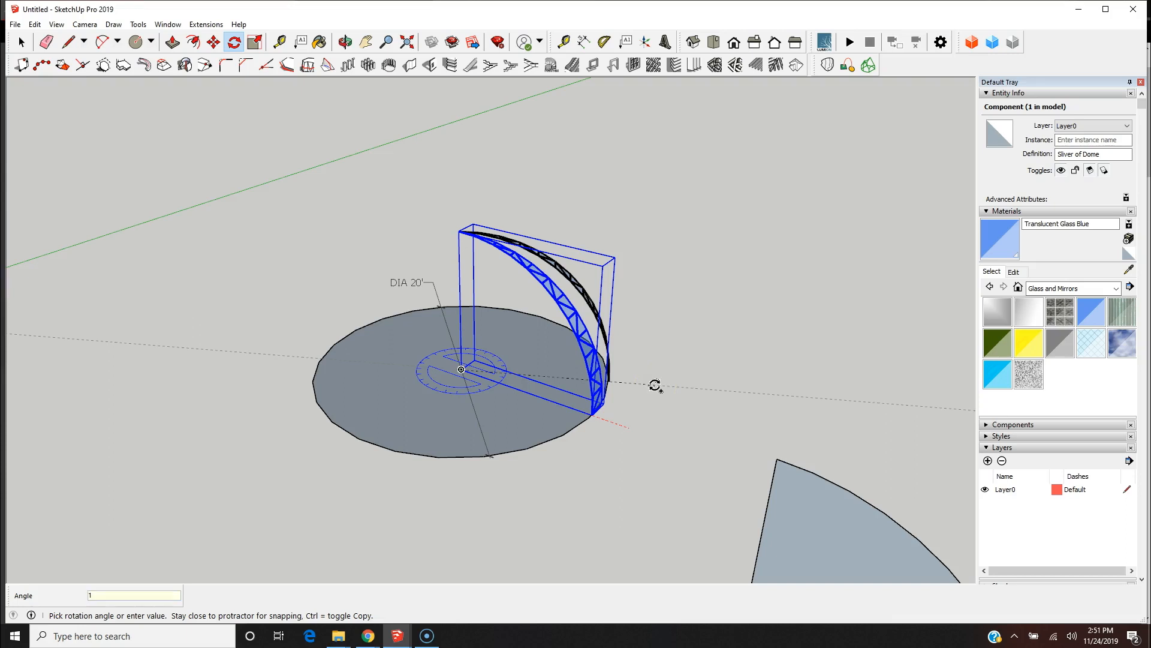
pyautogui.write('180')
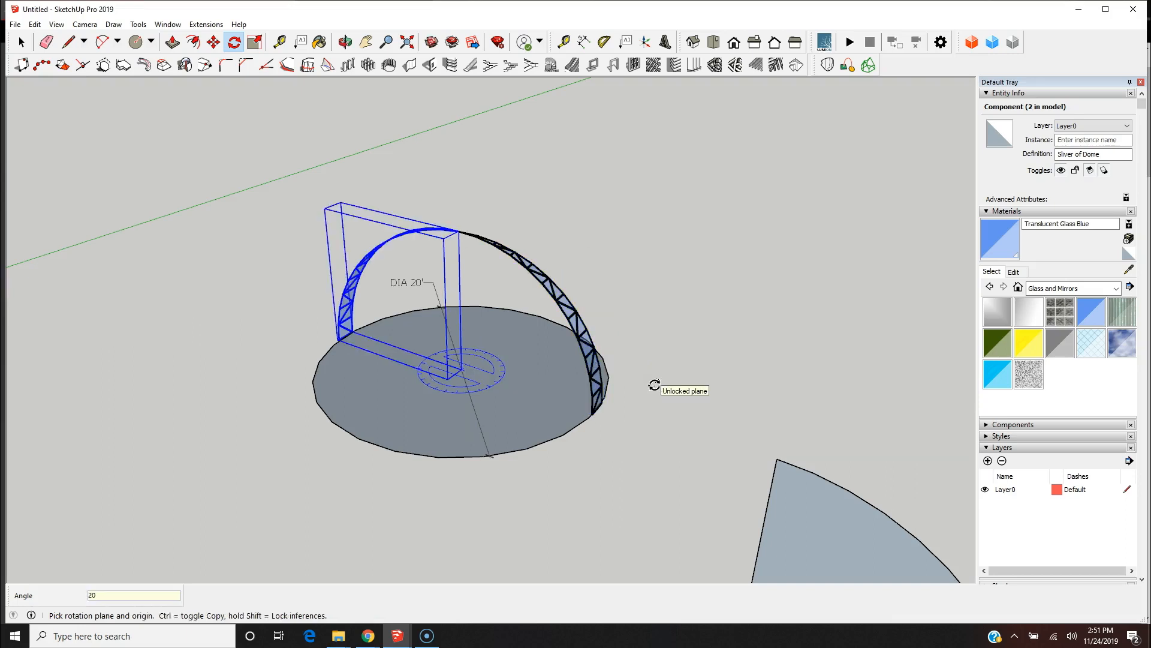
pyautogui.write('/')
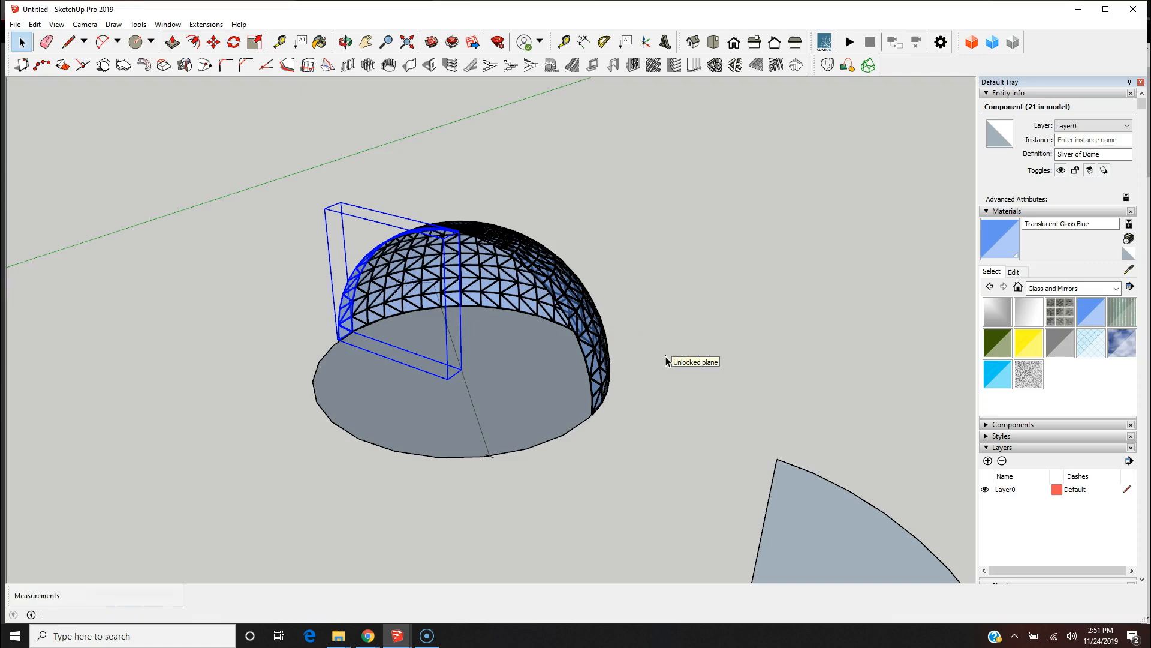
pyautogui.click(678, 383)
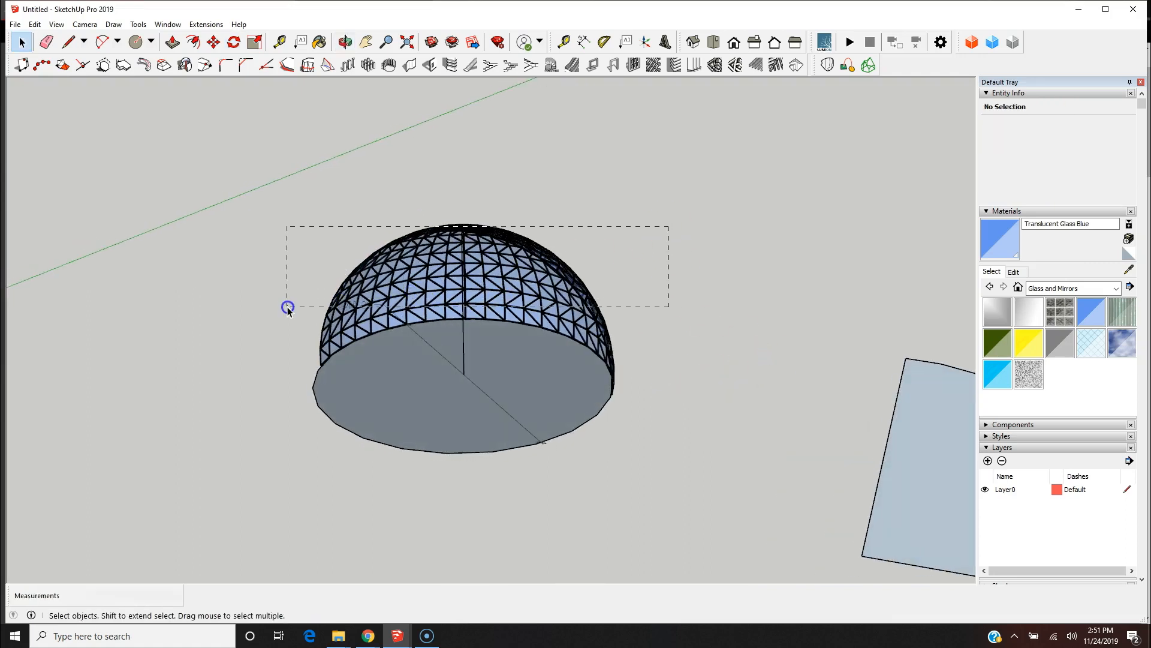
# Step: Delete the base disc face and window-select all dome slivers
pyautogui.click(594, 405)
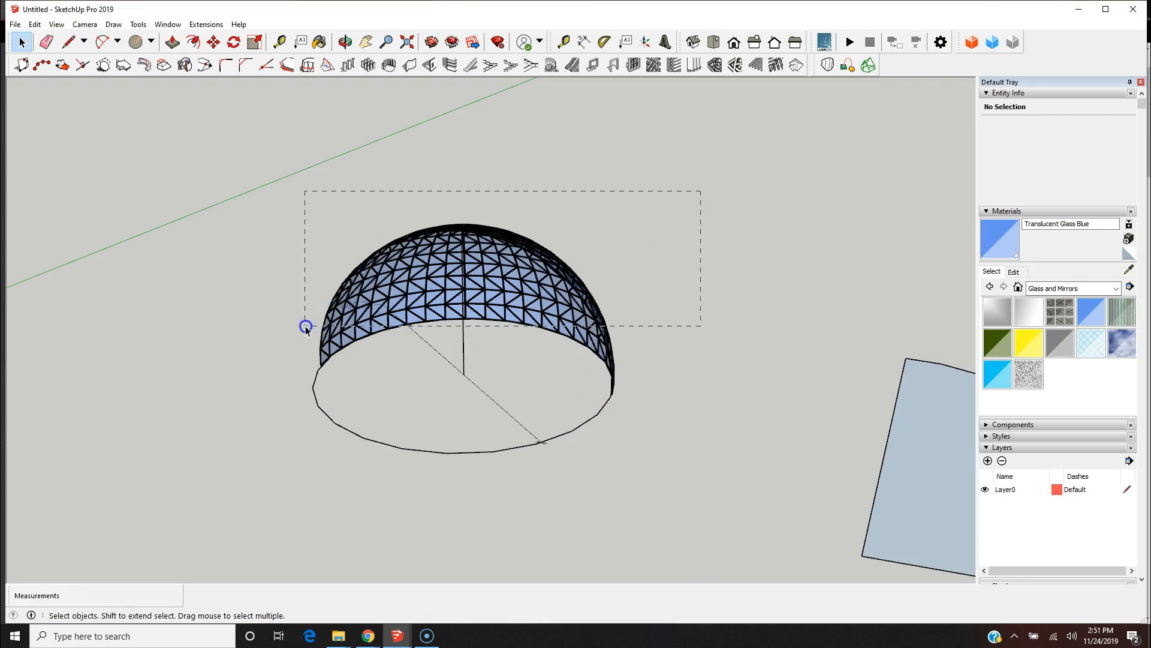
pyautogui.click(304, 328)
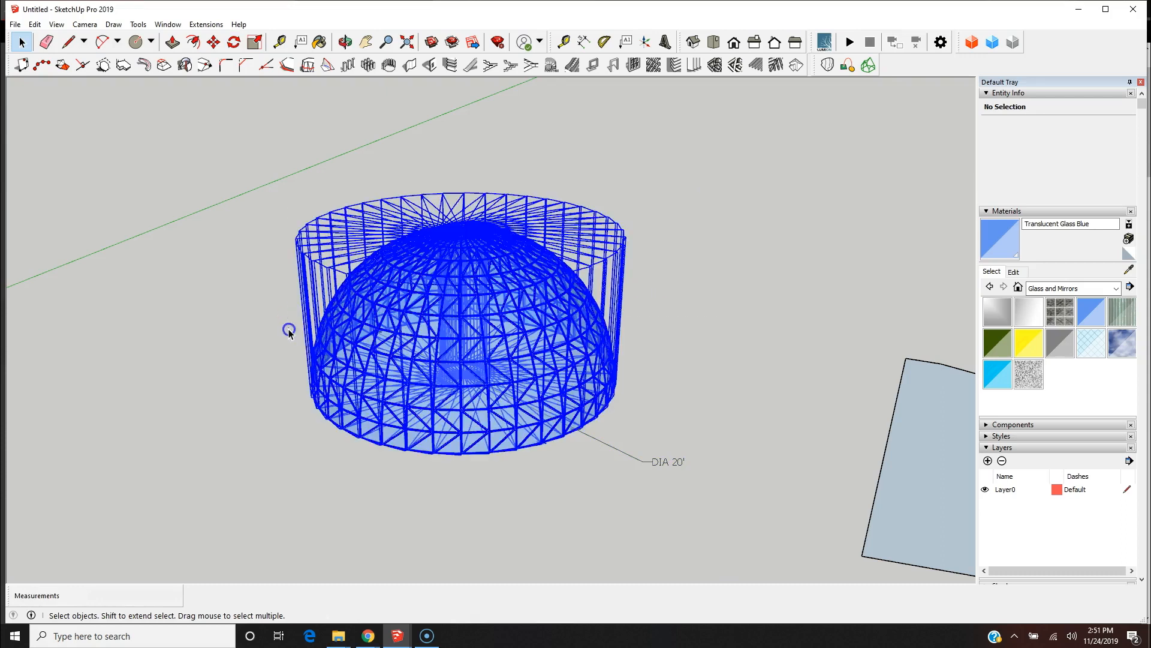
# Step: Make all selected slivers one component with the definition name 'Glass Dome'
pyautogui.click(446, 346)
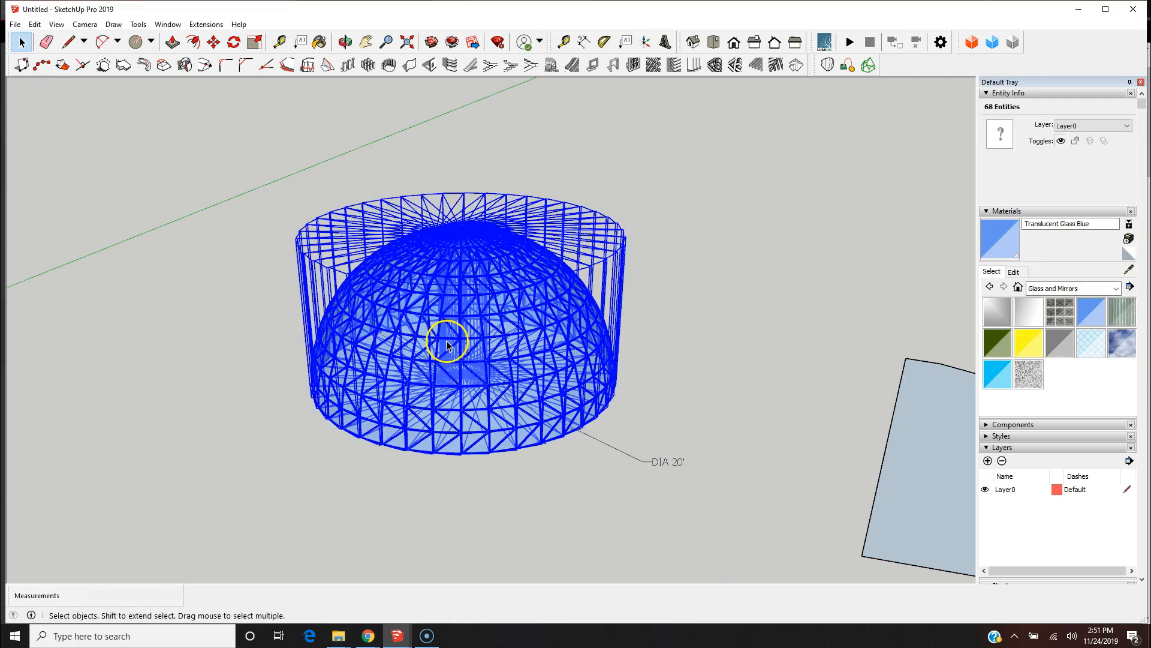
pyautogui.rightClick(447, 345)
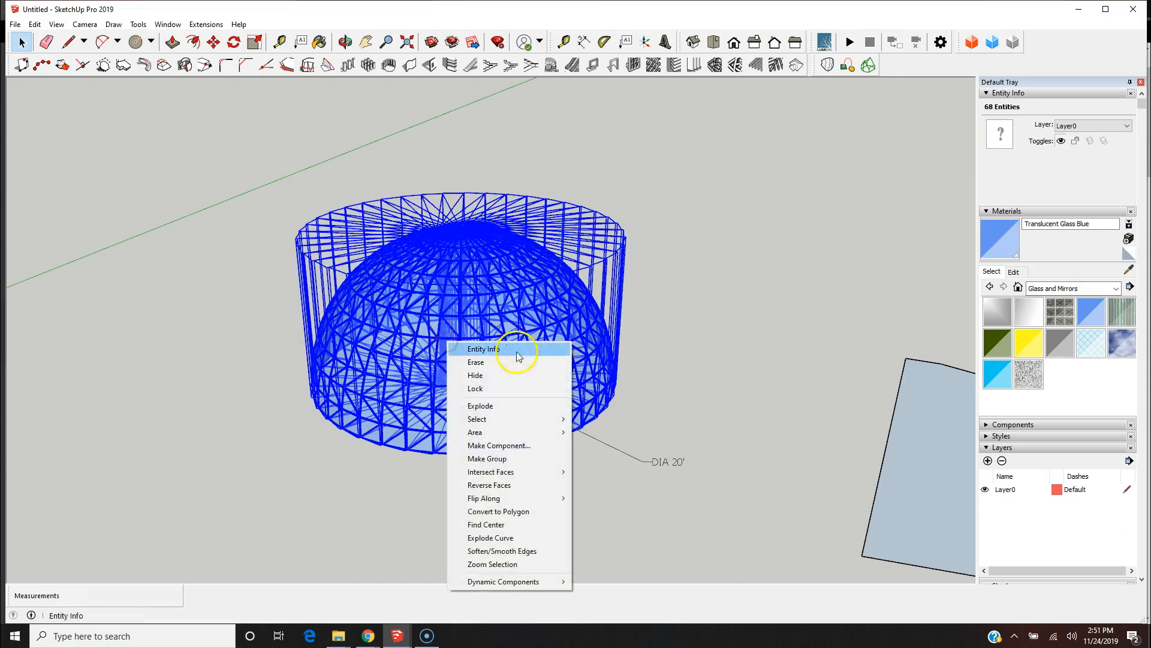
pyautogui.click(498, 445)
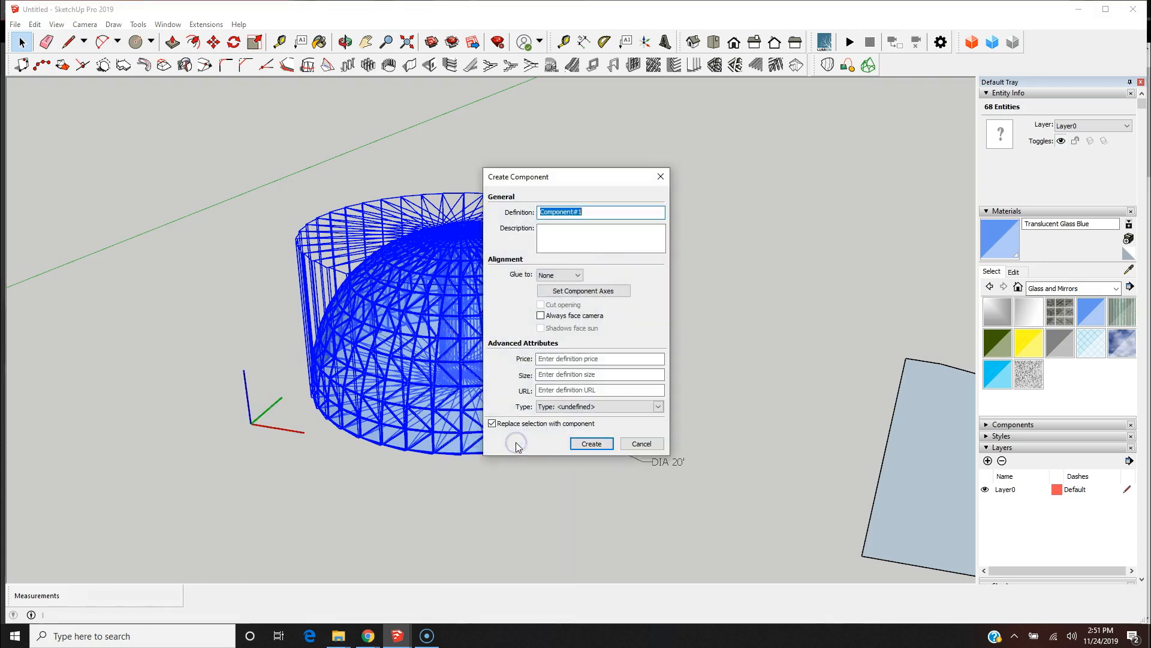
pyautogui.write('G')
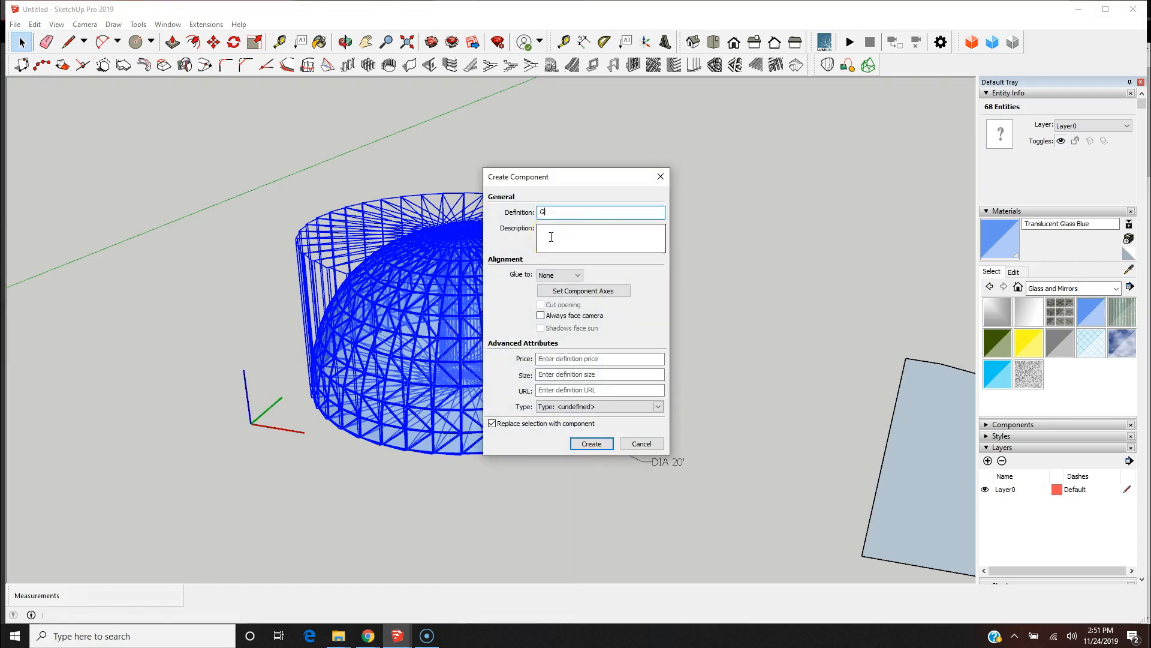
pyautogui.write('ladd')
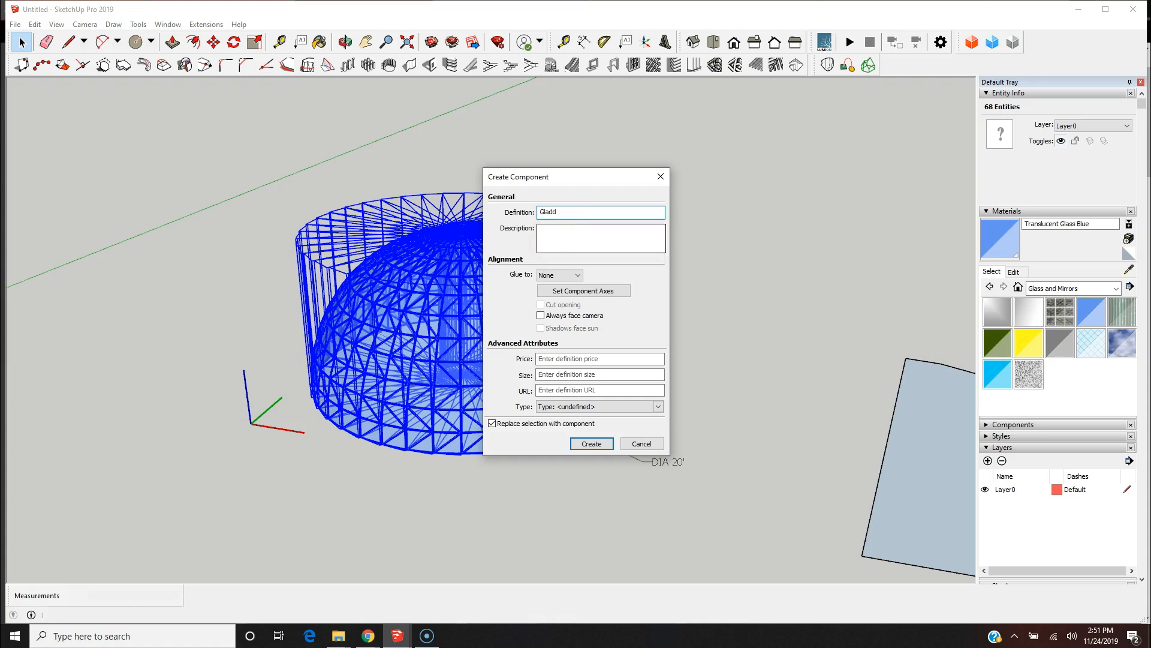
pyautogui.write('Glass Dome')
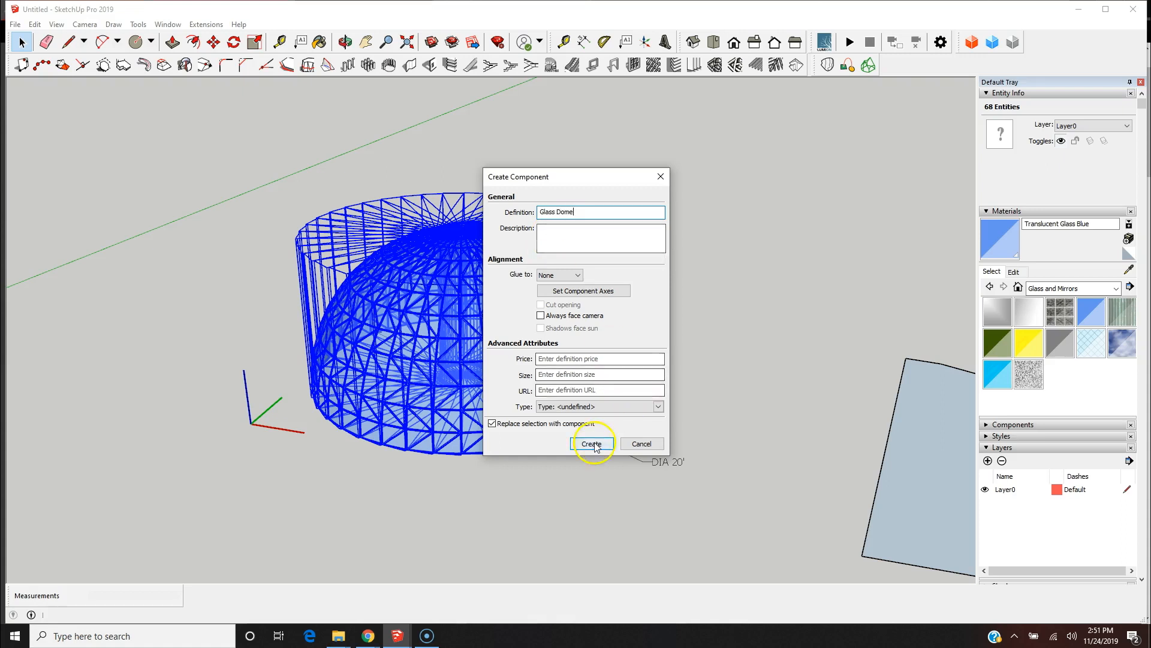
pyautogui.click(592, 444)
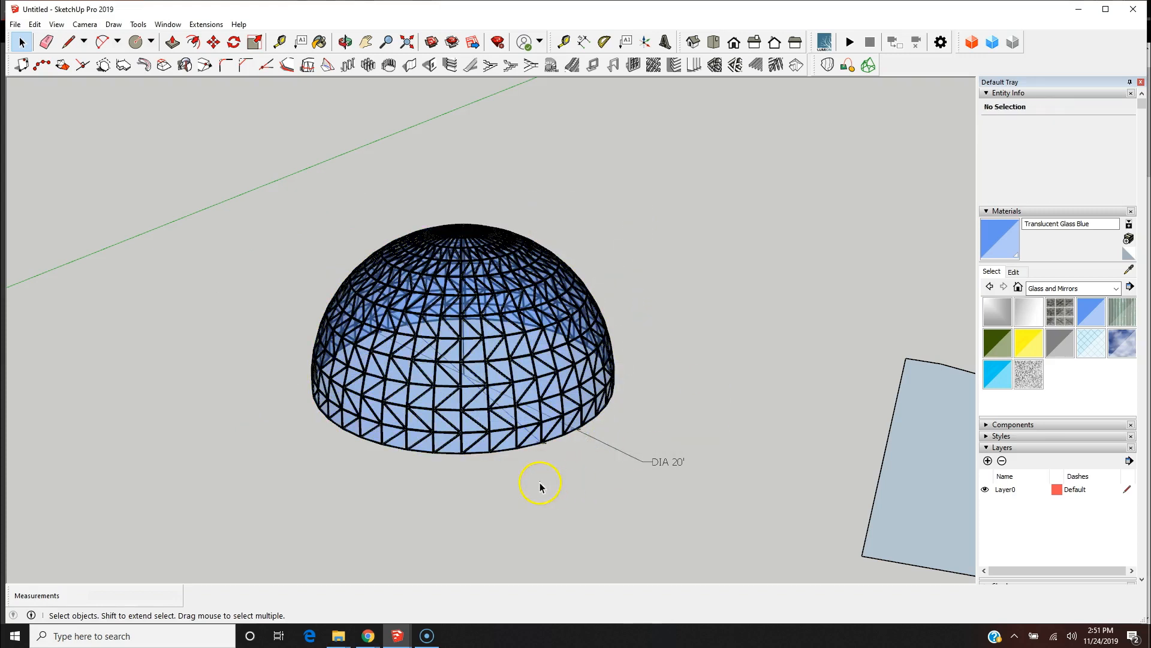
pyautogui.moveTo(515, 450)
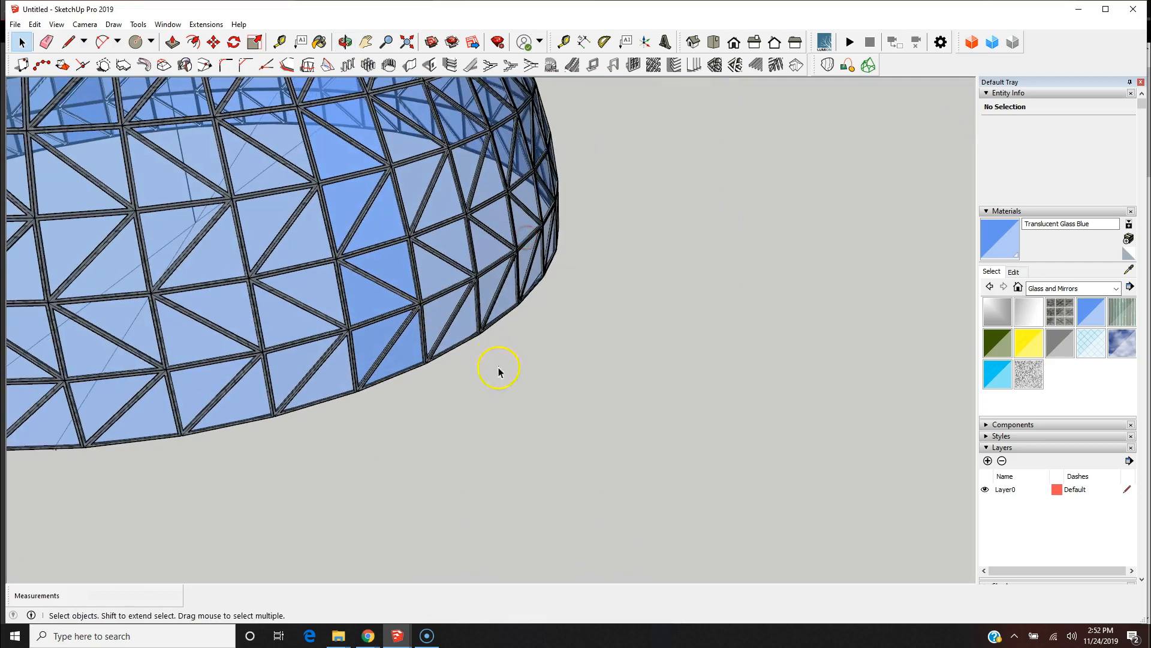
# Step: Enter the Glass Dome component to edit its Sliver of Dome pieces
pyautogui.click(498, 369)
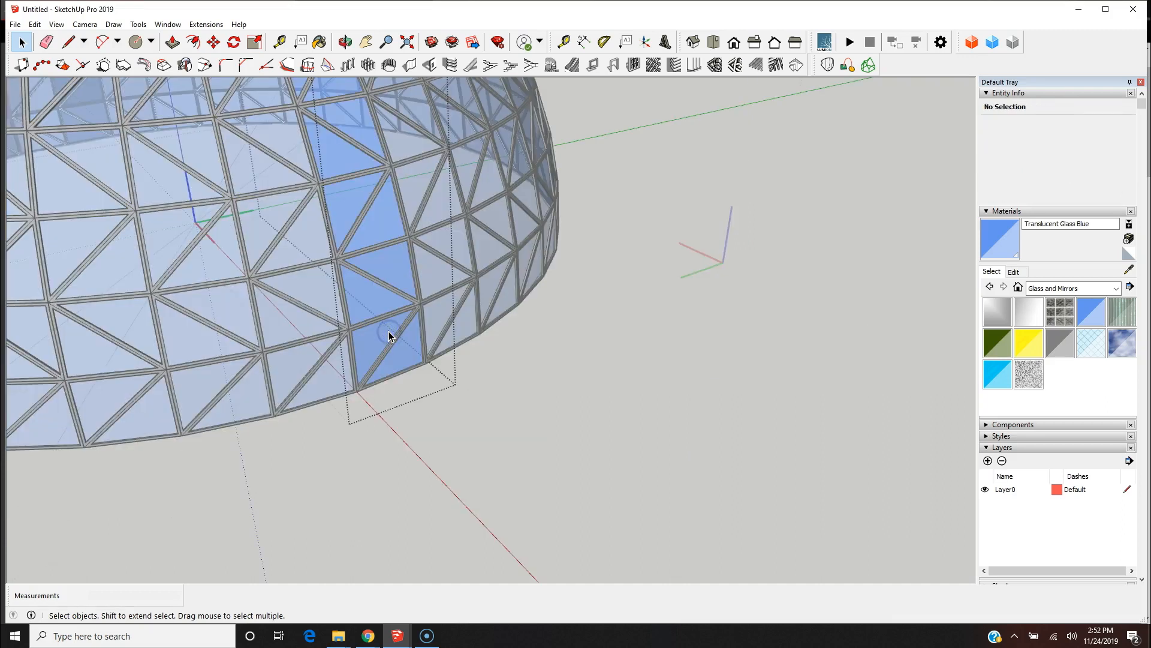
pyautogui.moveTo(1060, 343)
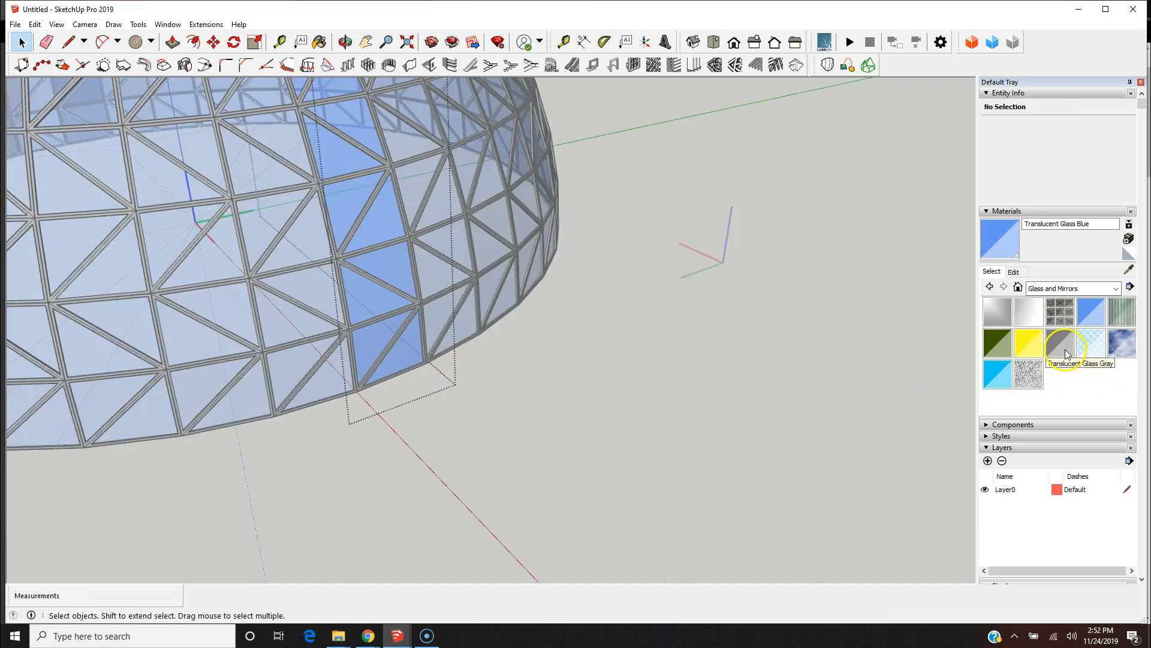
# Step: Pick Translucent Glass Gray from Glass and Mirrors and paint dome panels with it
pyautogui.click(1060, 342)
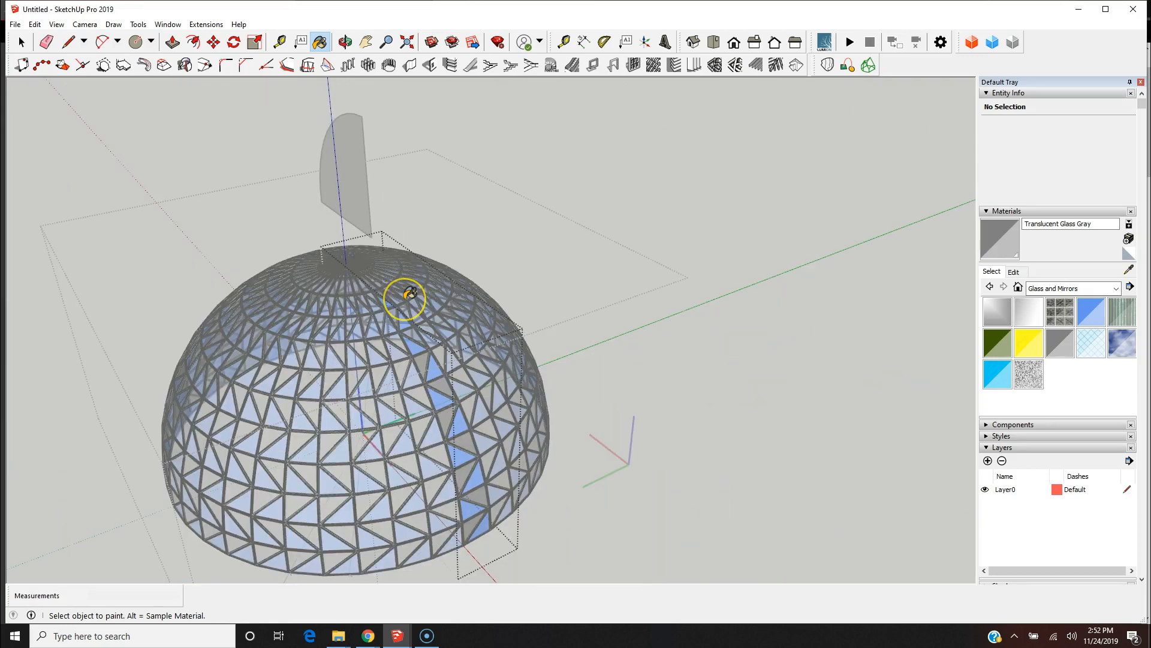
pyautogui.click(22, 44)
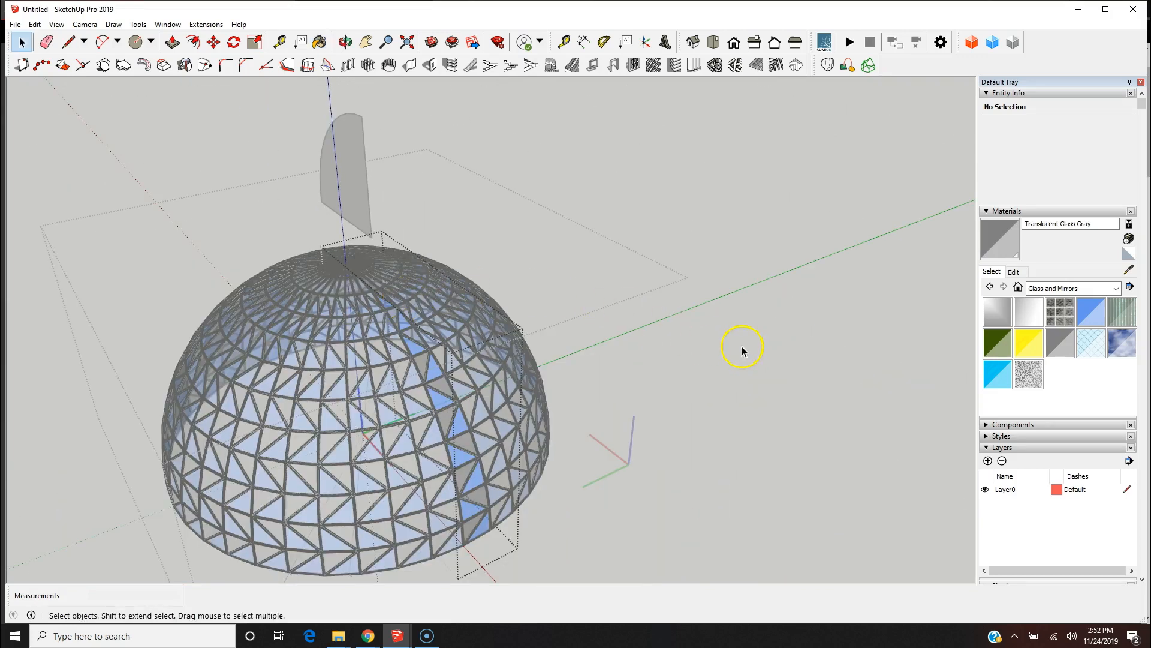
pyautogui.moveTo(748, 352)
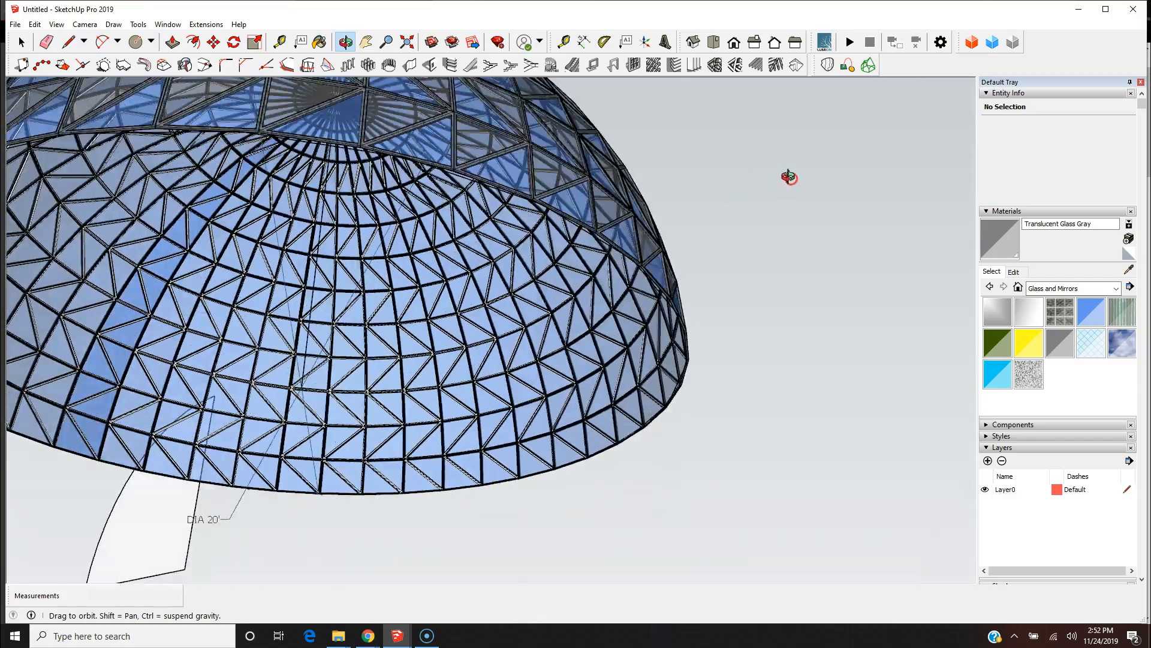
pyautogui.moveTo(788, 176); pyautogui.dragTo(683, 212)
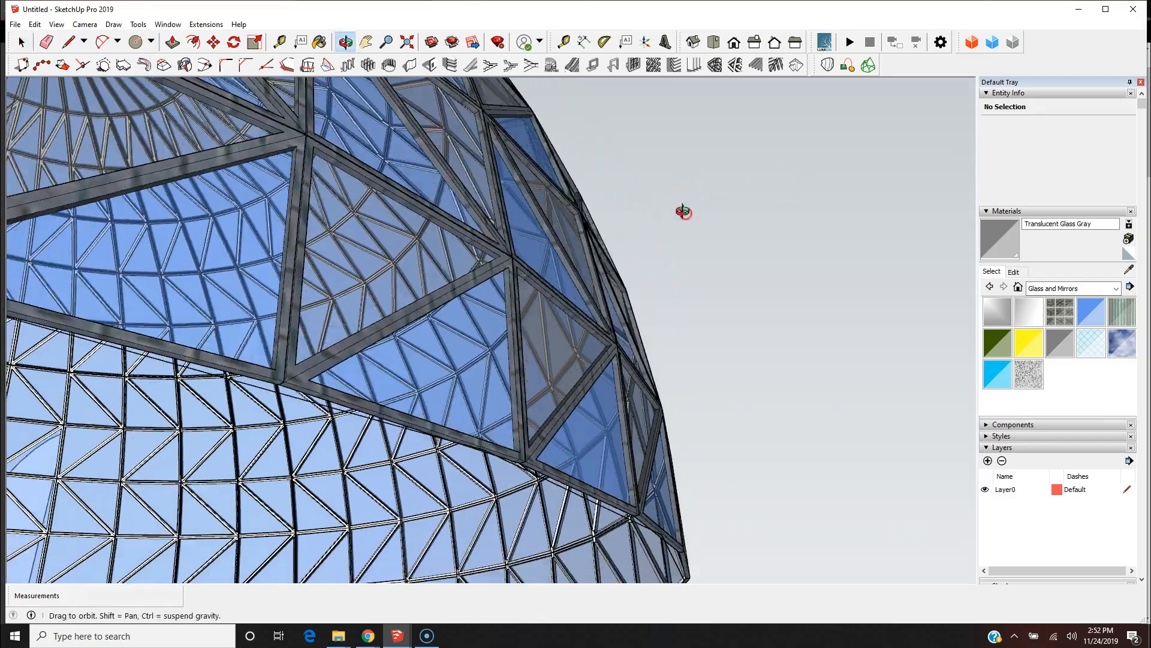